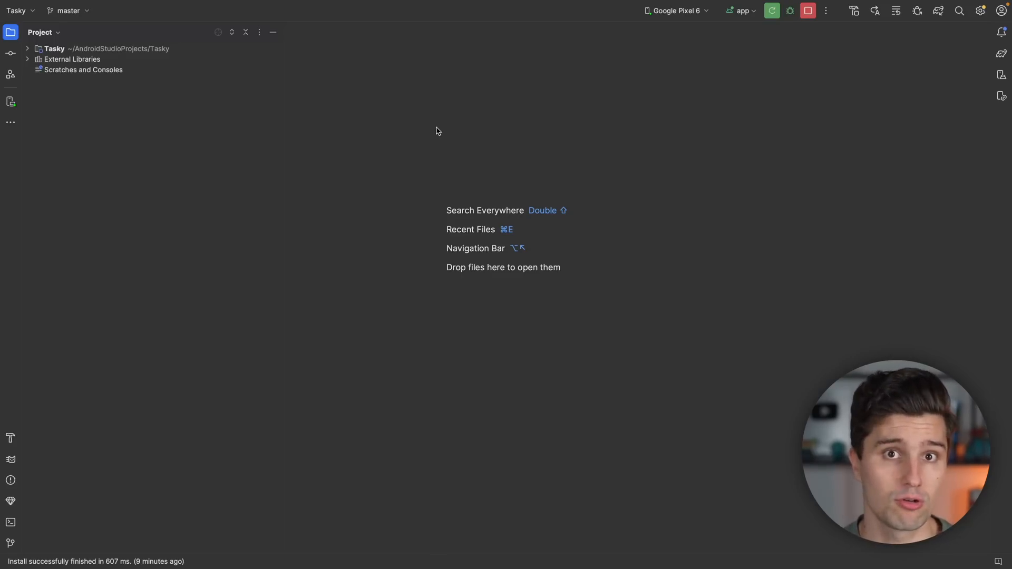
{"action": "mouse_move", "coordinate": [373, 252]}
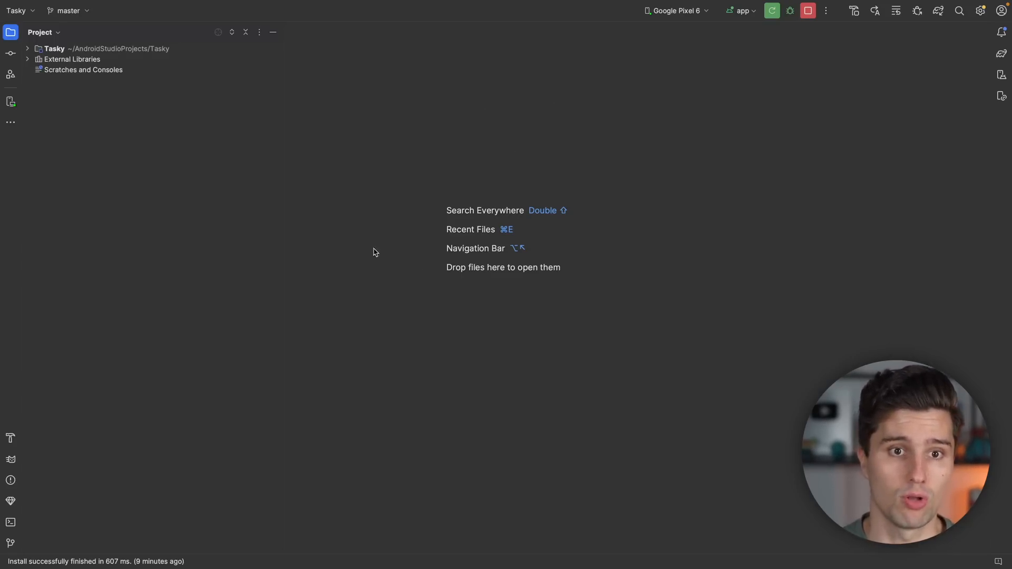
Hide the Project tool window via View > Tool Windows, leaving an empty editor area
{"action": "left_click", "coordinate": [200, 9]}
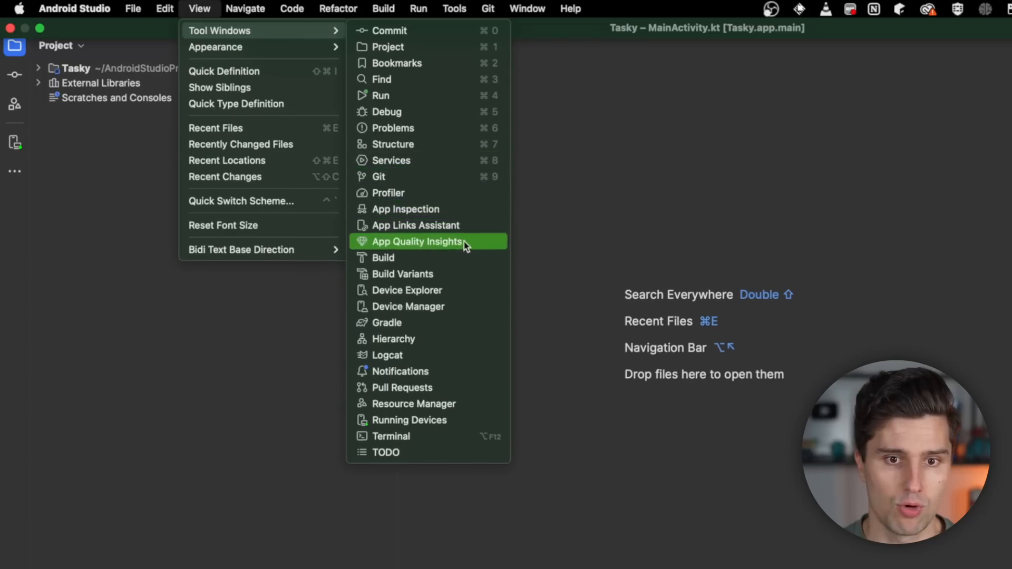
{"action": "left_click", "coordinate": [417, 241]}
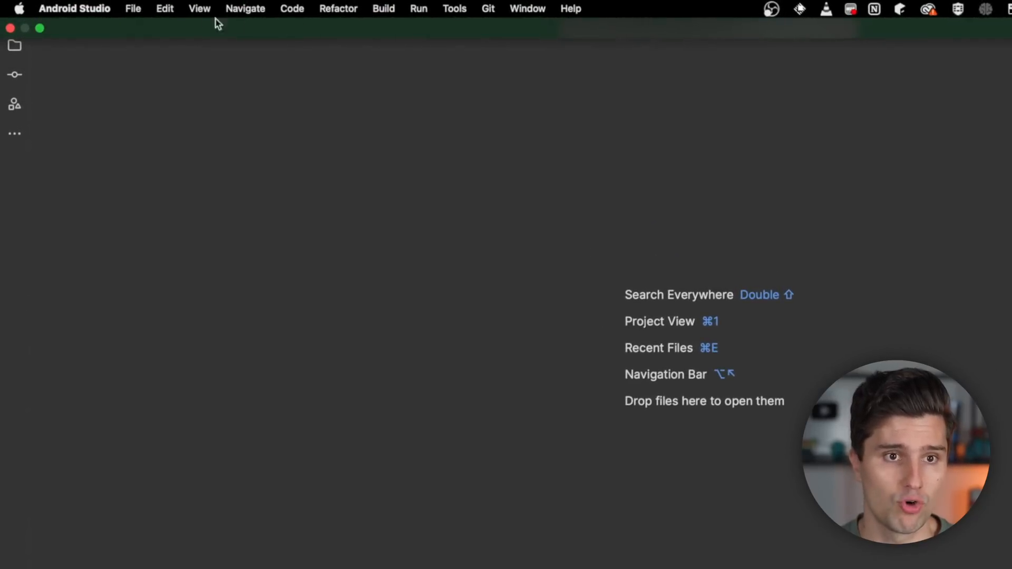
Show the App Links Assistant listing the two https /data links with their check failures
{"action": "left_click", "coordinate": [199, 8]}
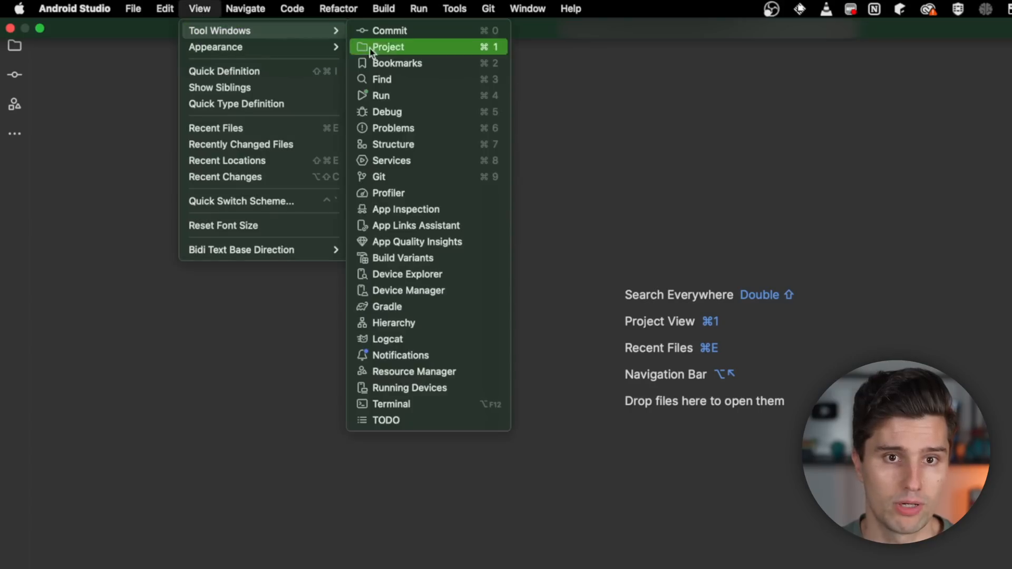
{"action": "mouse_move", "coordinate": [387, 230]}
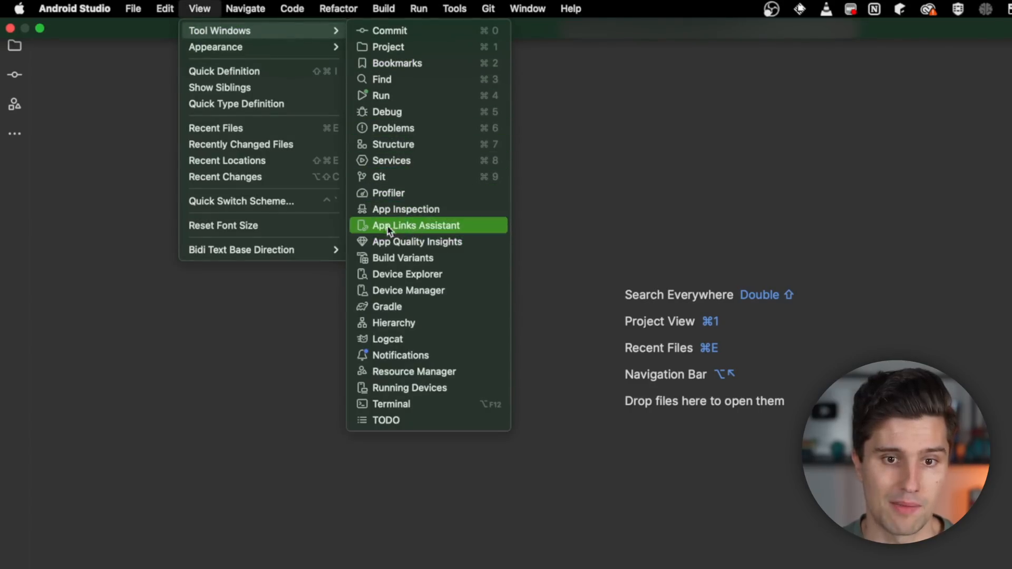
{"action": "left_click", "coordinate": [418, 225]}
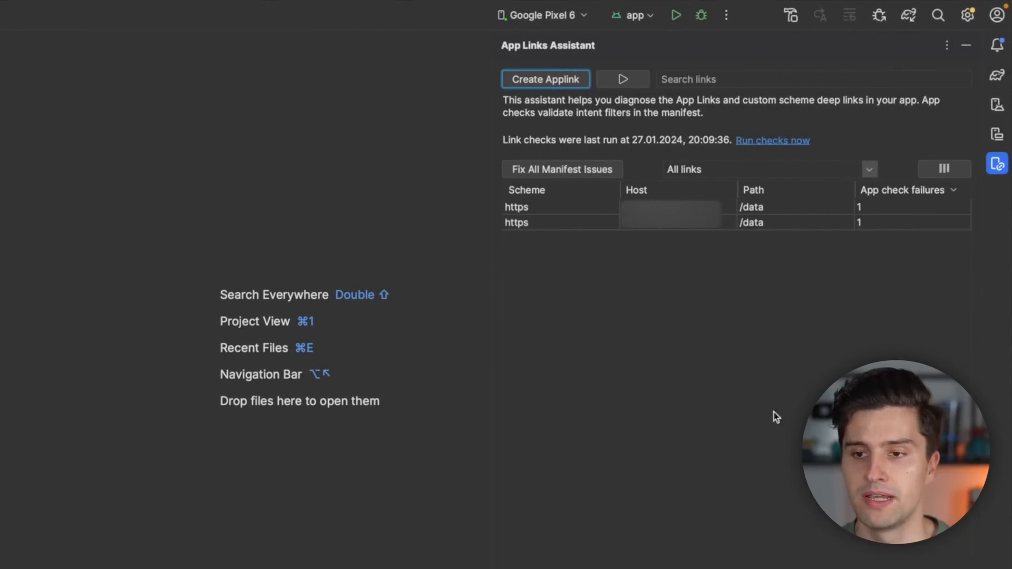
{"action": "mouse_move", "coordinate": [618, 349]}
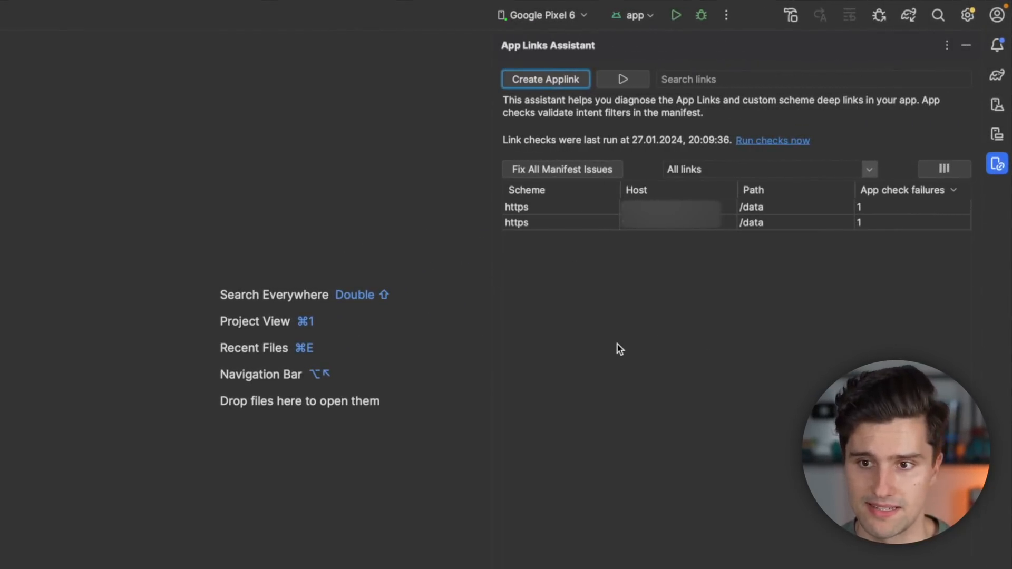
{"action": "mouse_move", "coordinate": [687, 349]}
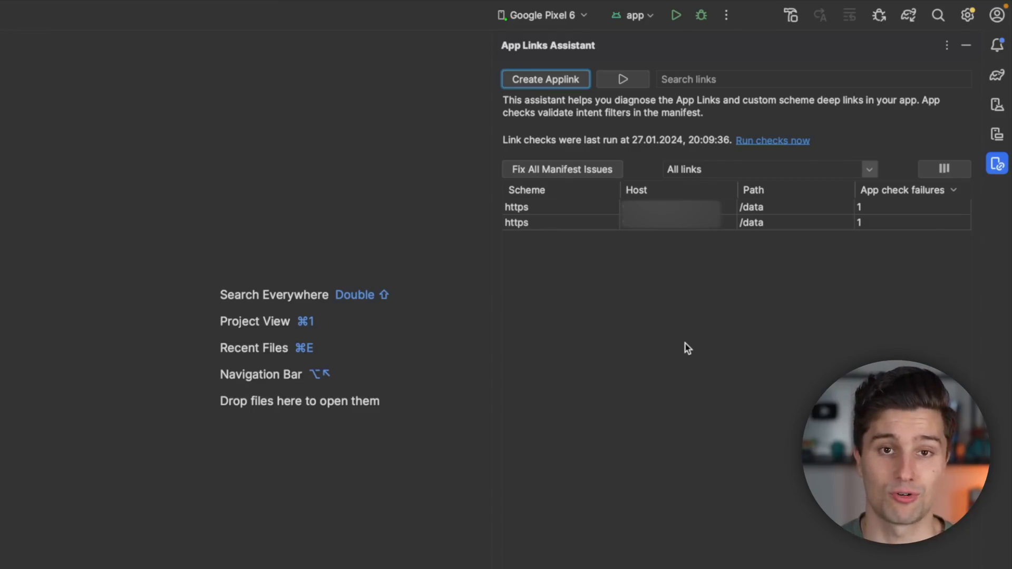
{"action": "mouse_move", "coordinate": [893, 270]}
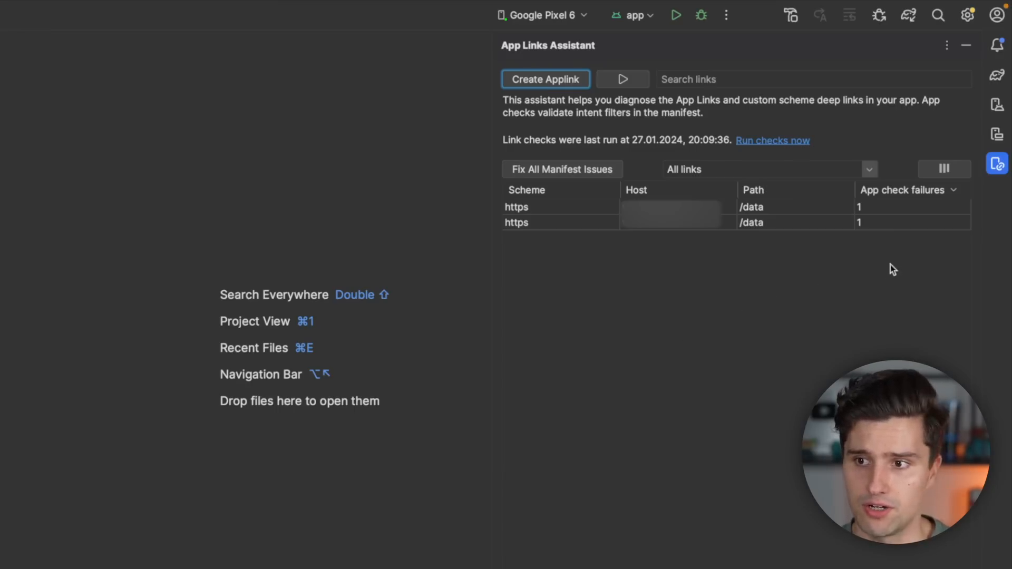
{"action": "mouse_move", "coordinate": [919, 223]}
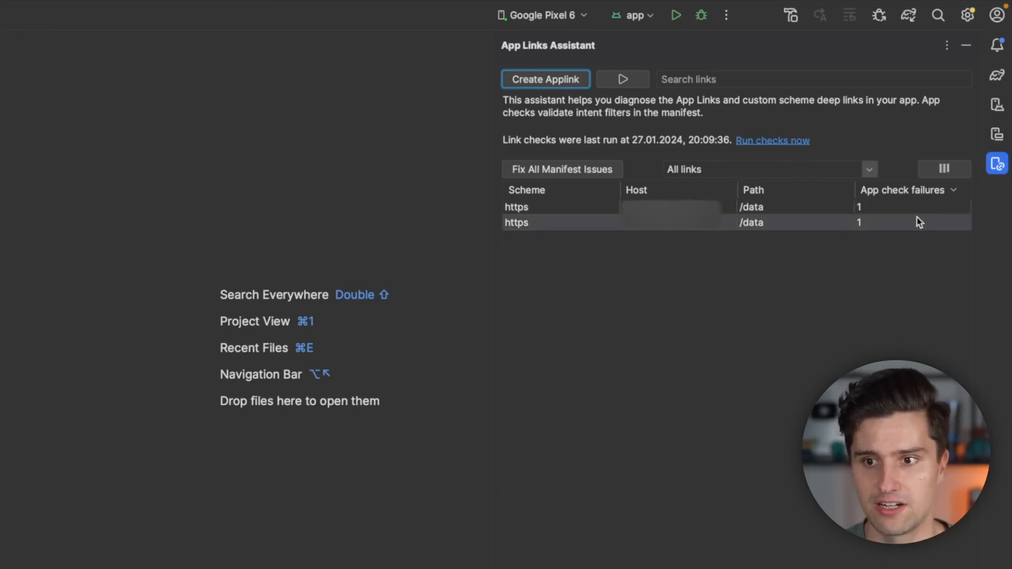
{"action": "mouse_move", "coordinate": [765, 284]}
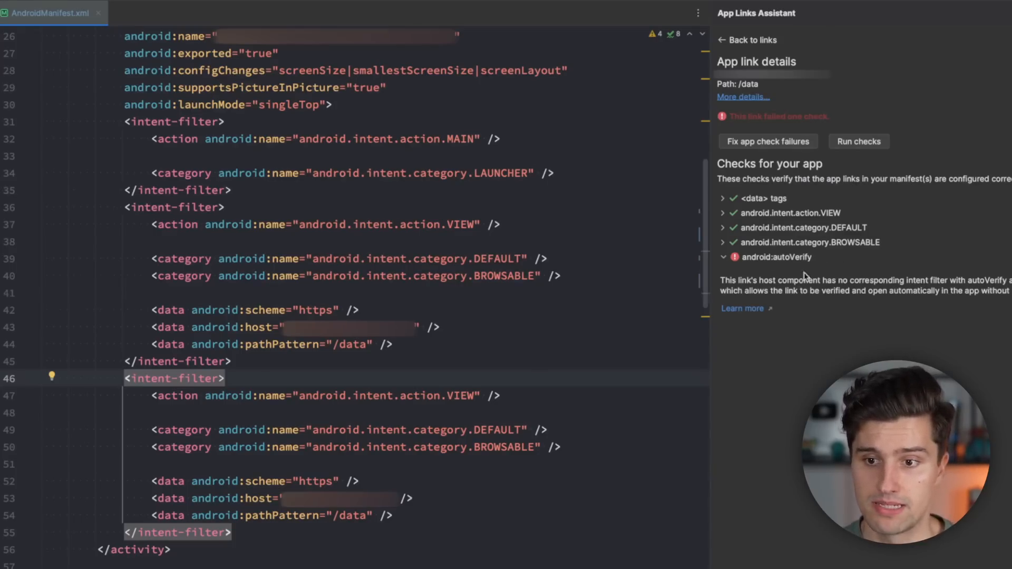
{"action": "mouse_move", "coordinate": [805, 272]}
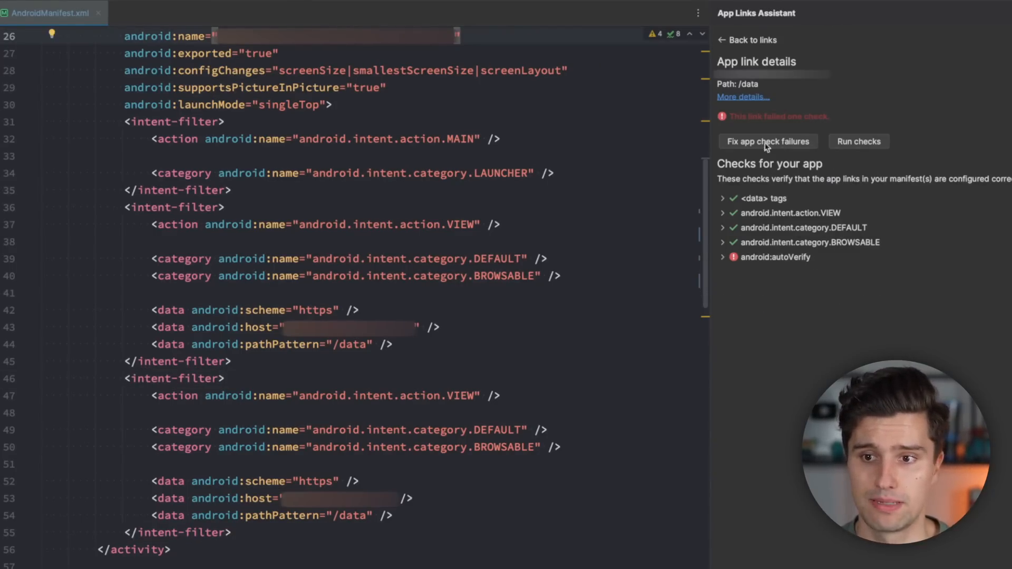
Fix the failing checks by adding android:autoVerify="true" to the intent filters and re-run the checks
{"action": "left_click", "coordinate": [767, 140]}
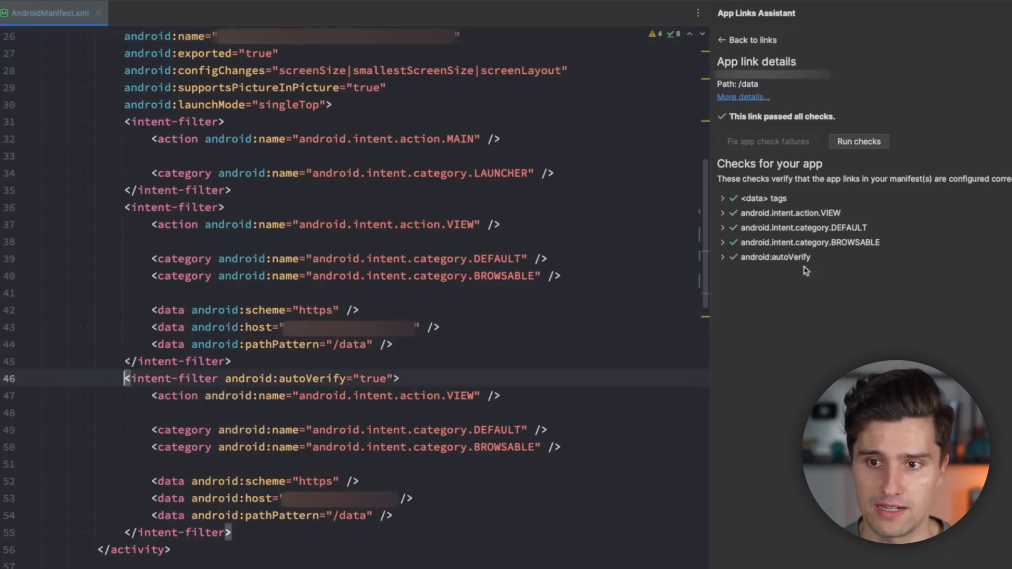
{"action": "double_click", "coordinate": [248, 378]}
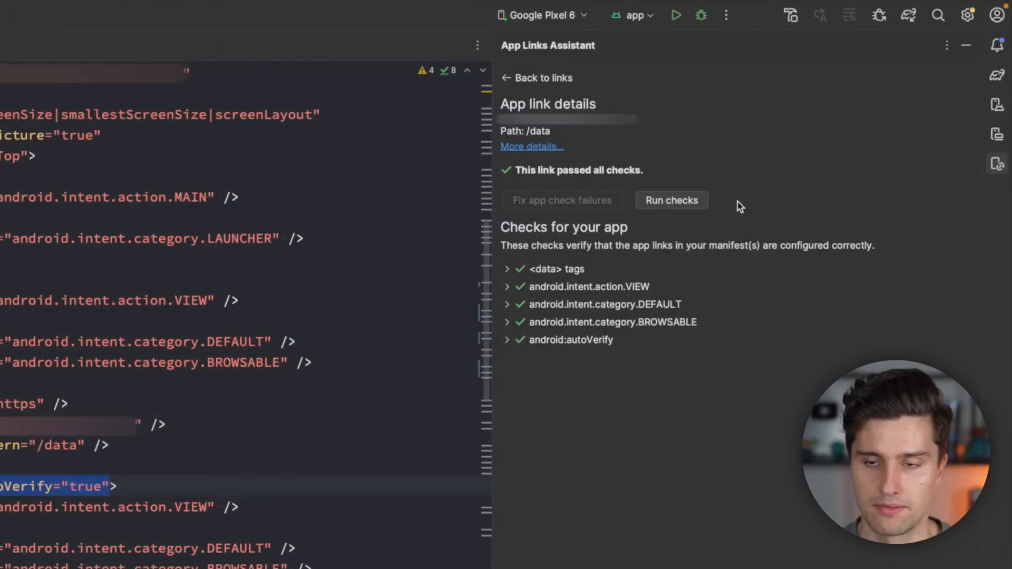
{"action": "left_click", "coordinate": [542, 77]}
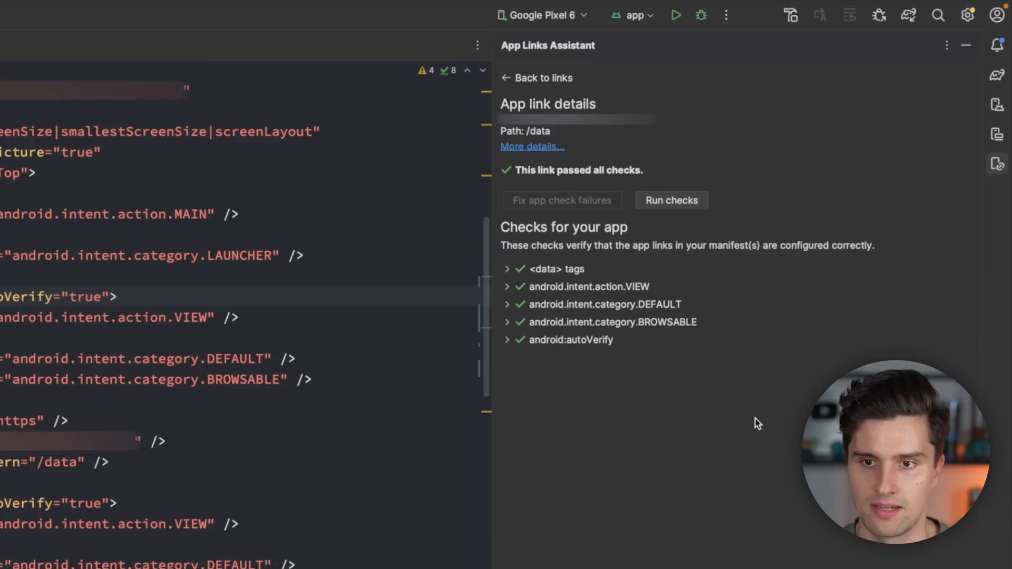
{"action": "mouse_move", "coordinate": [698, 186]}
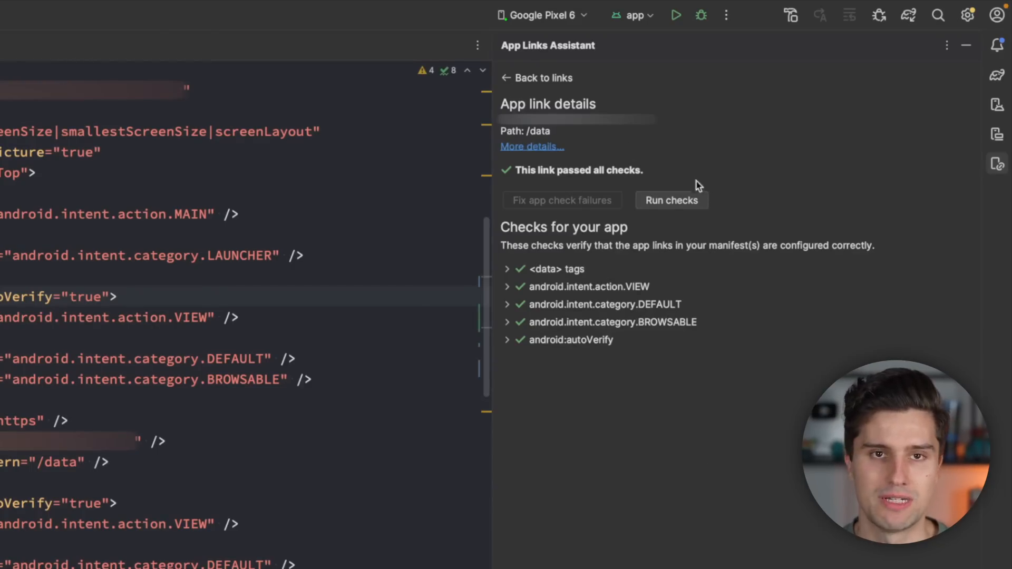
{"action": "mouse_move", "coordinate": [696, 155]}
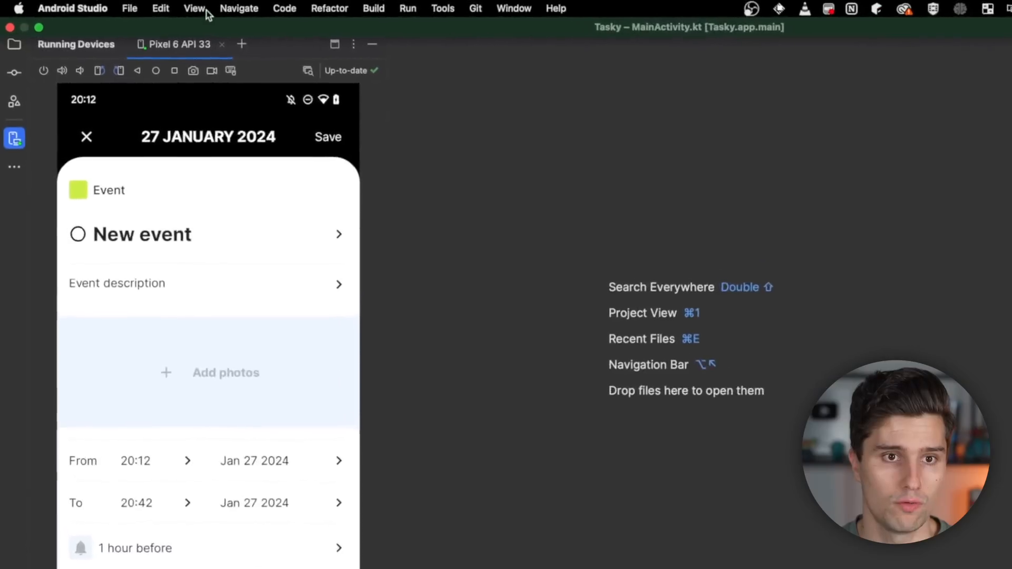
Start a Profiler session attached to the running com.plcoding.tasky process on the Pixel 6
{"action": "left_click", "coordinate": [199, 9]}
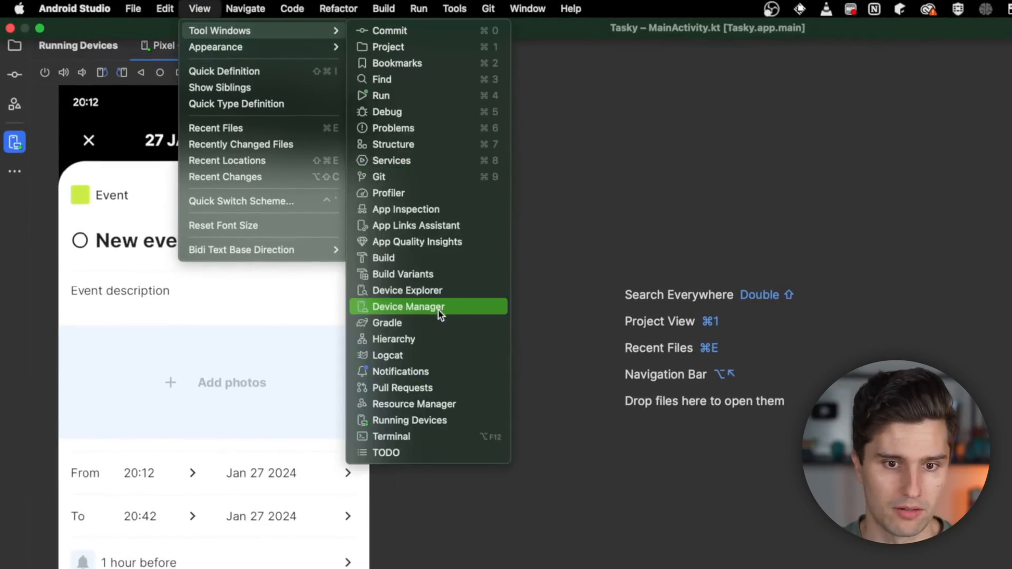
{"action": "mouse_move", "coordinate": [413, 372]}
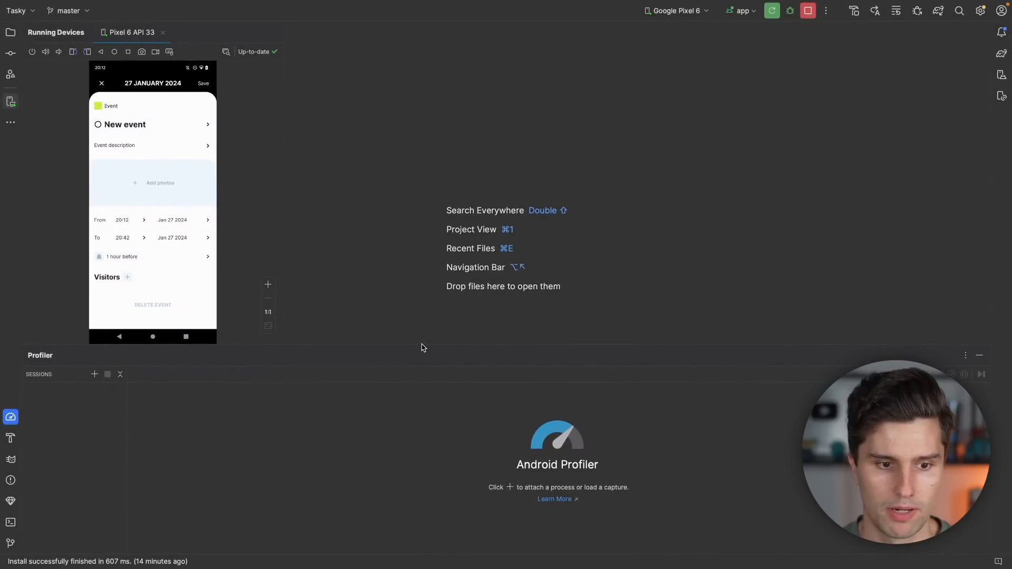
{"action": "left_click", "coordinate": [94, 373]}
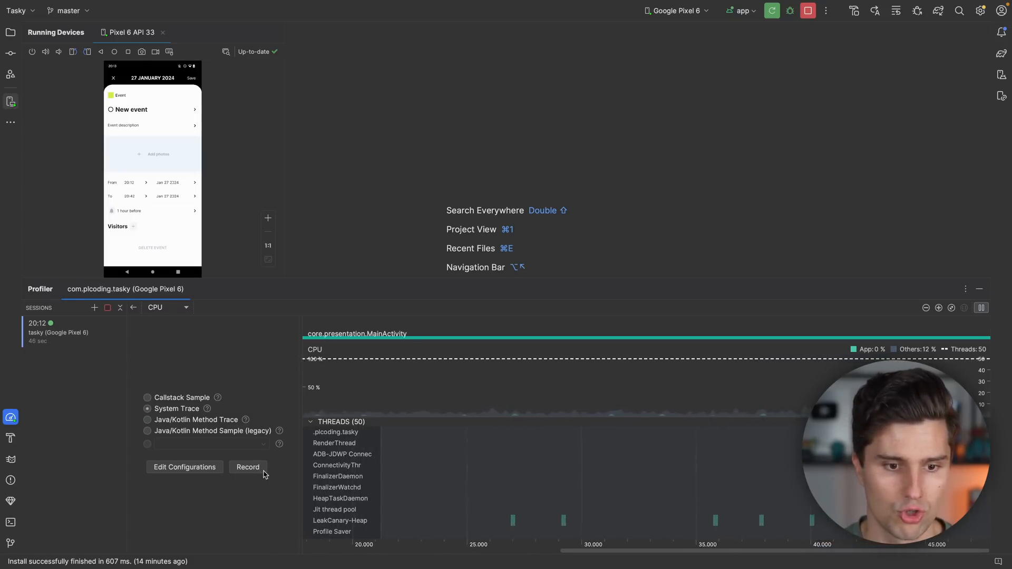
Record a system trace while saving the new event in the emulated Tasky app, then stop it
{"action": "left_click", "coordinate": [248, 467]}
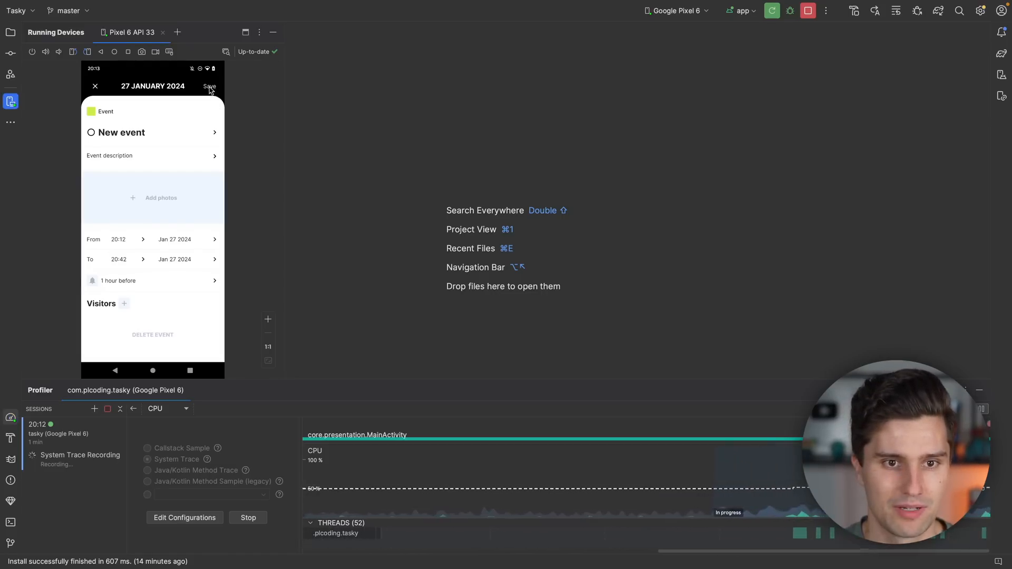
{"action": "left_click", "coordinate": [208, 85]}
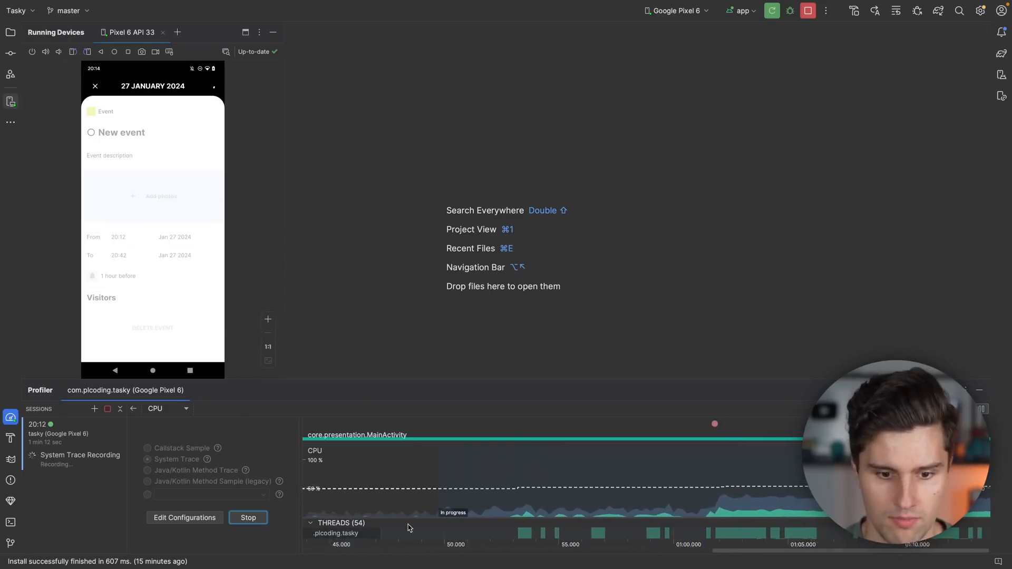
{"action": "left_click", "coordinate": [248, 516]}
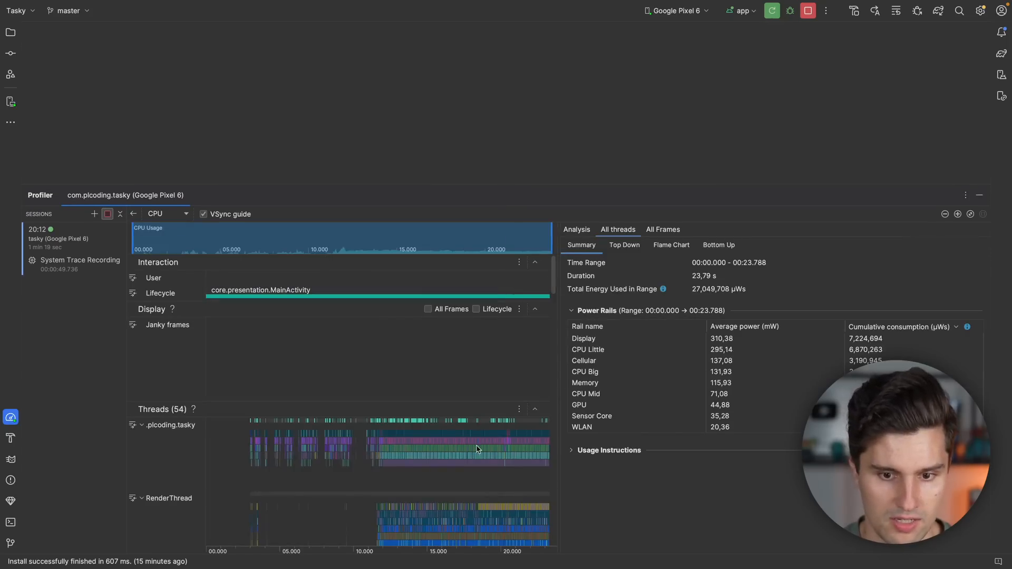
{"action": "mouse_move", "coordinate": [638, 444]}
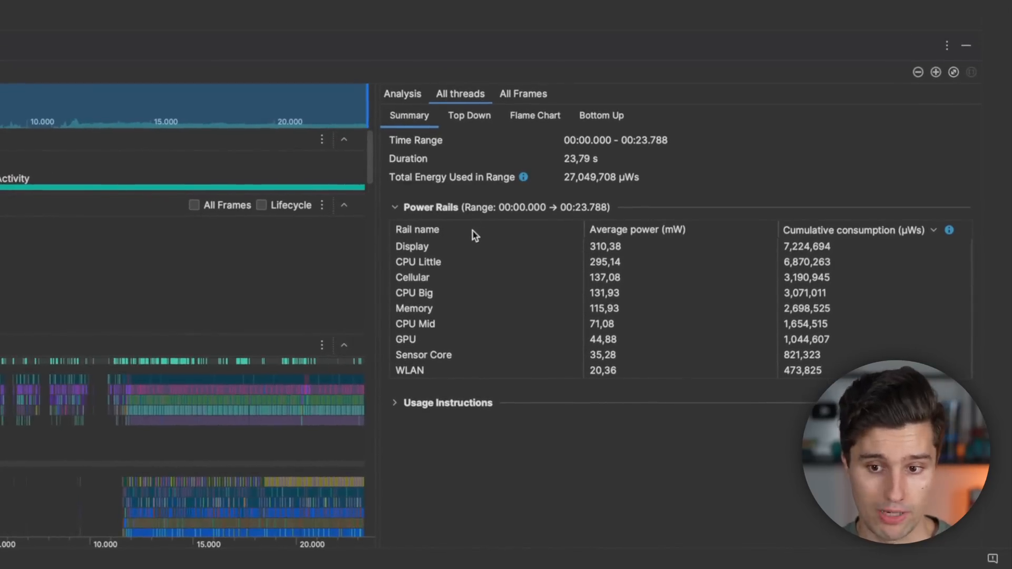
{"action": "mouse_move", "coordinate": [614, 468]}
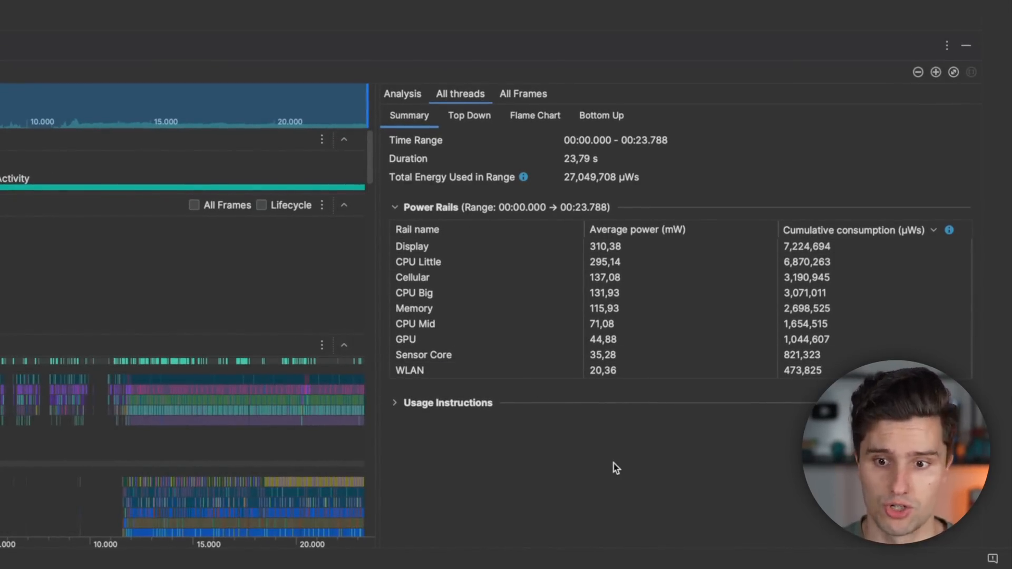
{"action": "mouse_move", "coordinate": [589, 252]}
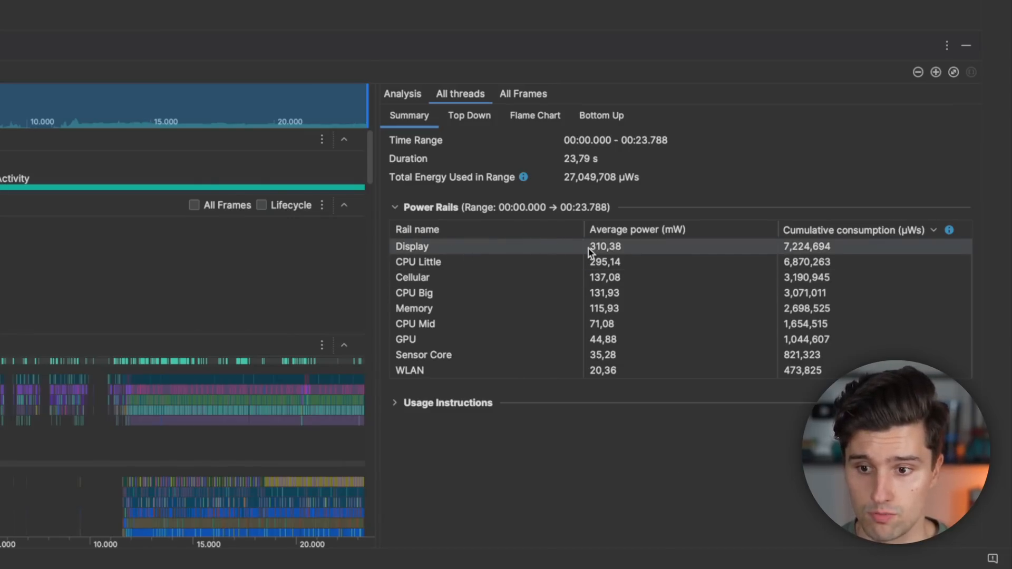
{"action": "mouse_move", "coordinate": [742, 261]}
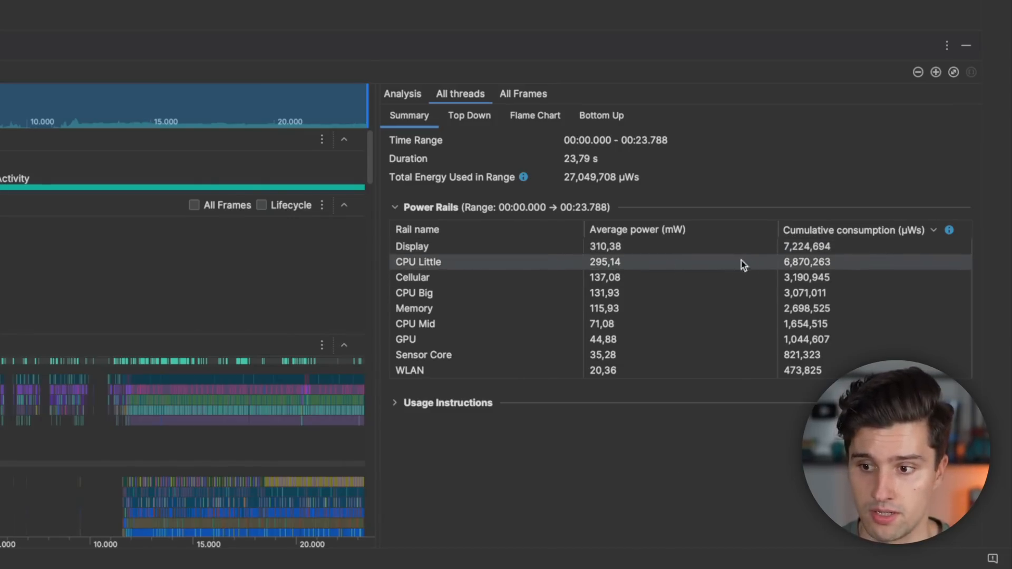
{"action": "mouse_move", "coordinate": [610, 503]}
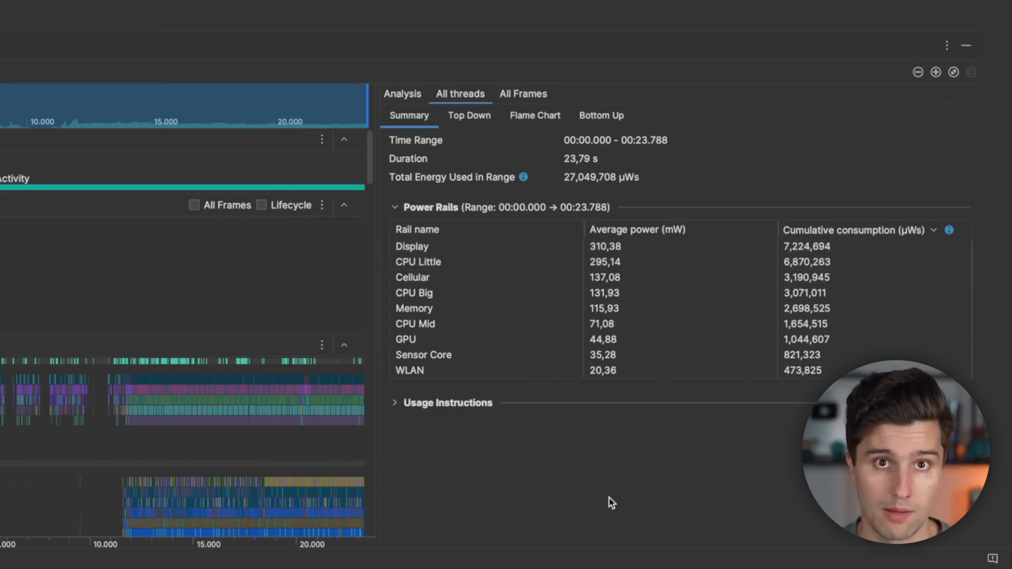
{"action": "mouse_move", "coordinate": [448, 266]}
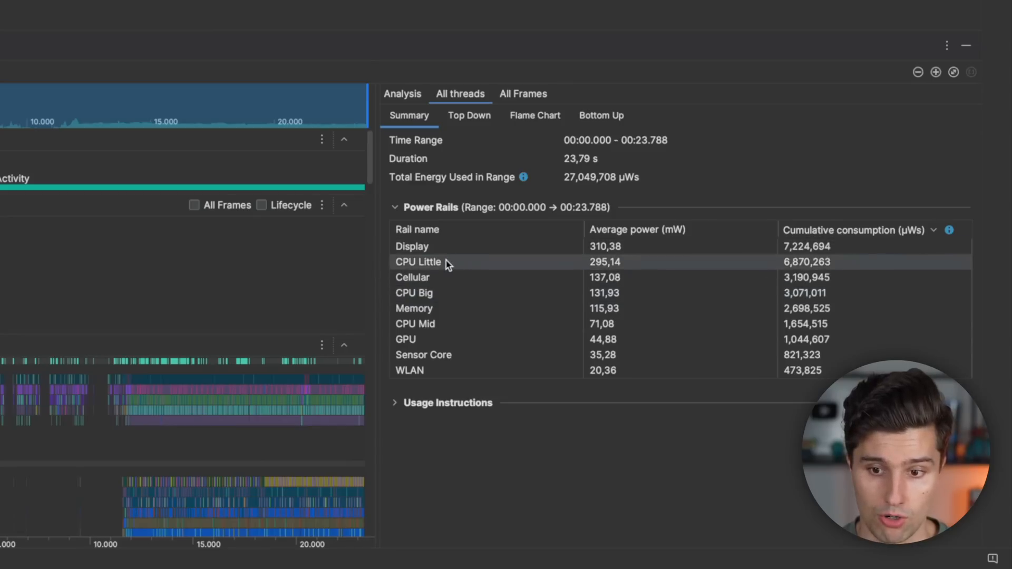
{"action": "mouse_move", "coordinate": [426, 292]}
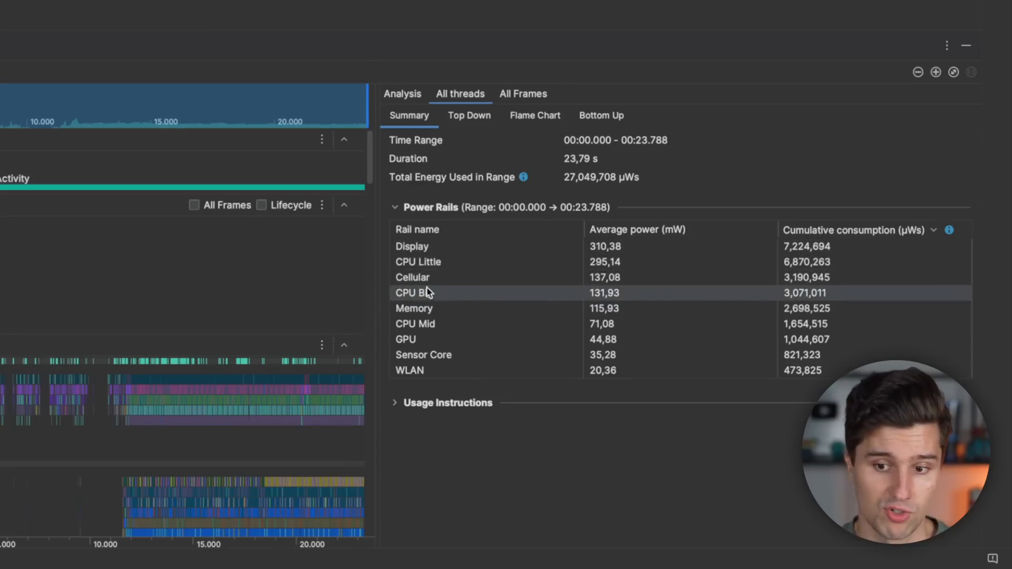
{"action": "mouse_move", "coordinate": [468, 278]}
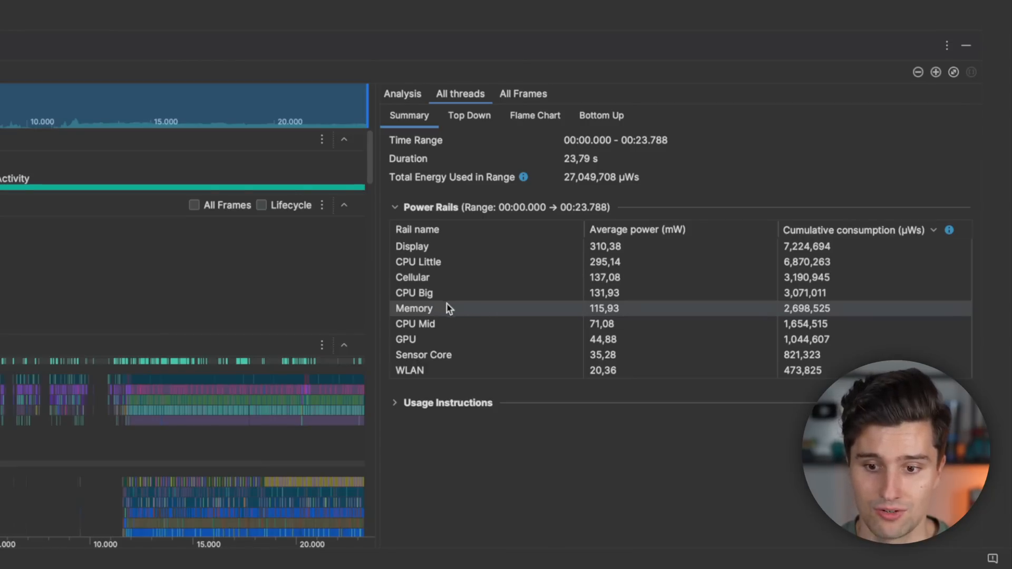
{"action": "mouse_move", "coordinate": [432, 339]}
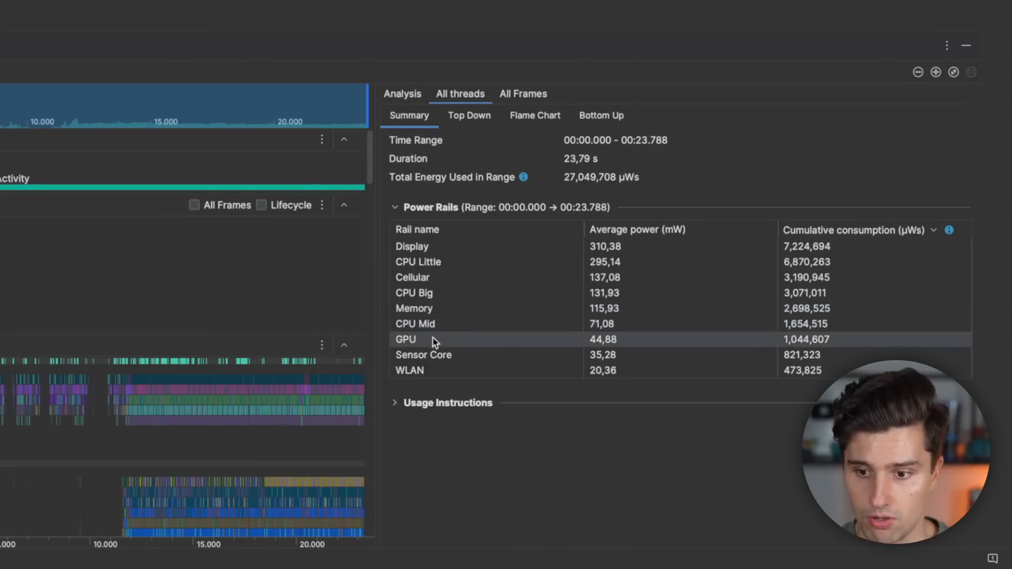
{"action": "mouse_move", "coordinate": [569, 429]}
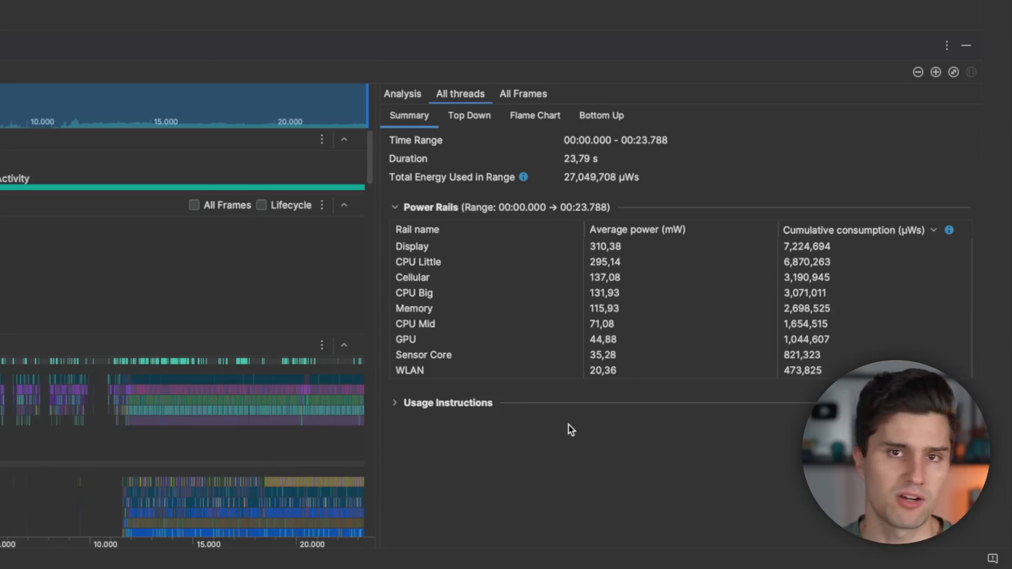
{"action": "mouse_move", "coordinate": [167, 419]}
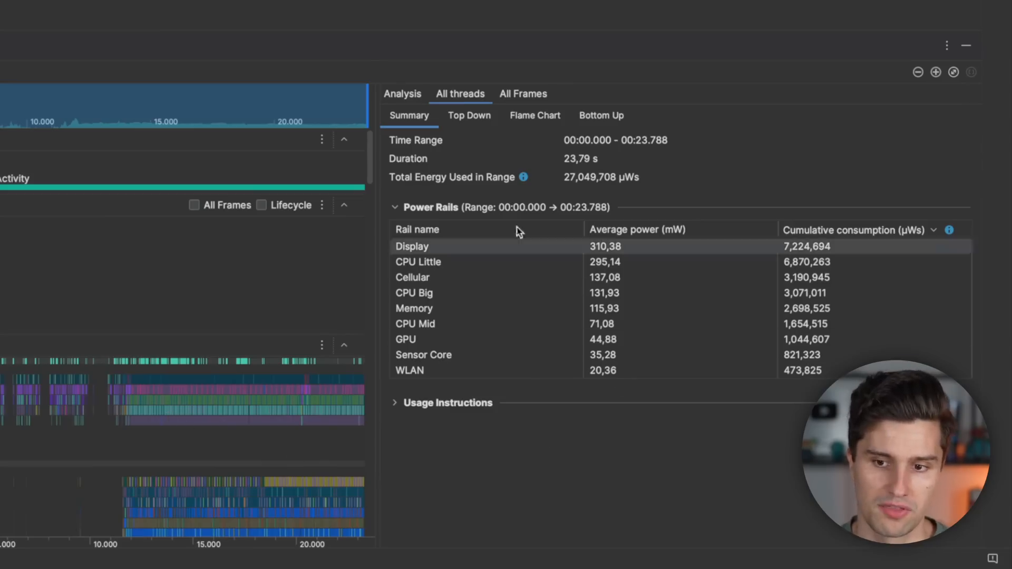
{"action": "mouse_move", "coordinate": [345, 194]}
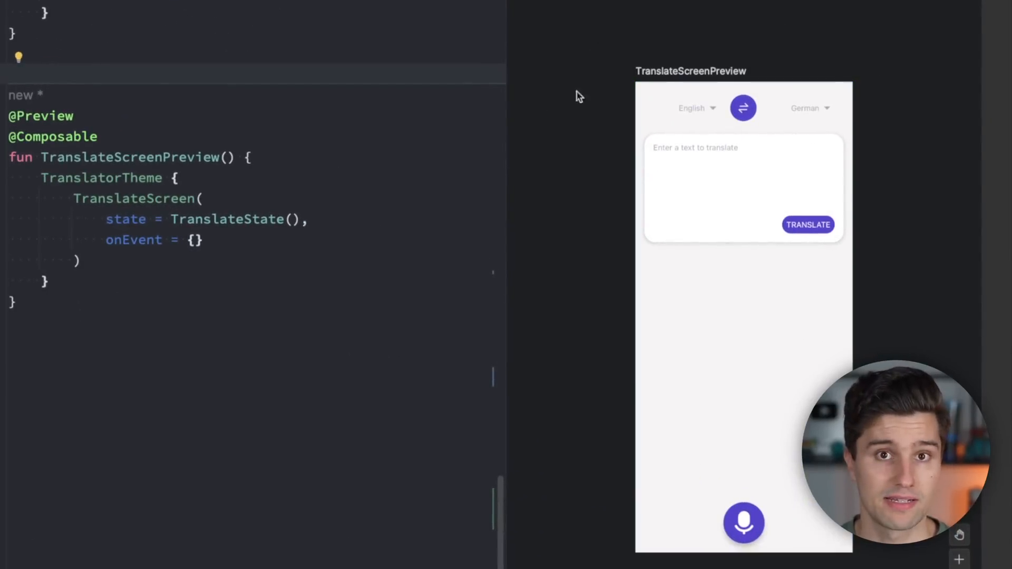
{"action": "mouse_move", "coordinate": [389, 325]}
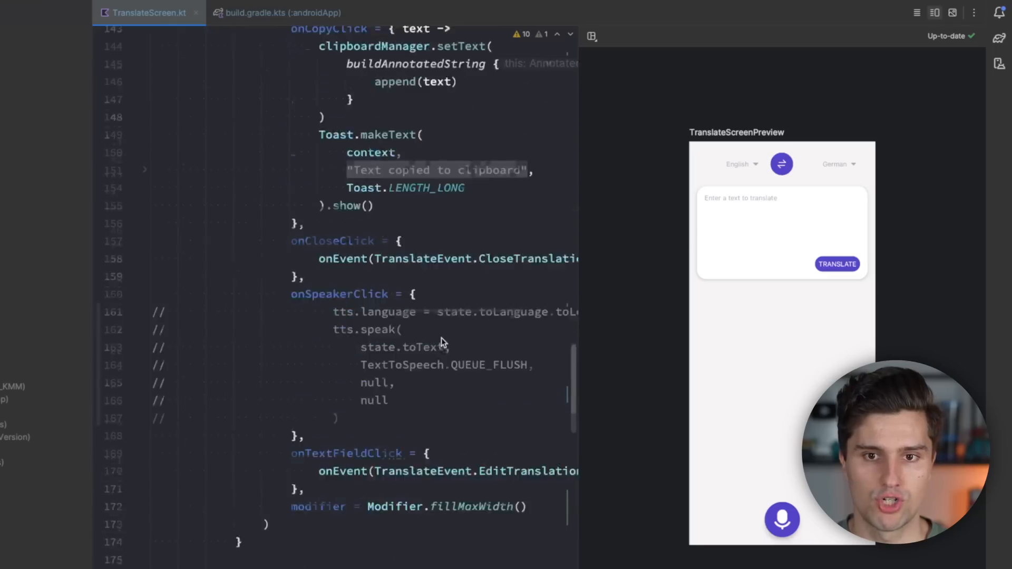
Insert Text(text = "Hello World!") above LanguageDropDown so the preview shows it
{"action": "scroll", "scroll_direction": "down", "scroll_amount": 3}
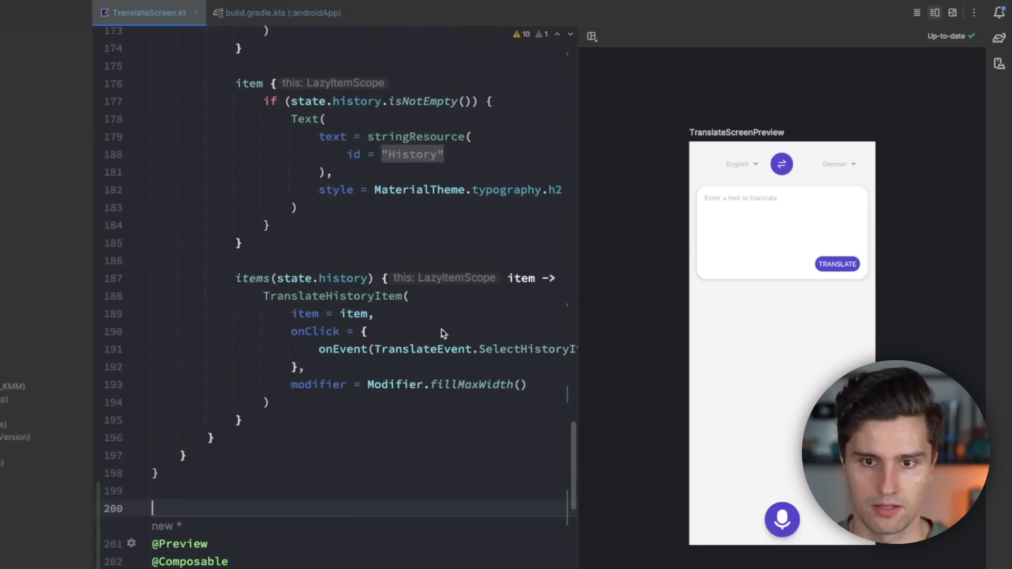
{"action": "scroll", "scroll_direction": "up", "scroll_amount": 3}
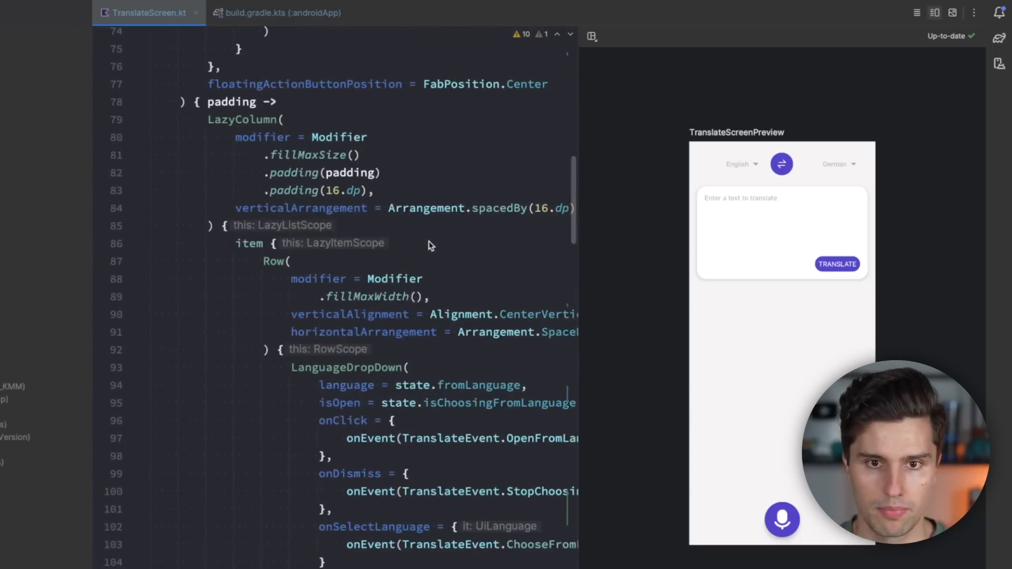
{"action": "scroll", "scroll_direction": "down", "scroll_amount": 3}
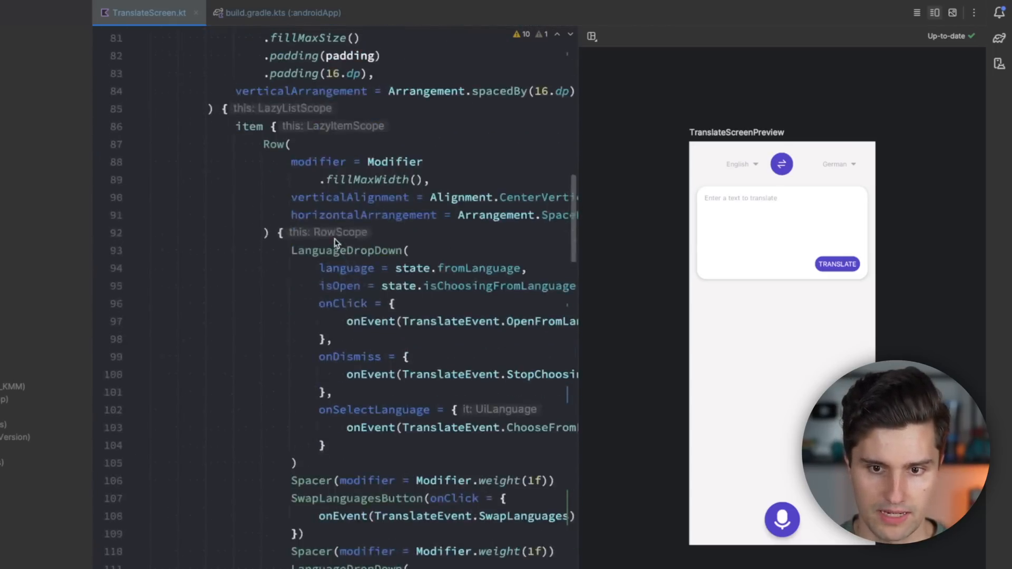
{"action": "type", "text": "Text"}
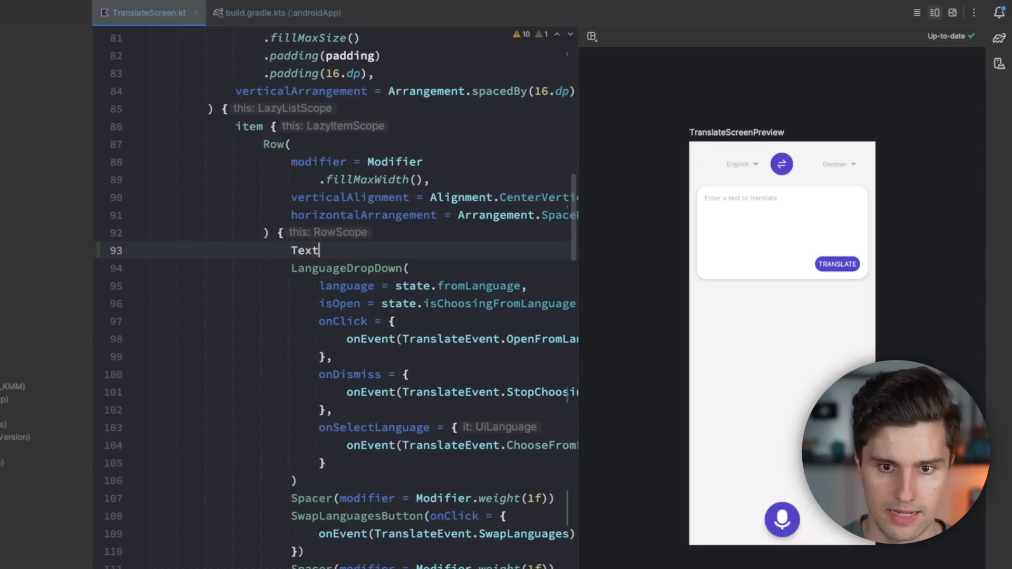
{"action": "type", "text": "Text"}
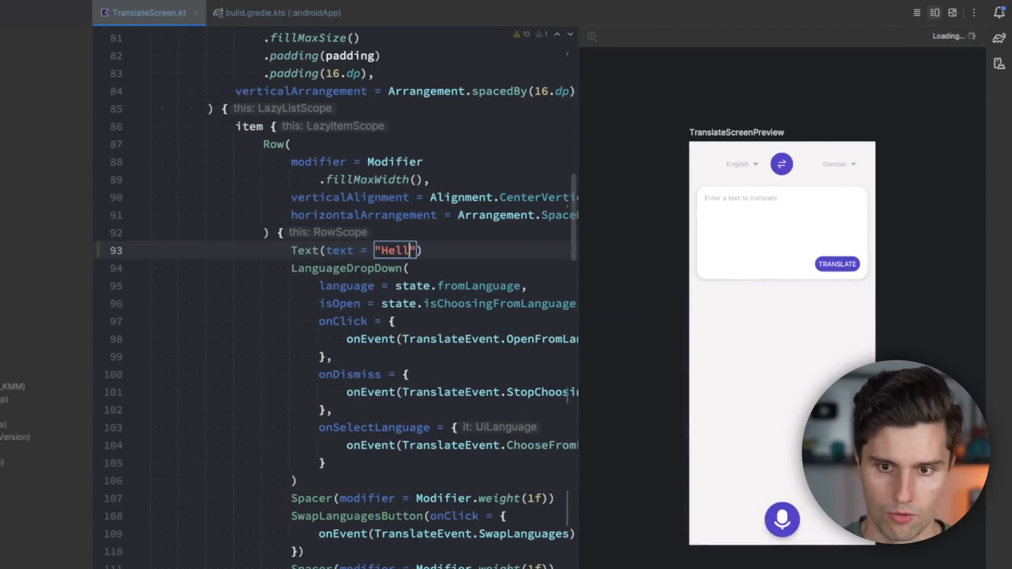
{"action": "type", "text": "o World!"}
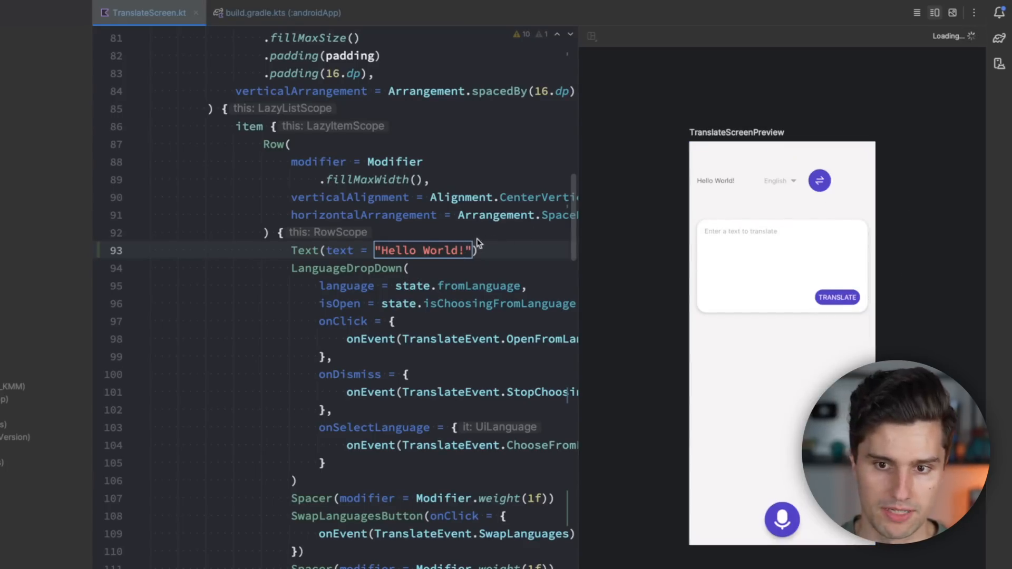
Bring up Settings and start searching for manual Live Edit
{"action": "scroll", "scroll_direction": "up", "scroll_amount": 3}
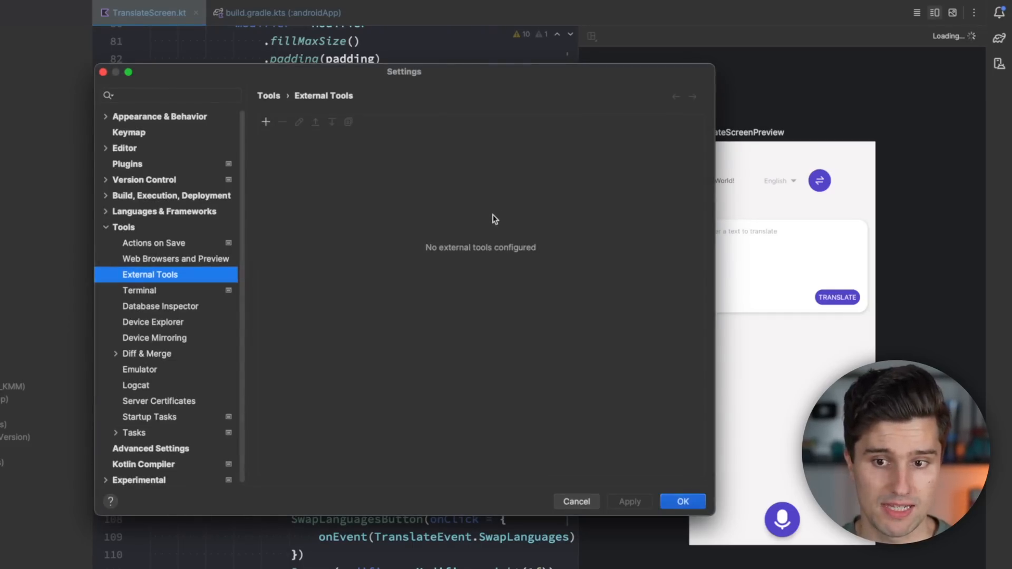
{"action": "type", "text": "manual live"}
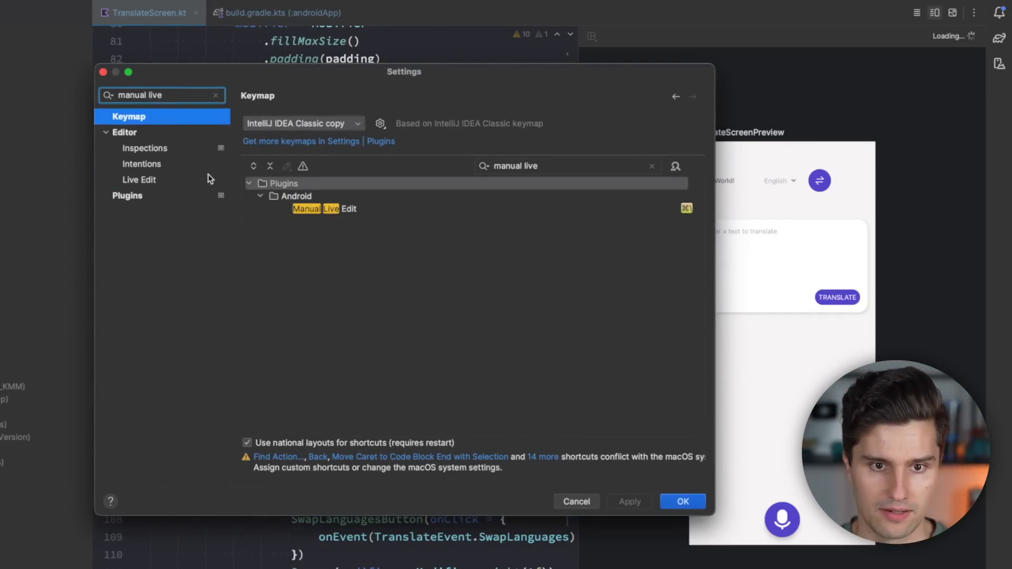
Set Editor > Live Edit to 'Push Edits Manually on Save' and confirm
{"action": "left_click", "coordinate": [139, 179]}
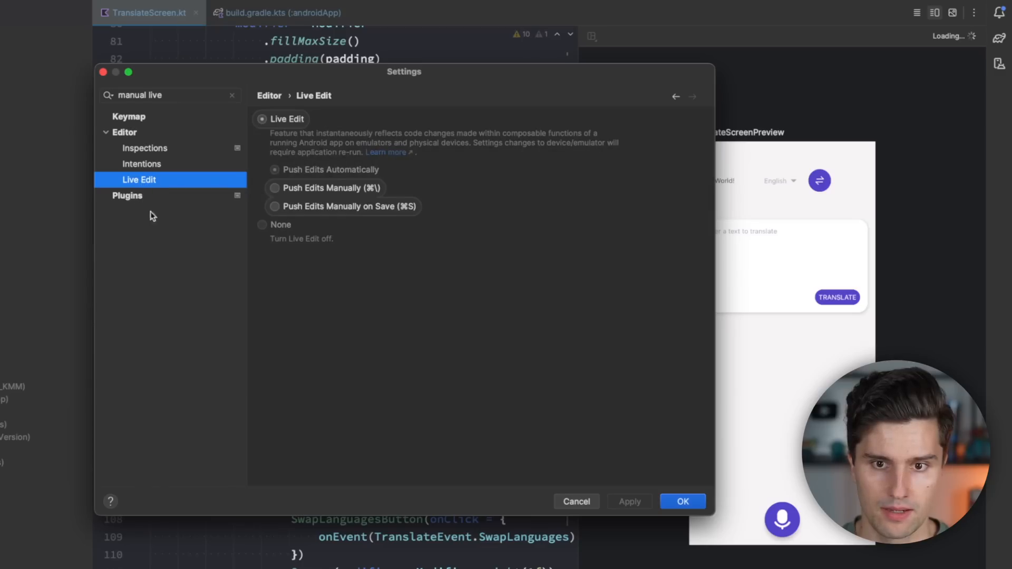
{"action": "mouse_move", "coordinate": [354, 246]}
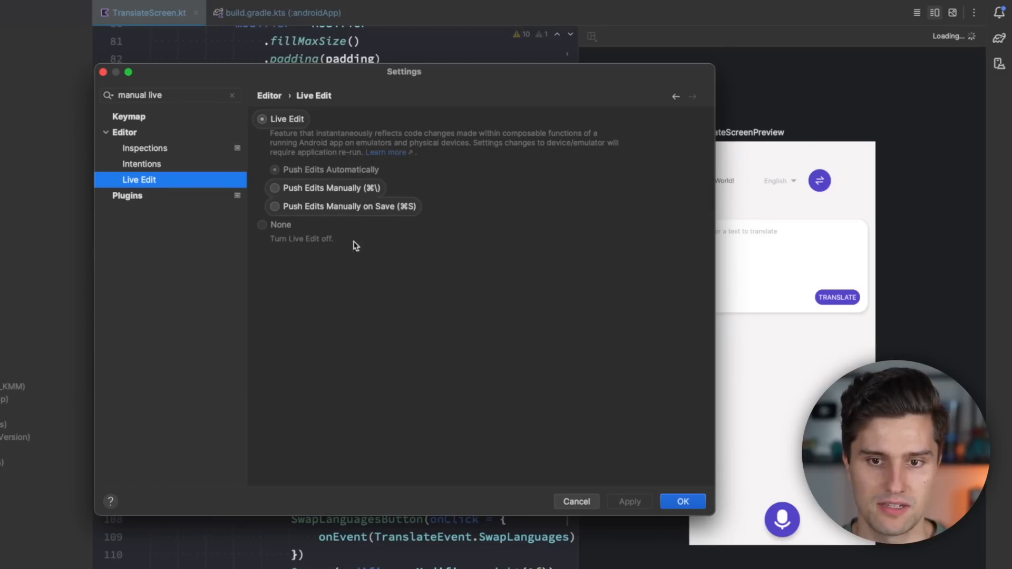
{"action": "mouse_move", "coordinate": [377, 270]}
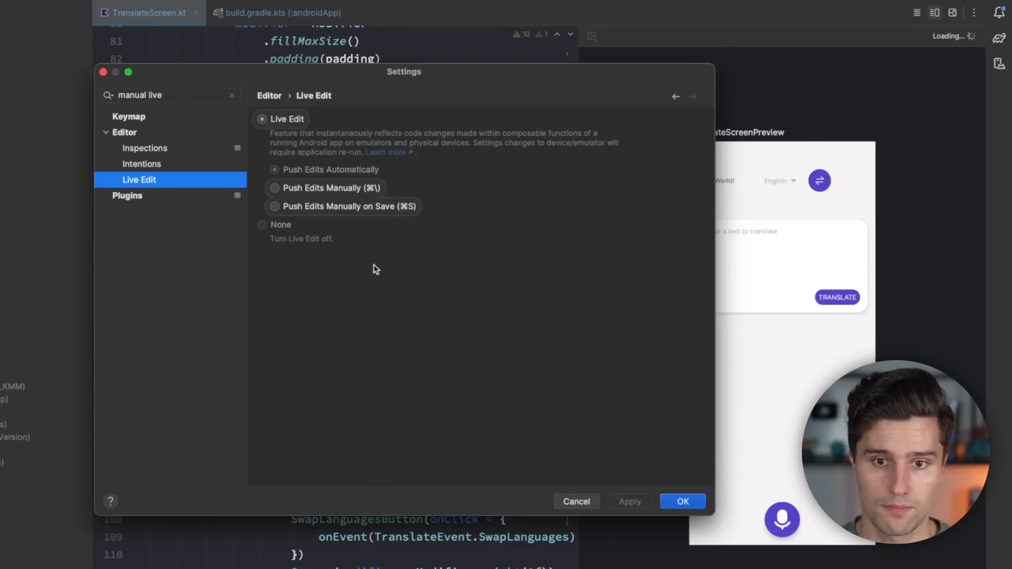
{"action": "mouse_move", "coordinate": [334, 269]}
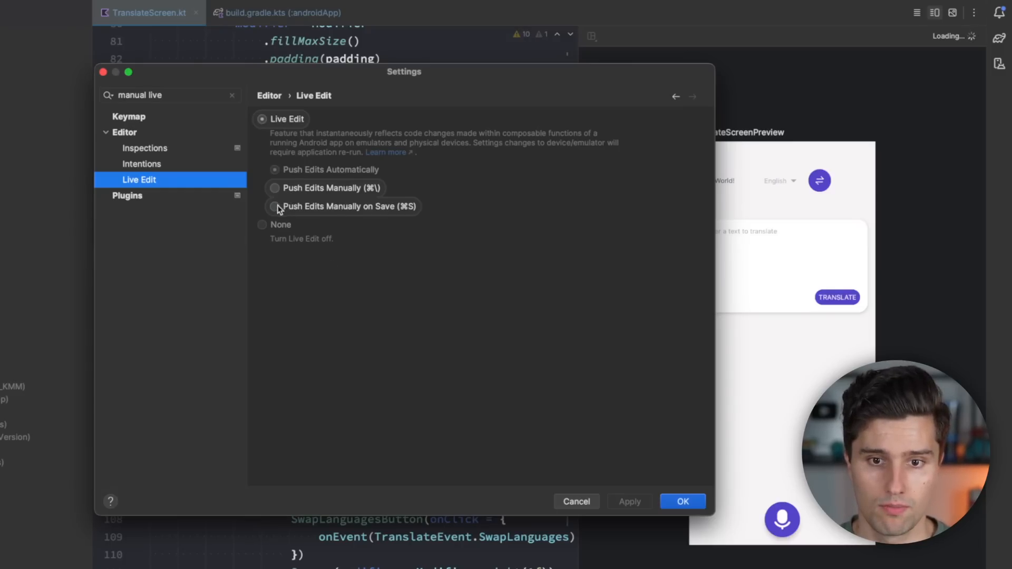
{"action": "left_click", "coordinate": [275, 206]}
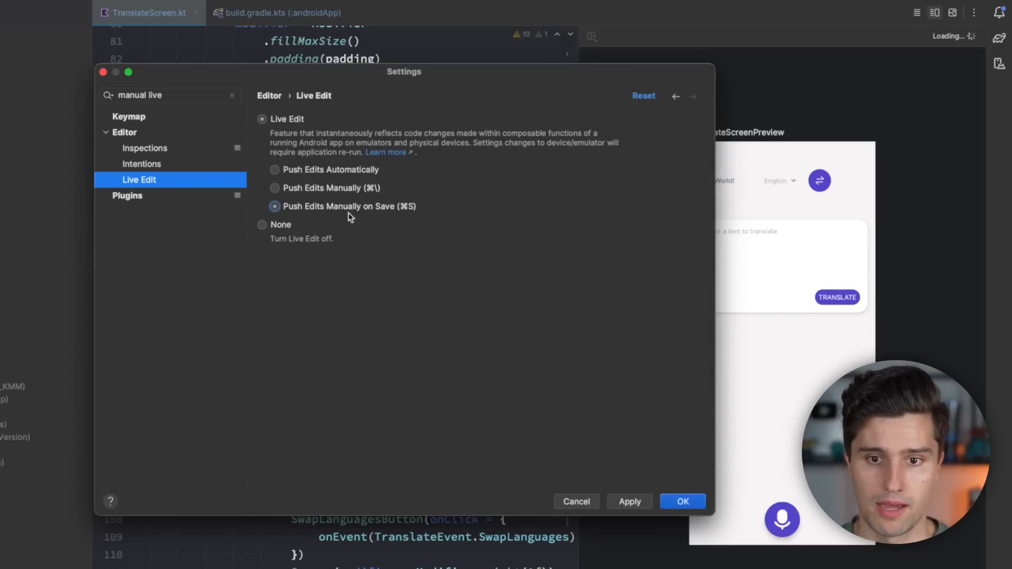
{"action": "mouse_move", "coordinate": [682, 502]}
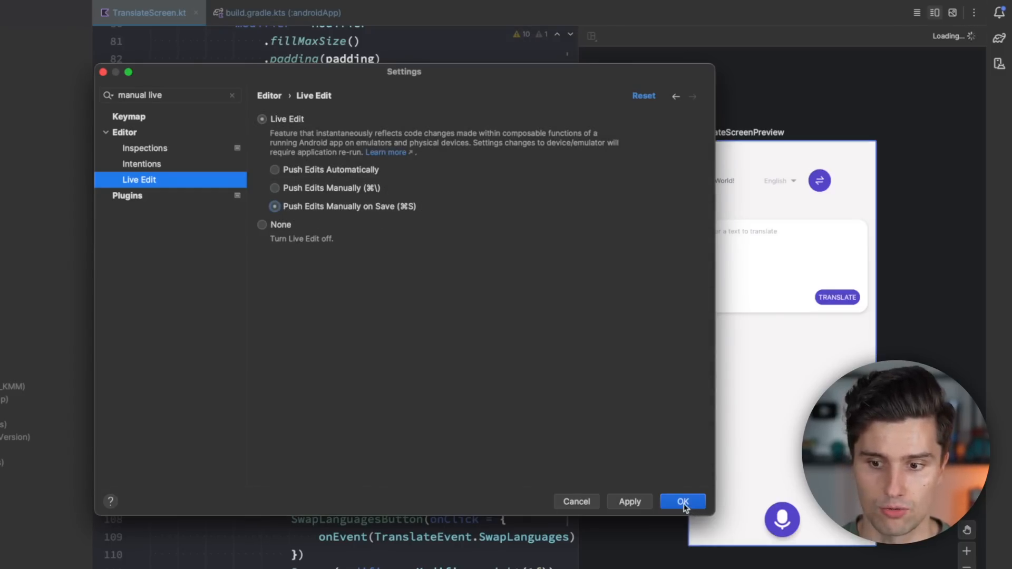
{"action": "left_click", "coordinate": [682, 502]}
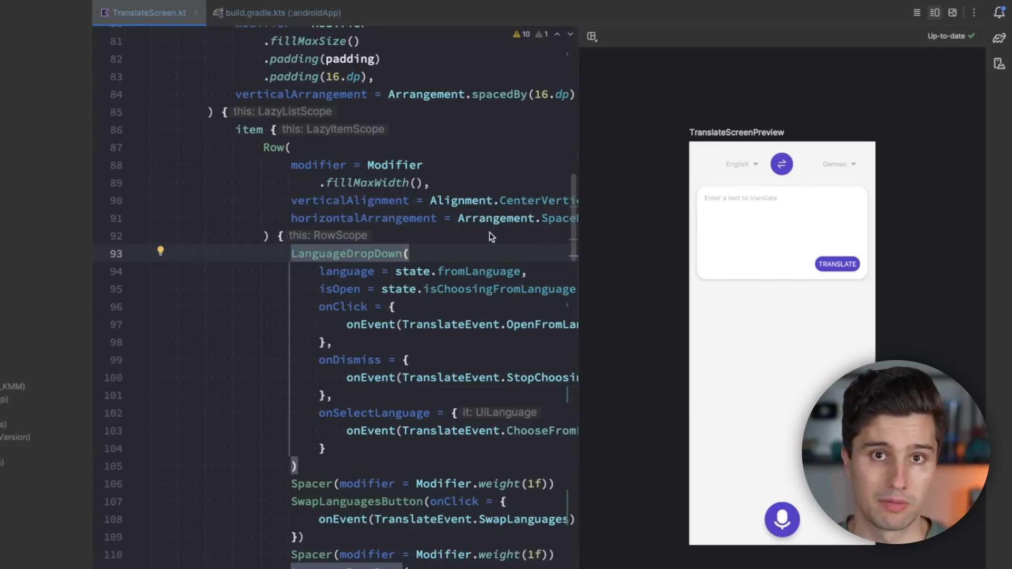
{"action": "mouse_move", "coordinate": [524, 250]}
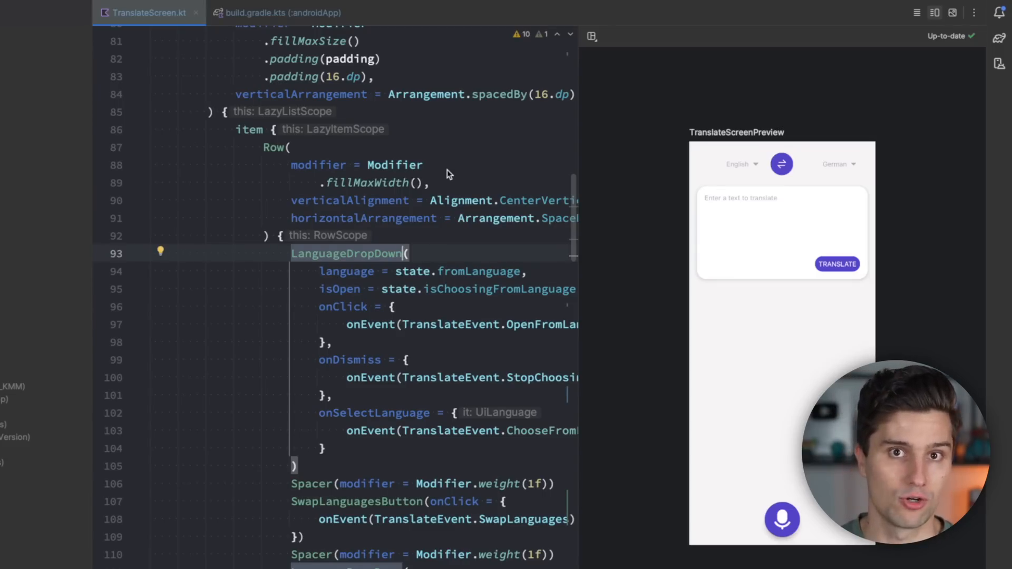
Delete the Hello World text line so the preview shows only the language dropdowns and swap button
{"action": "scroll", "scroll_direction": "down", "scroll_amount": 3}
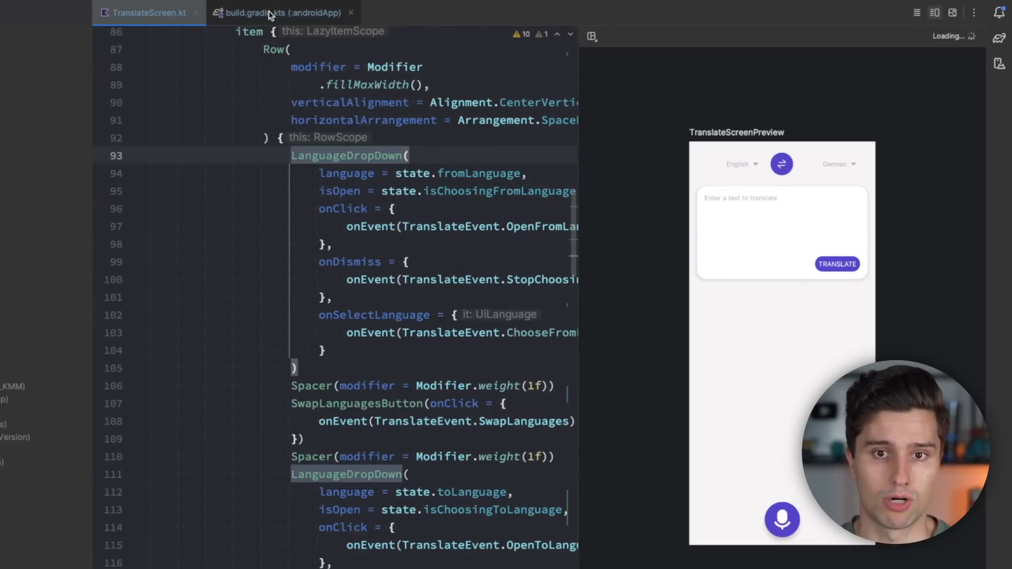
Glance at the androidApp Gradle file, return to TranslateScreen.kt and scroll to TranslateScreenPreview
{"action": "left_click", "coordinate": [282, 13]}
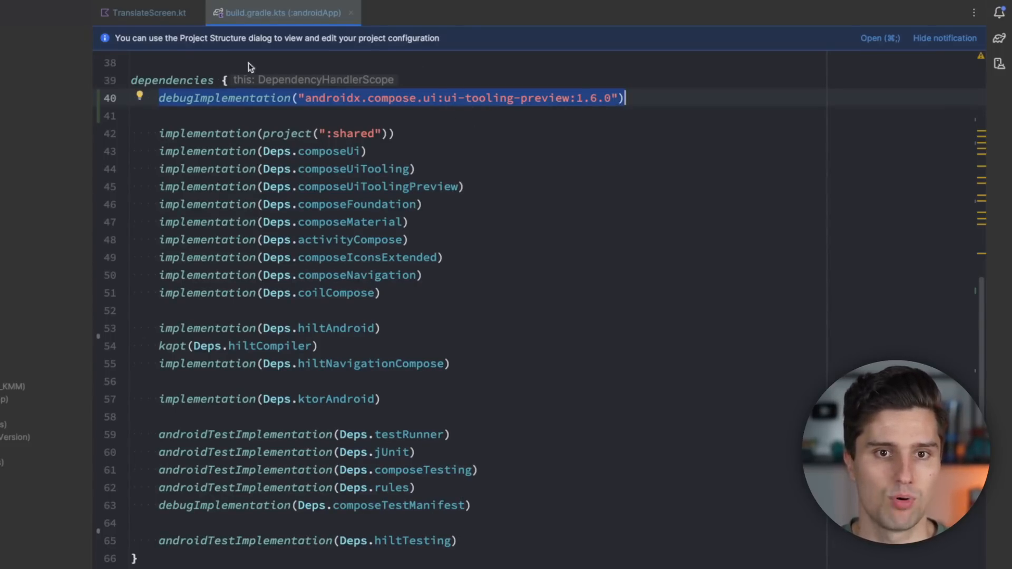
{"action": "left_click", "coordinate": [149, 12]}
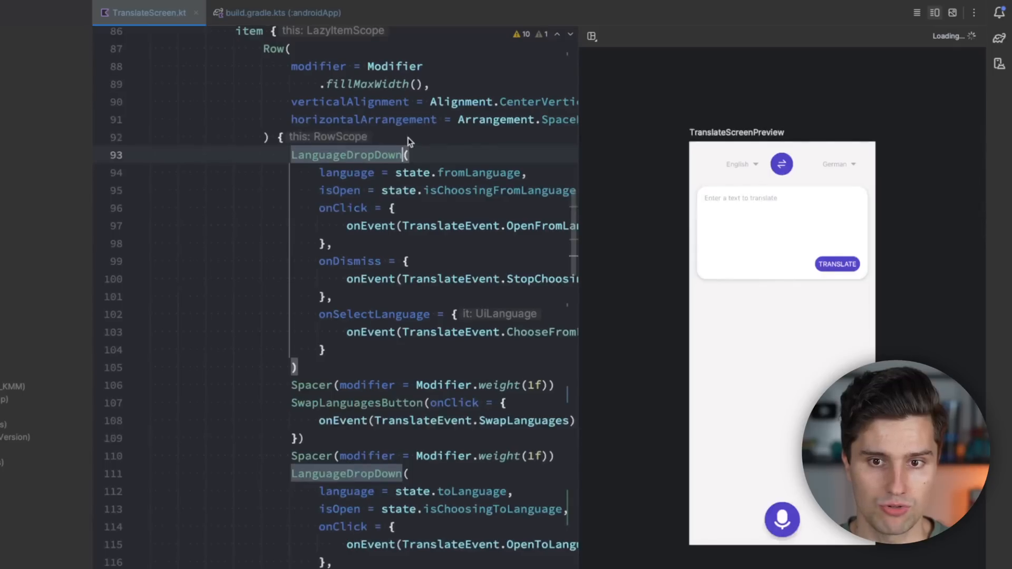
{"action": "scroll", "scroll_direction": "down", "scroll_amount": 3}
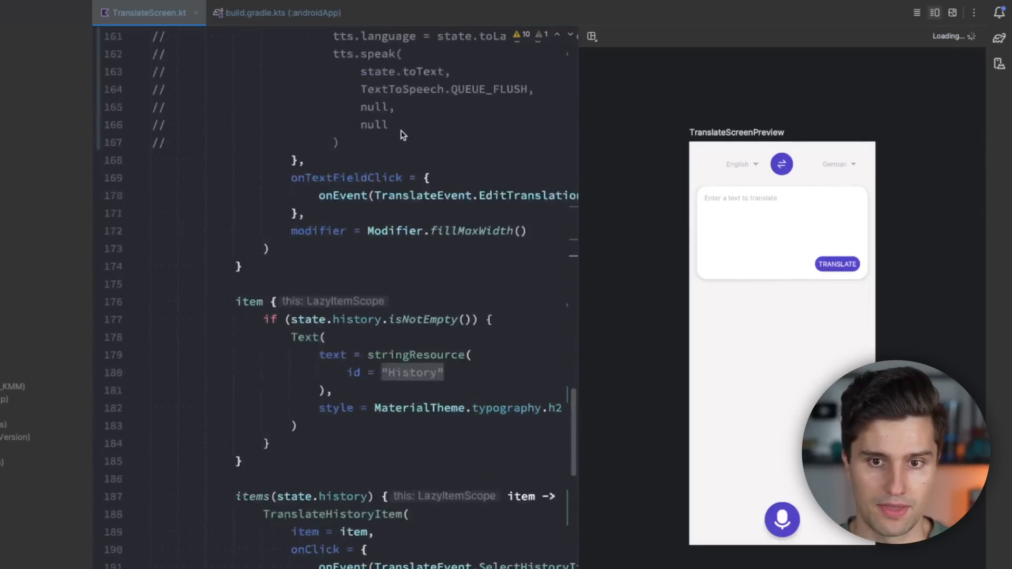
{"action": "scroll", "scroll_direction": "down", "scroll_amount": 3}
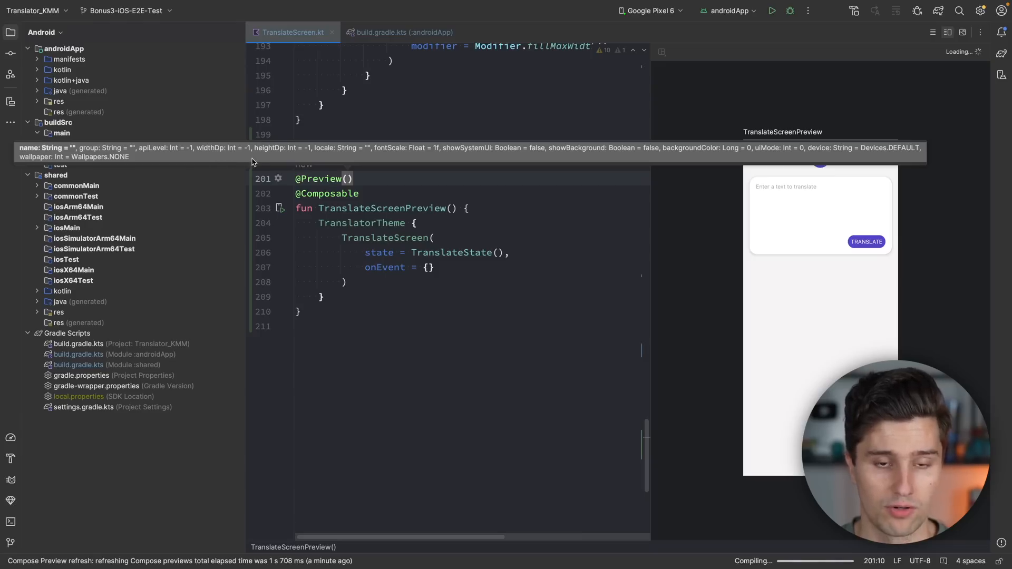
{"action": "mouse_move", "coordinate": [453, 163]}
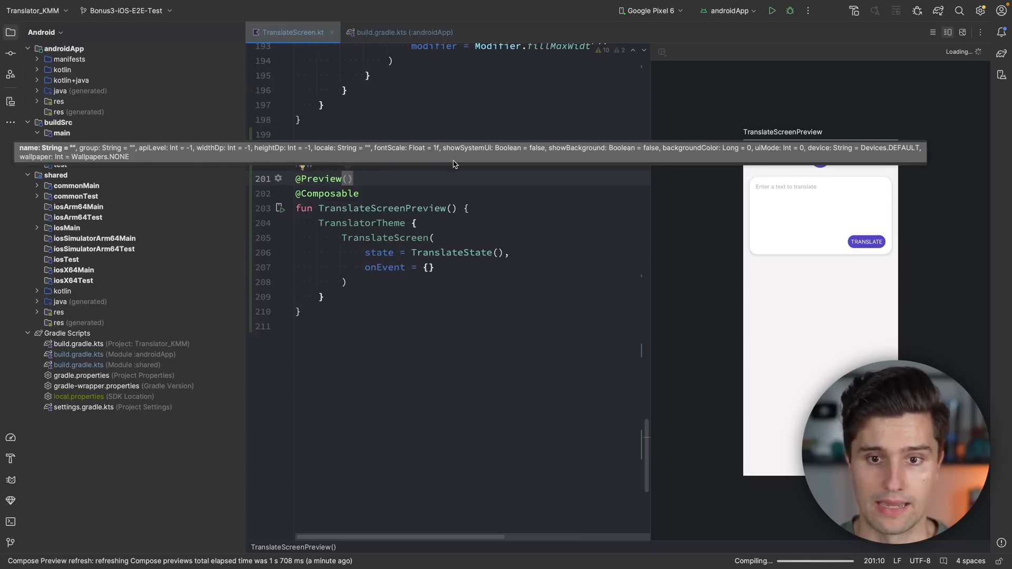
{"action": "mouse_move", "coordinate": [662, 163]}
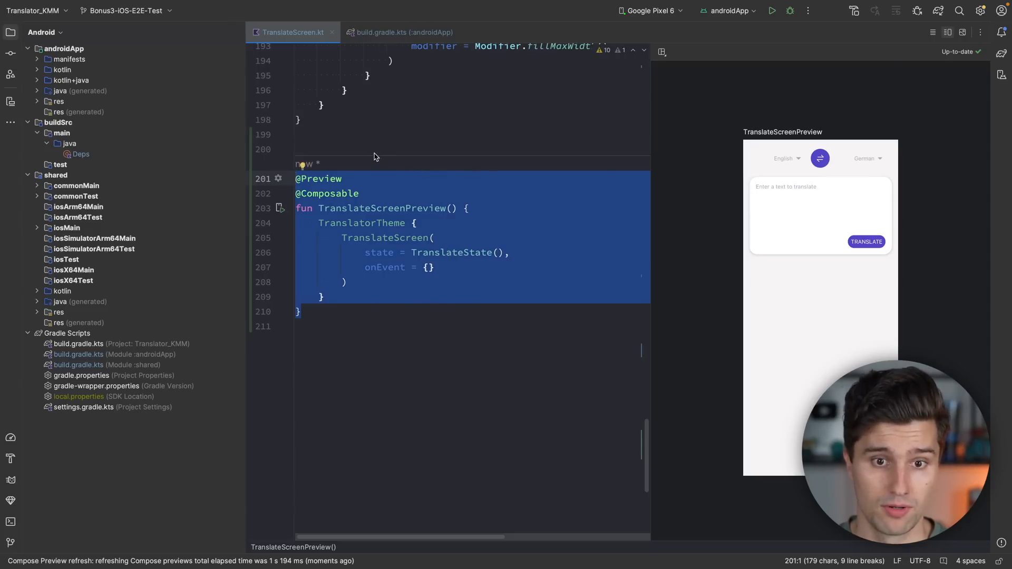
{"action": "type", "text": "@"}
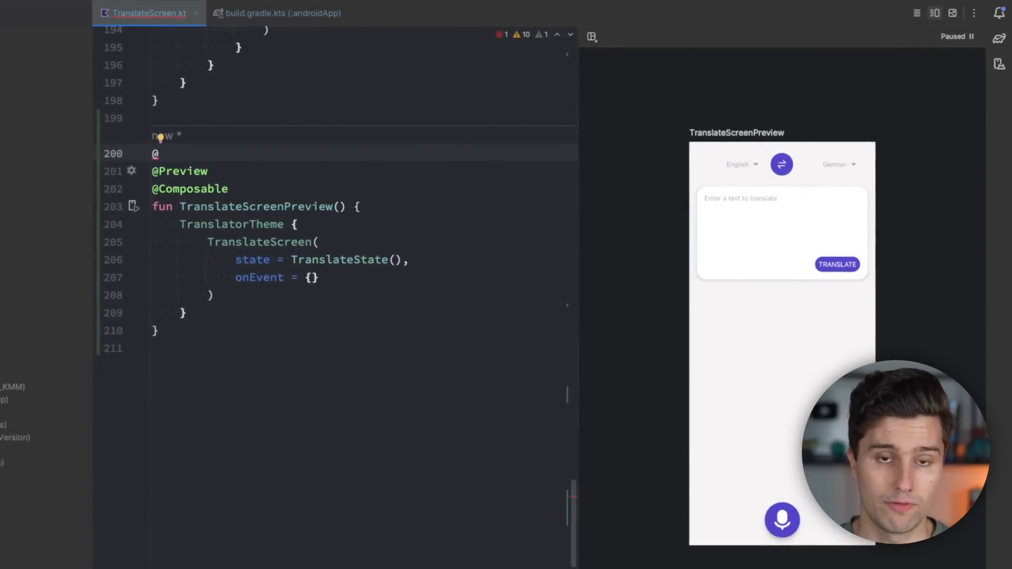
{"action": "type", "text": "Preview"}
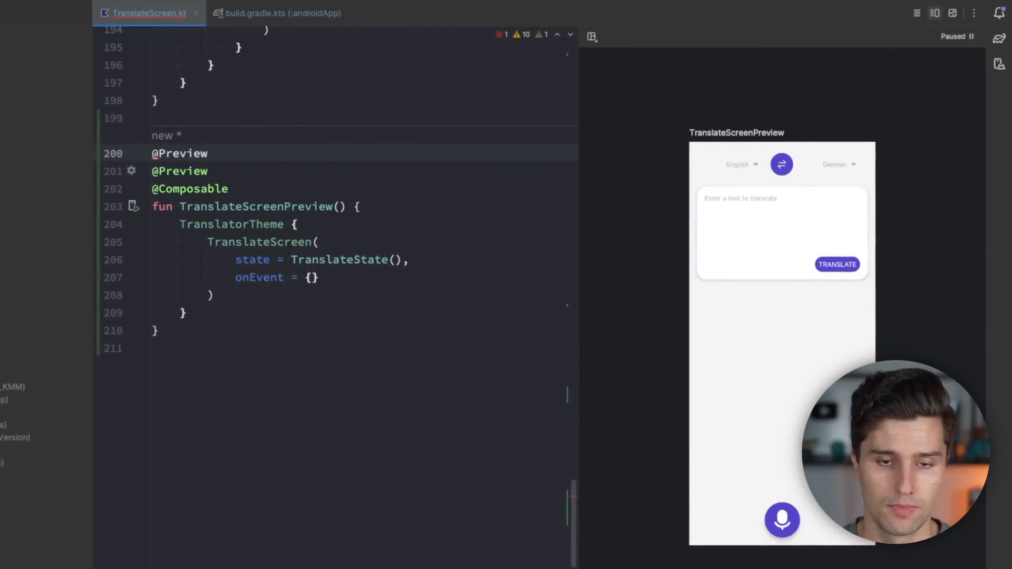
{"action": "type", "text": "ScreenSizes"}
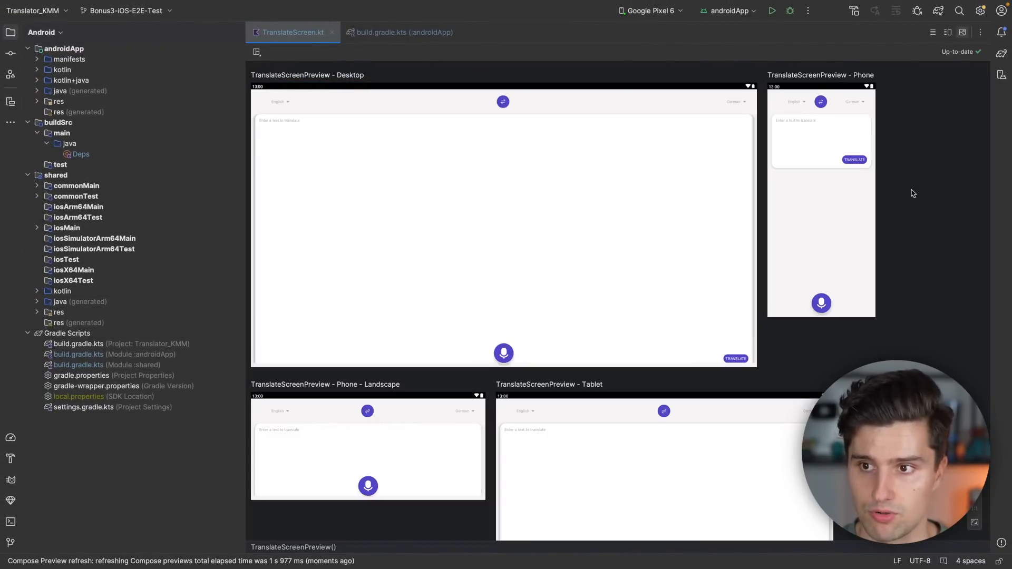
Scroll through the generated Desktop, Phone, Phone-Landscape, Tablet and Foldable previews in gallery mode
{"action": "scroll", "scroll_direction": "down", "scroll_amount": 3}
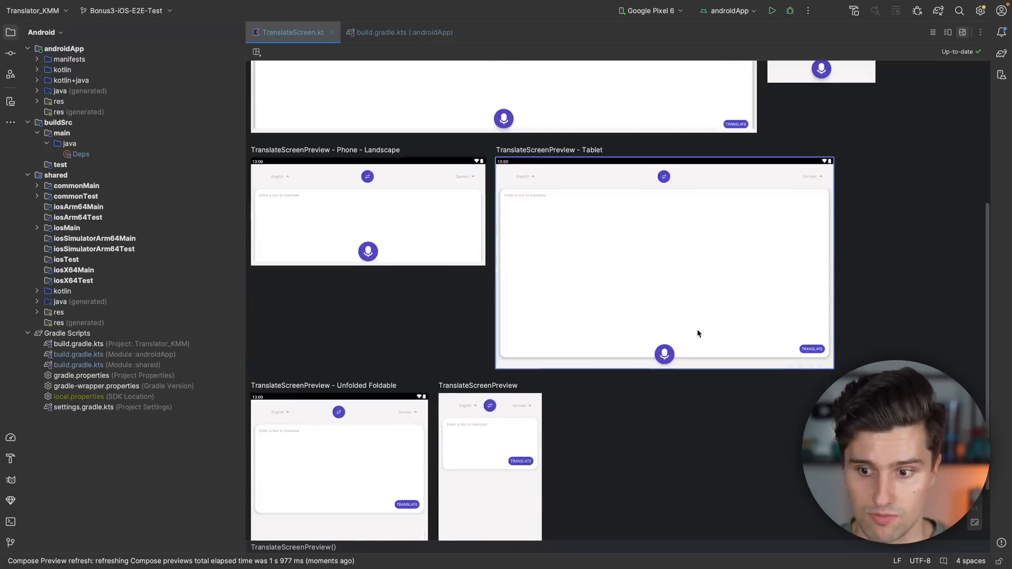
{"action": "scroll", "scroll_direction": "up", "scroll_amount": 3}
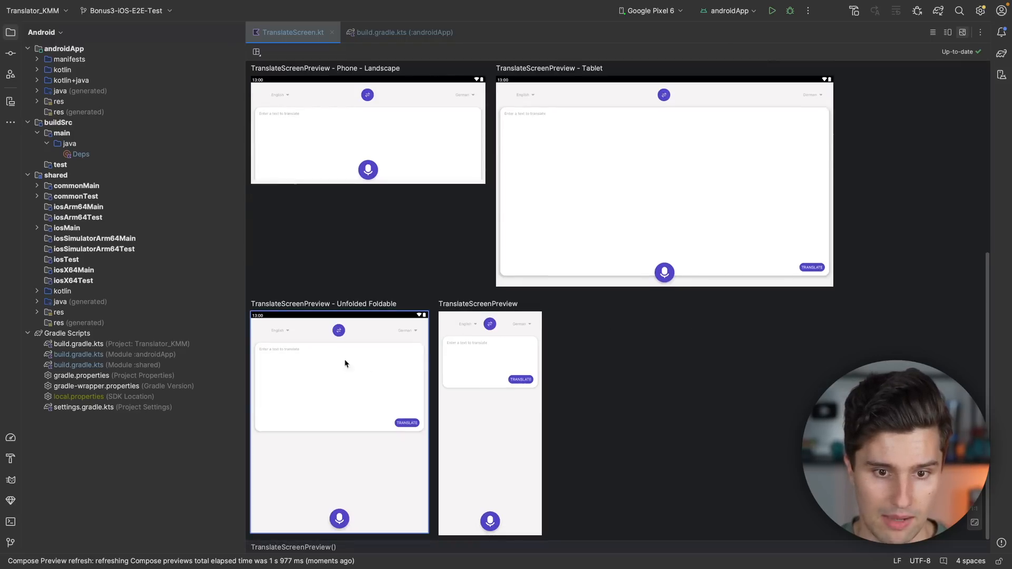
{"action": "mouse_move", "coordinate": [408, 252]}
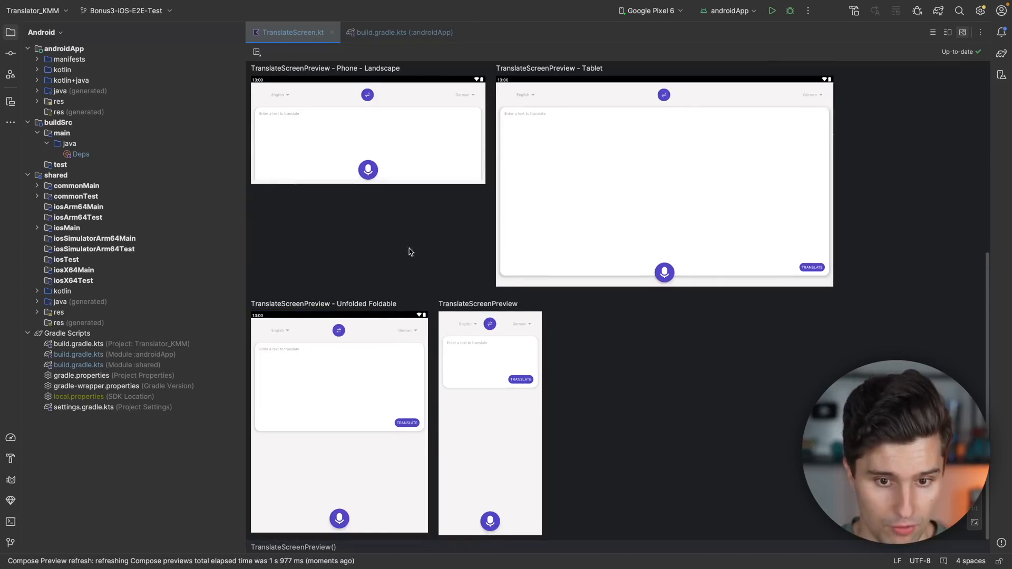
{"action": "mouse_move", "coordinate": [665, 388]}
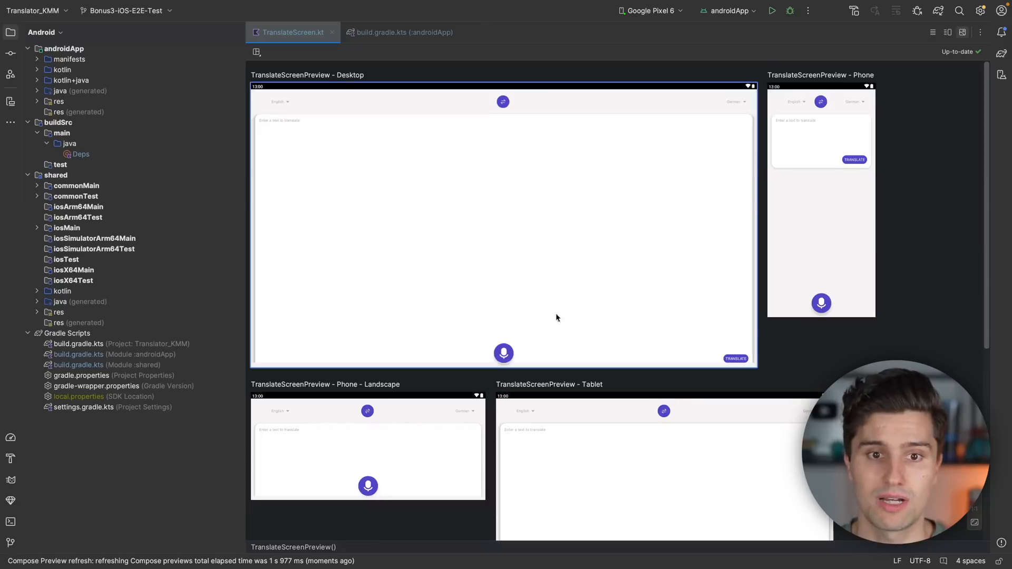
{"action": "mouse_move", "coordinate": [773, 349]}
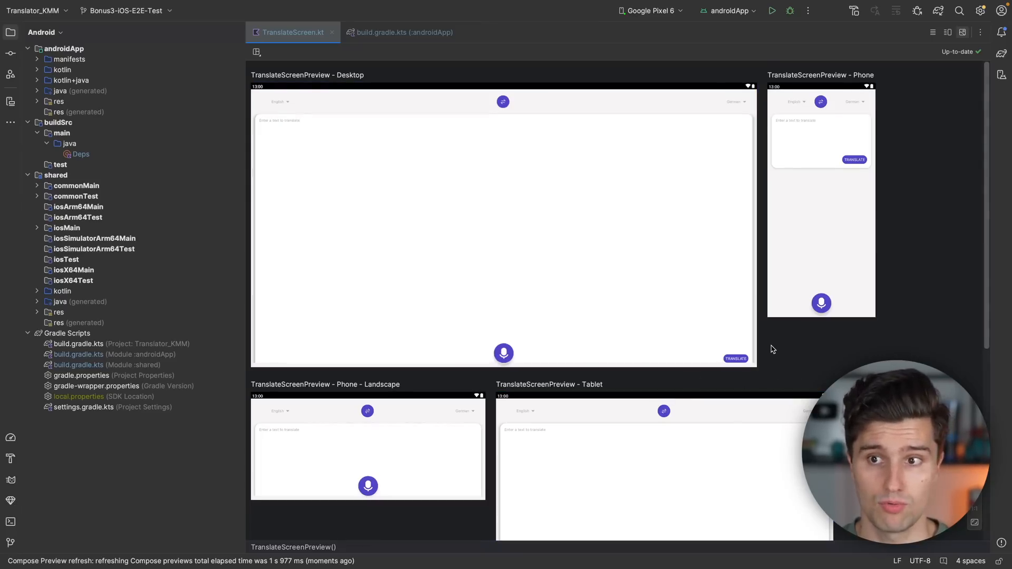
{"action": "mouse_move", "coordinate": [773, 332]}
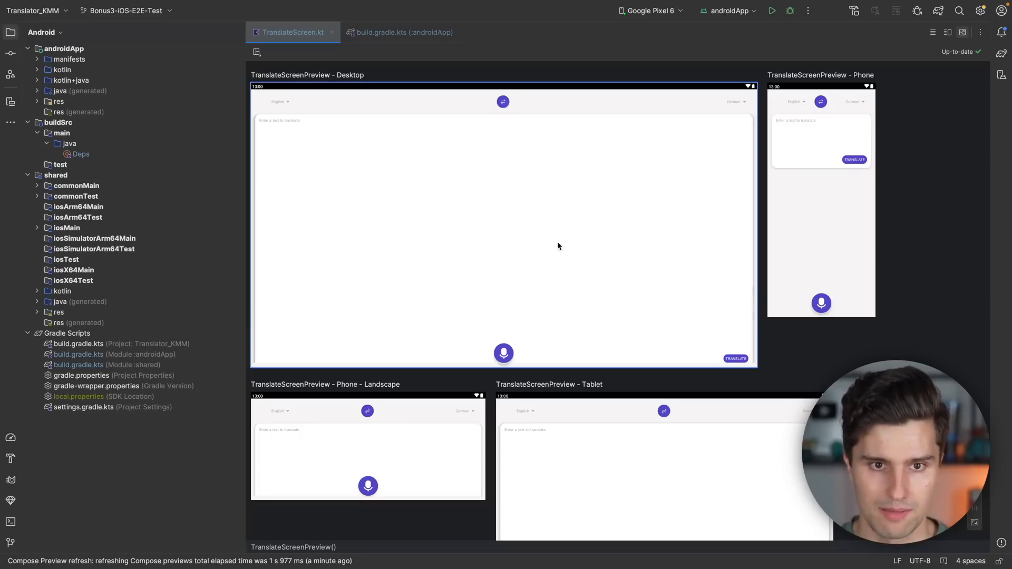
{"action": "scroll", "scroll_direction": "down", "scroll_amount": 3}
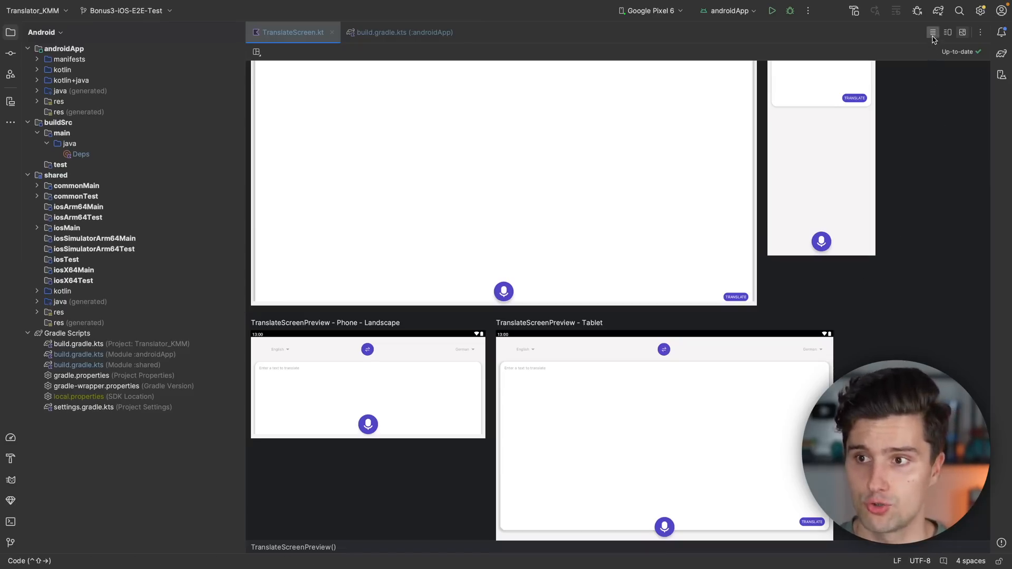
{"action": "left_click", "coordinate": [932, 33]}
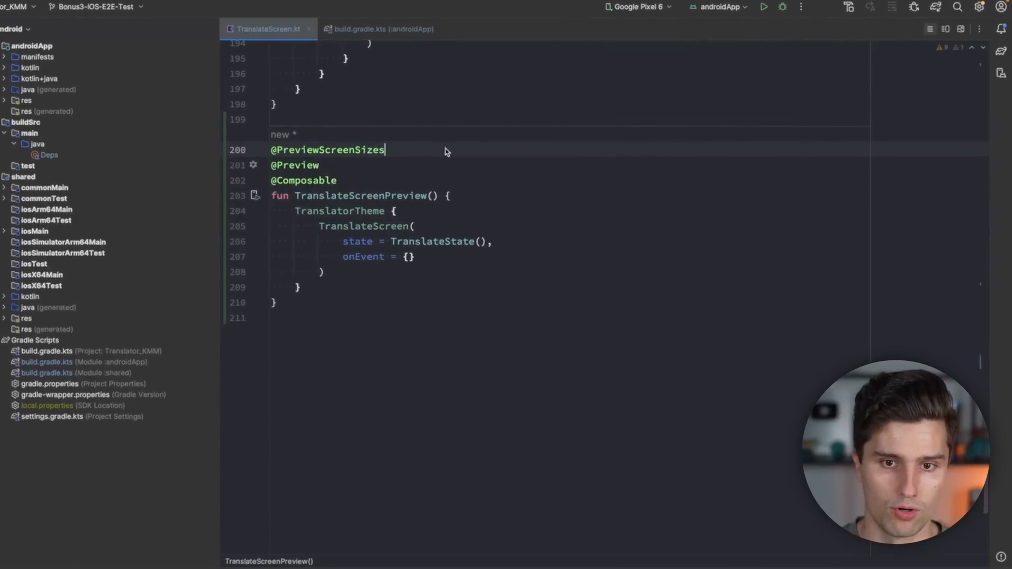
{"action": "type", "text": "@PÜr"}
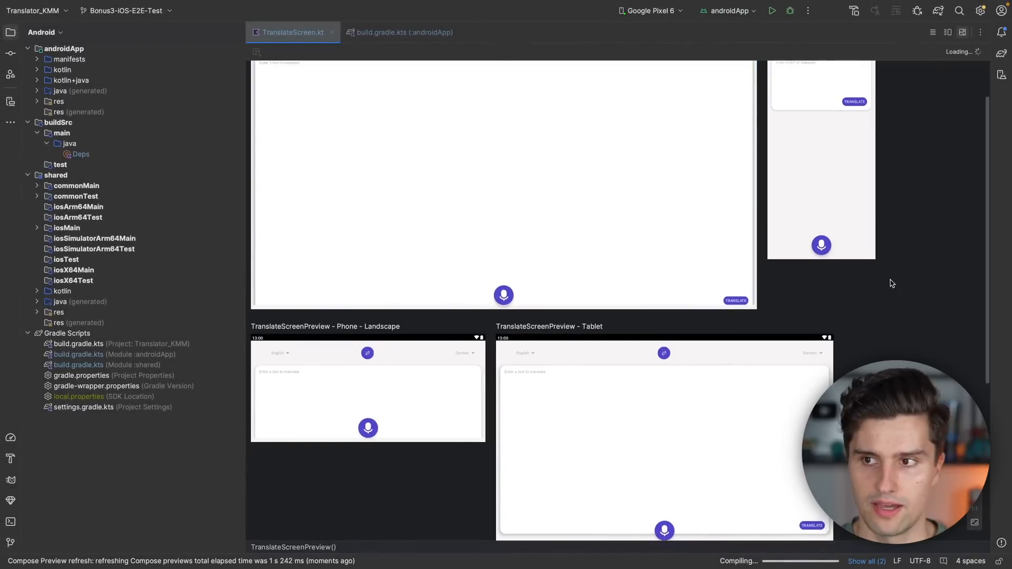
{"action": "scroll", "scroll_direction": "up", "scroll_amount": 3}
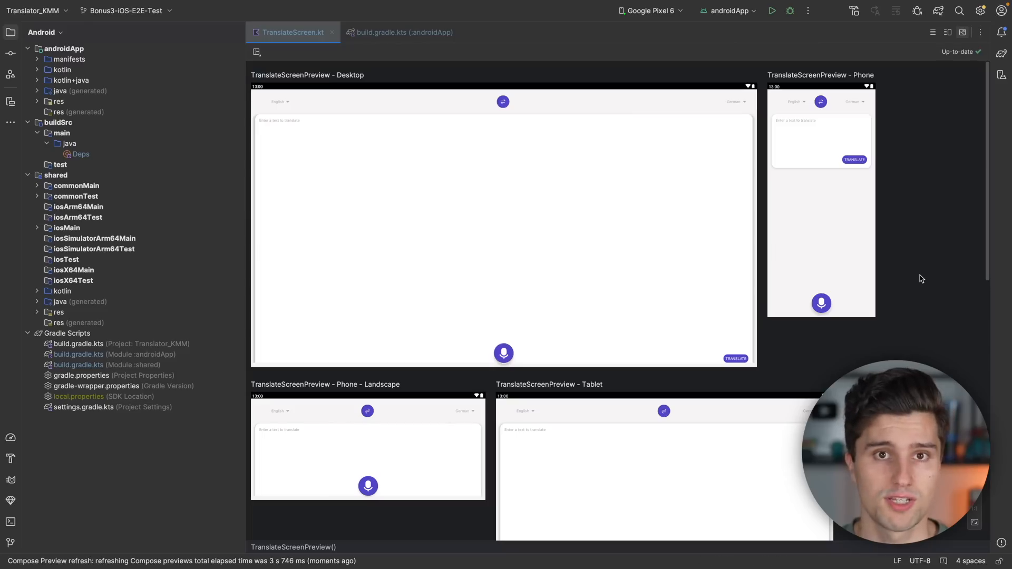
{"action": "scroll", "scroll_direction": "down", "scroll_amount": 3}
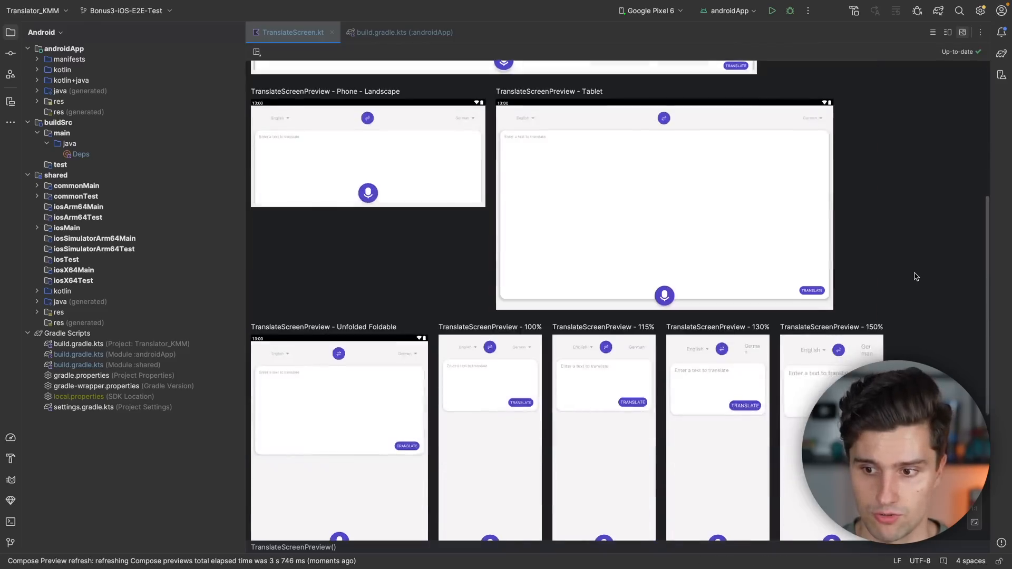
{"action": "scroll", "scroll_direction": "down", "scroll_amount": 3}
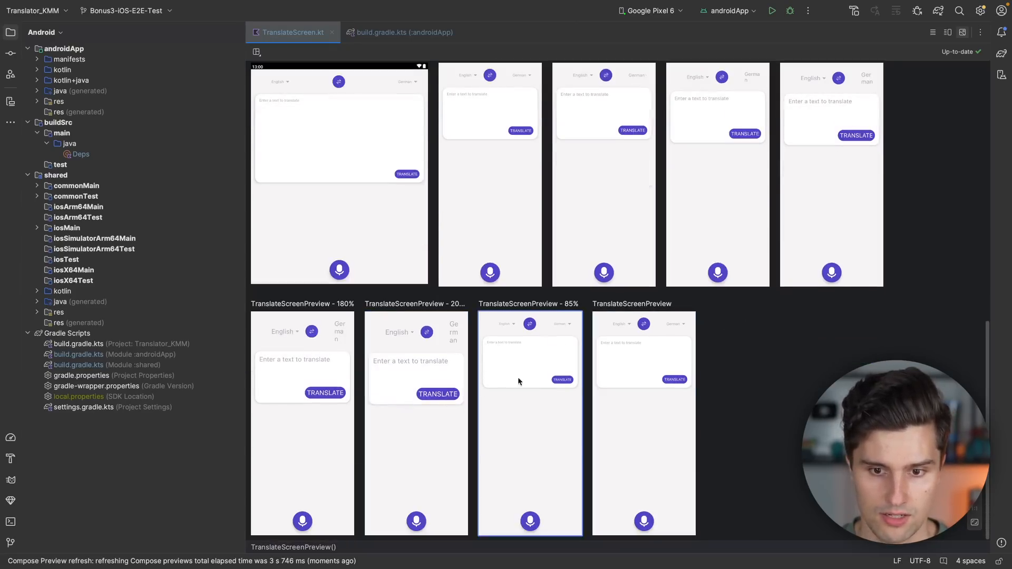
{"action": "mouse_move", "coordinate": [749, 328]}
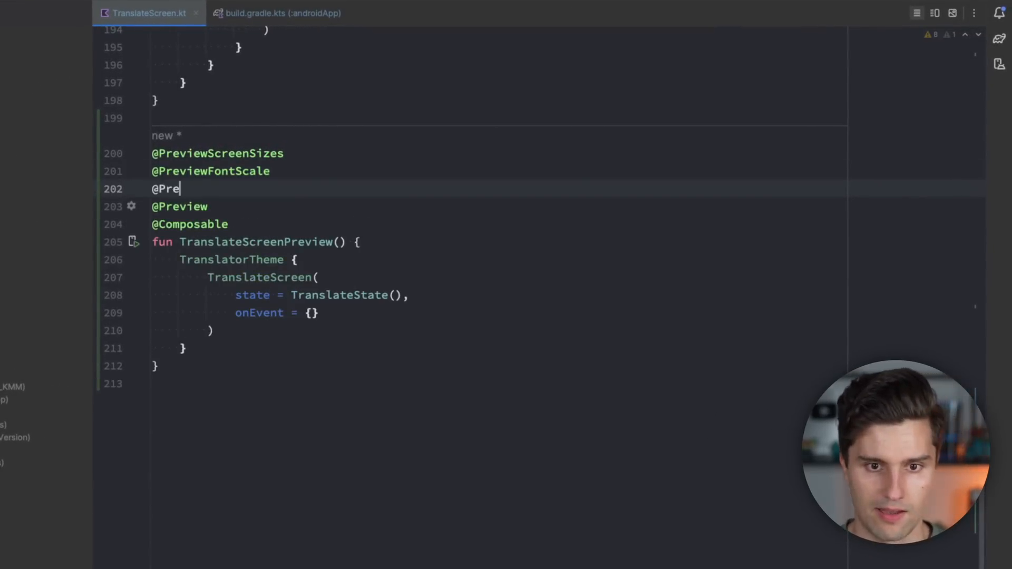
{"action": "type", "text": "viewLightDark"}
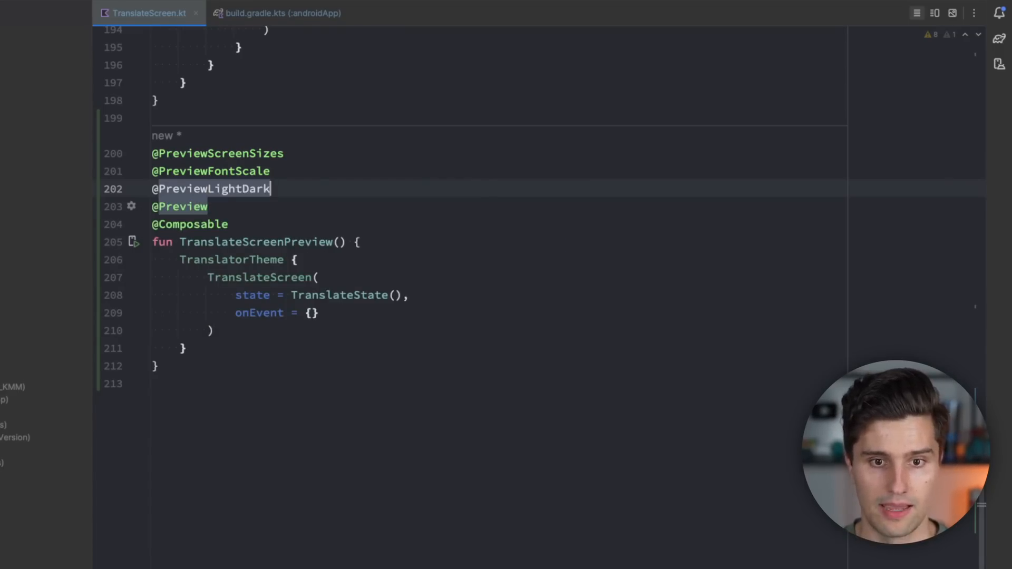
{"action": "type", "text": "@Pre"}
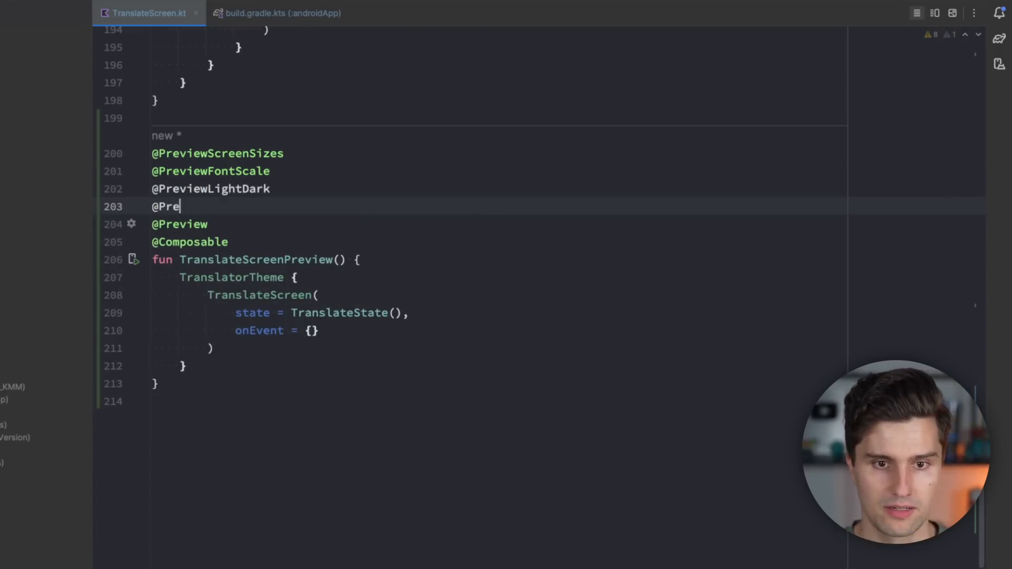
{"action": "type", "text": "iewDynamicColors"}
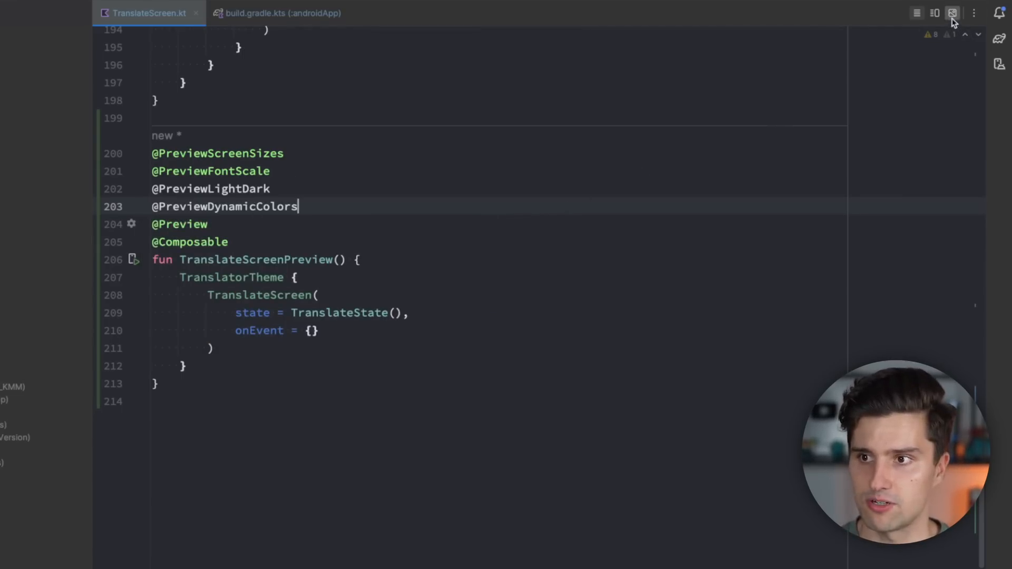
{"action": "left_click", "coordinate": [952, 12]}
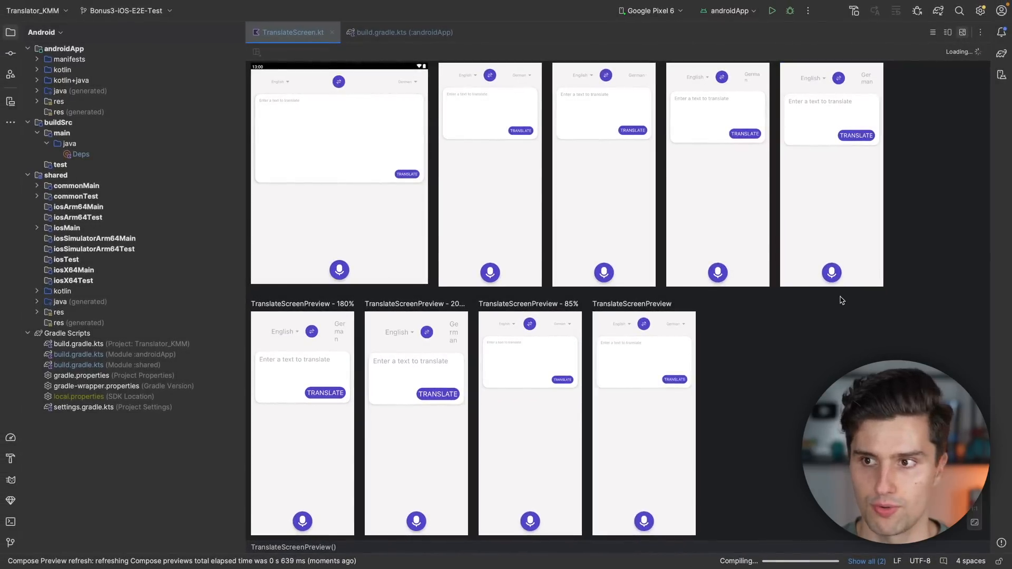
{"action": "scroll", "scroll_direction": "down", "scroll_amount": 3}
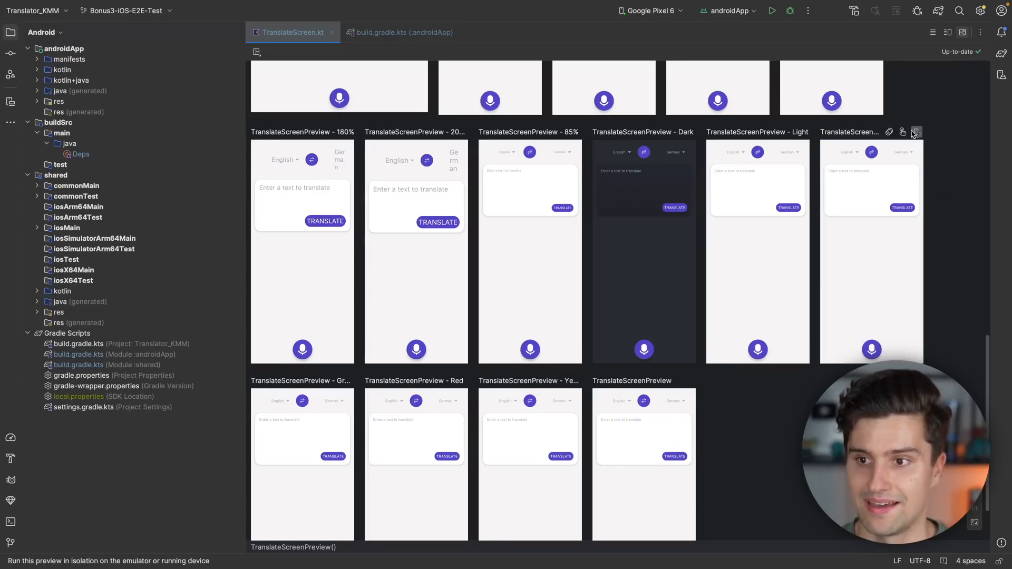
{"action": "scroll", "scroll_direction": "down", "scroll_amount": 3}
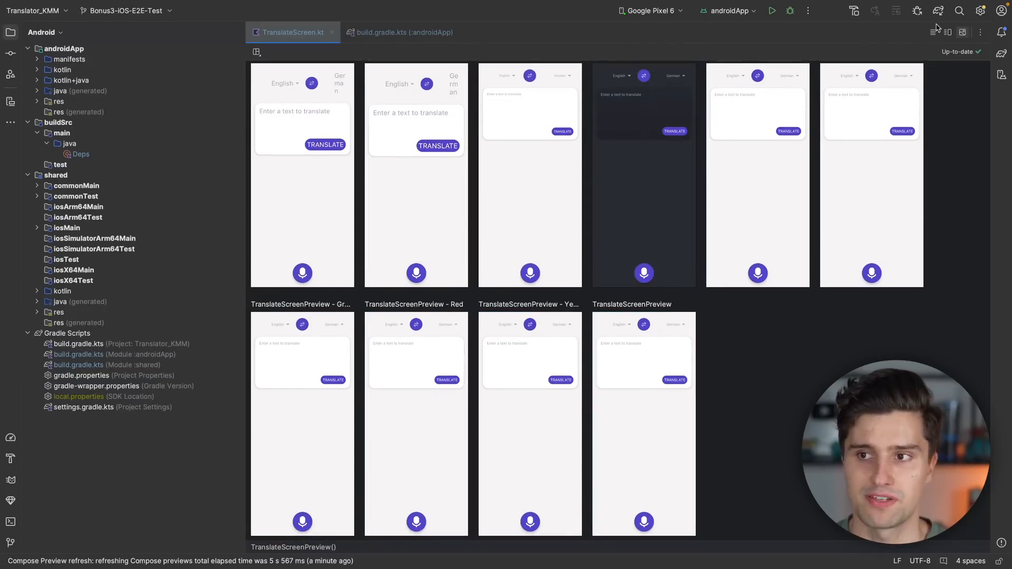
{"action": "left_click", "coordinate": [933, 33]}
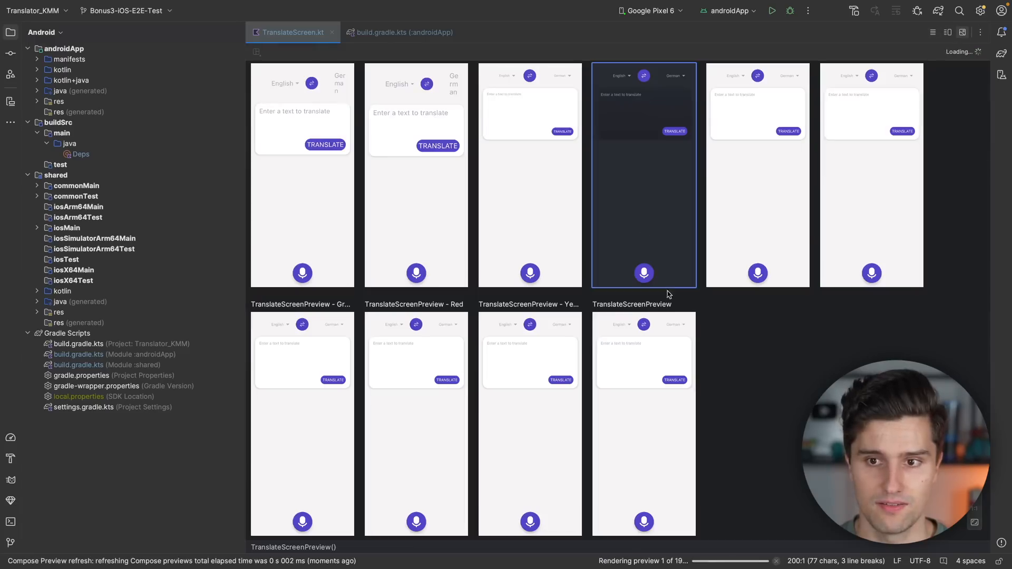
{"action": "scroll", "scroll_direction": "down", "scroll_amount": 3}
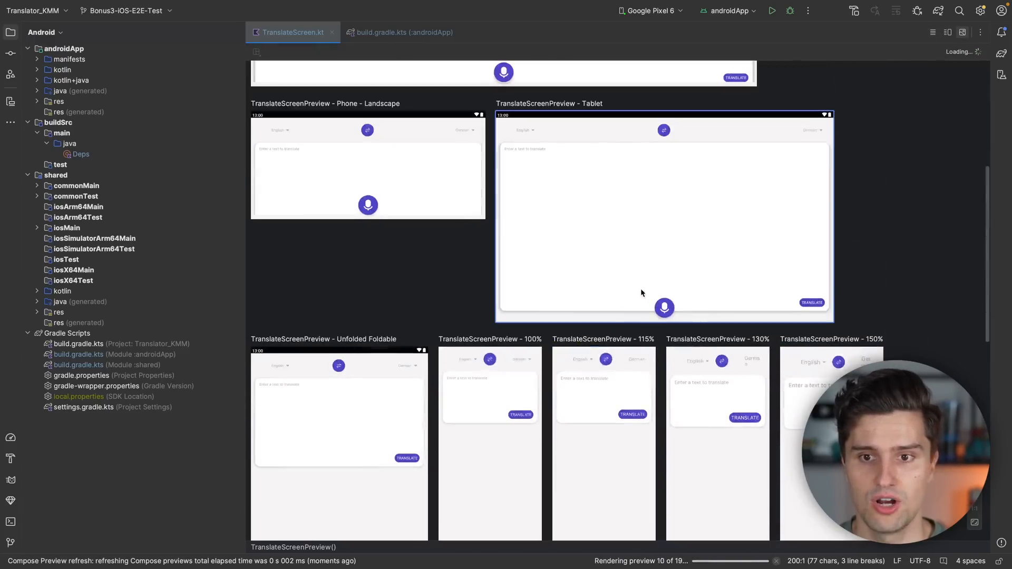
{"action": "scroll", "scroll_direction": "up", "scroll_amount": 3}
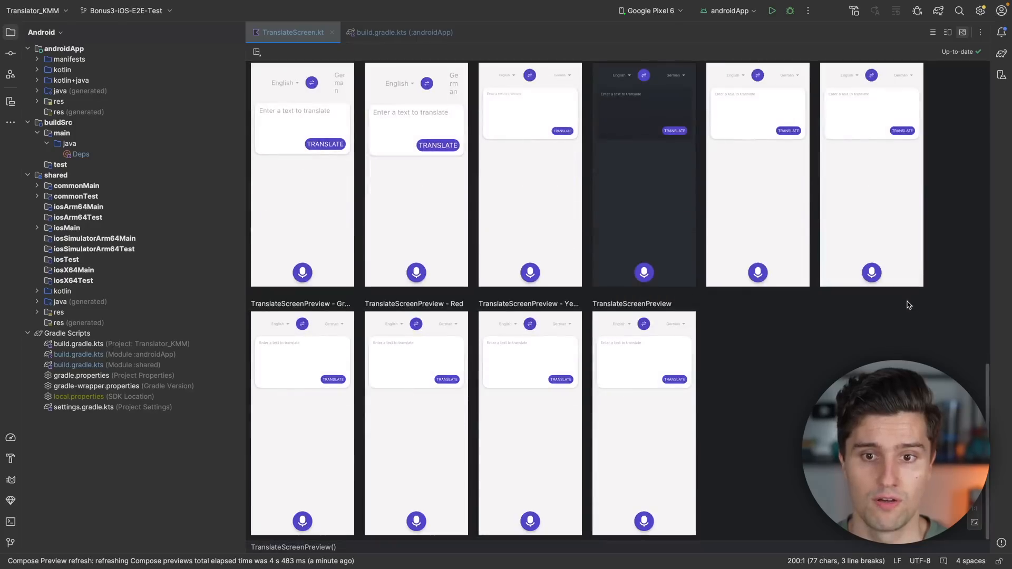
{"action": "mouse_move", "coordinate": [826, 369]}
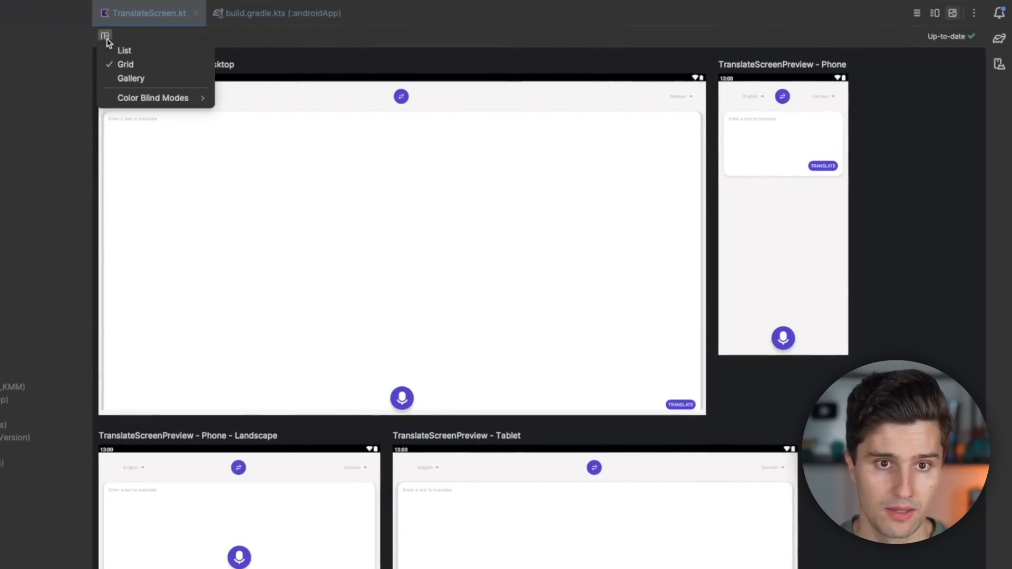
{"action": "mouse_move", "coordinate": [134, 65]}
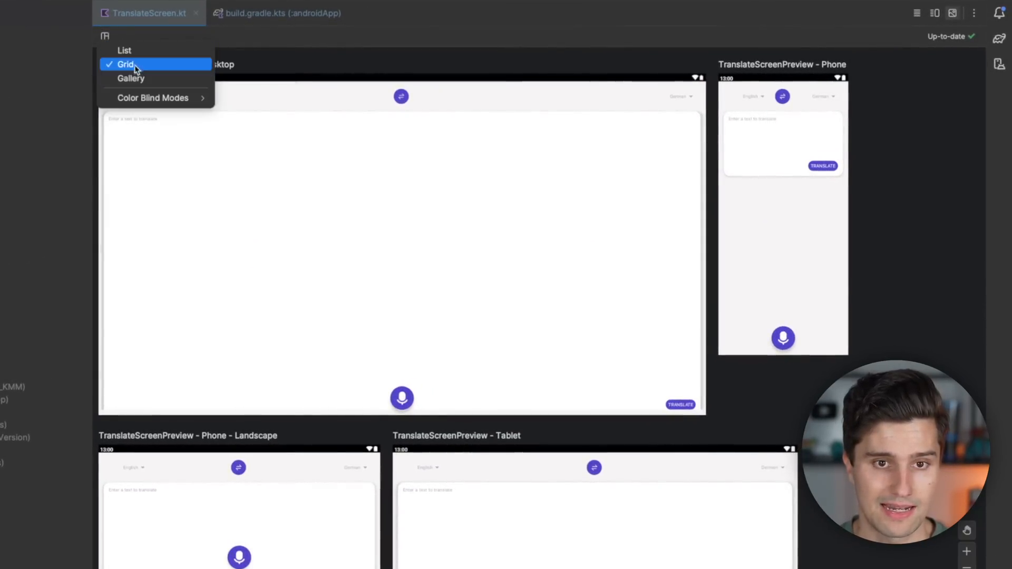
{"action": "mouse_move", "coordinate": [124, 51]}
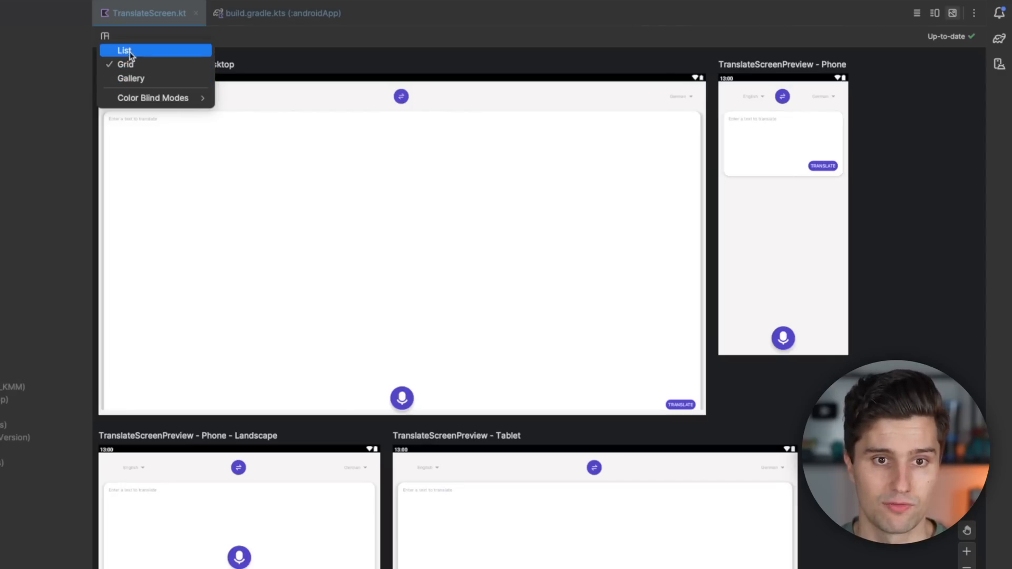
Switch the preview layout from List to Gallery so previews show one at a time
{"action": "left_click", "coordinate": [125, 50]}
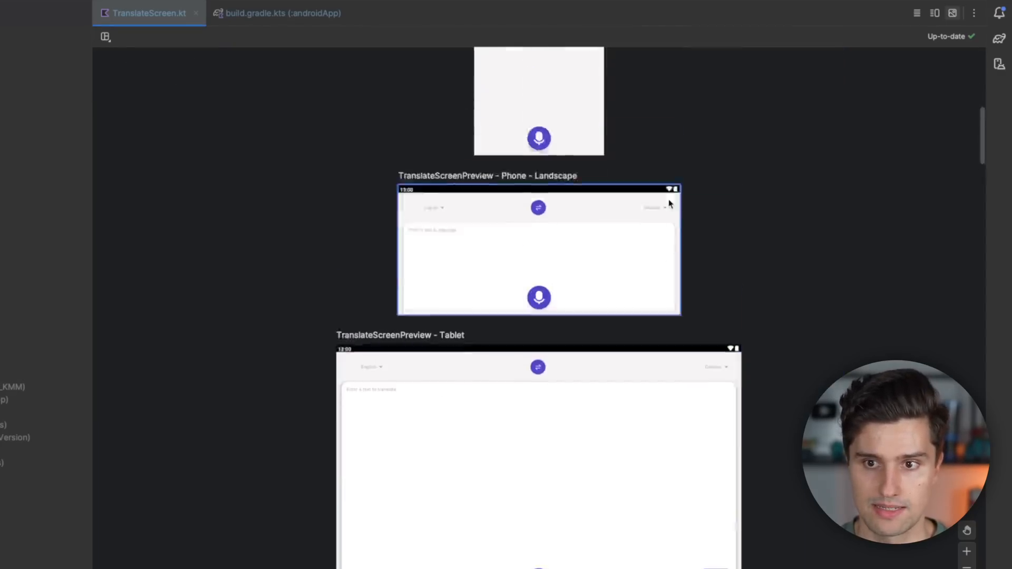
{"action": "left_click", "coordinate": [104, 36]}
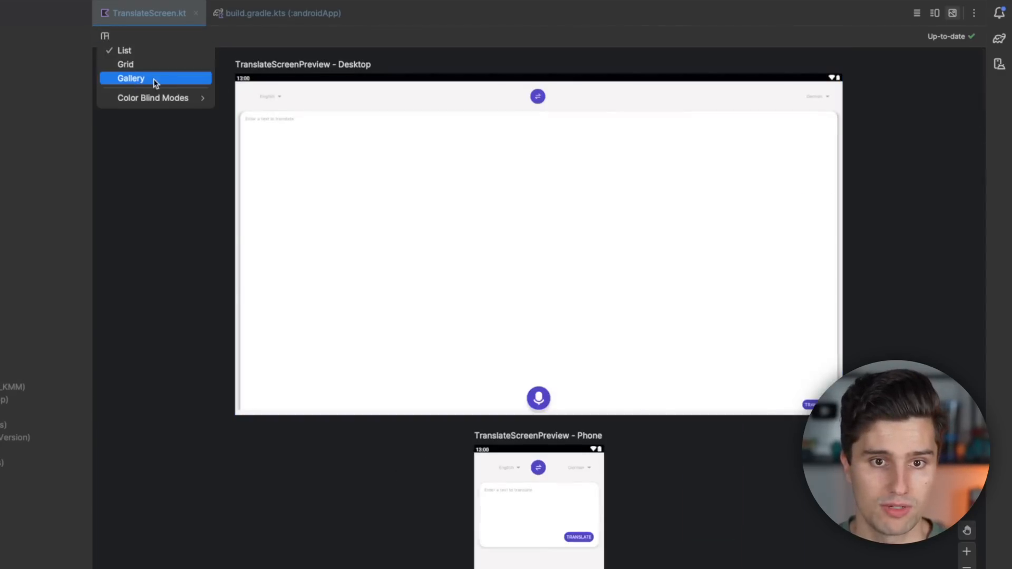
{"action": "left_click", "coordinate": [131, 78]}
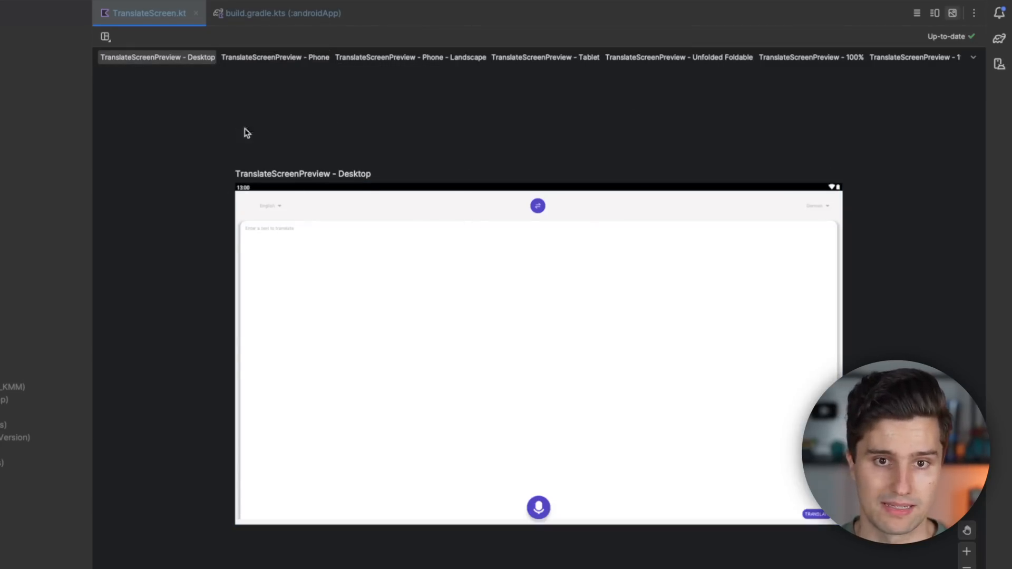
{"action": "mouse_move", "coordinate": [317, 90]}
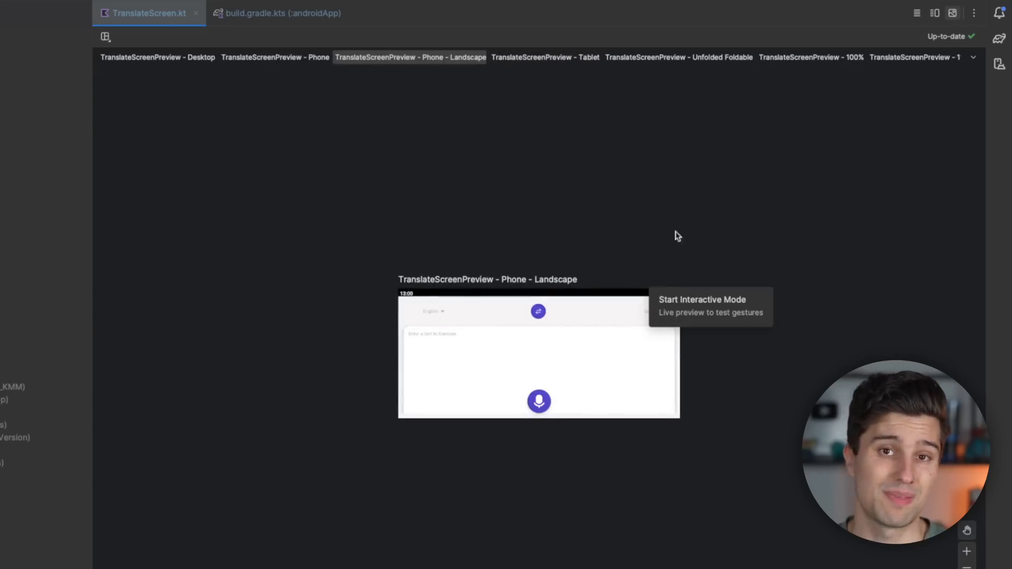
{"action": "mouse_move", "coordinate": [780, 189]}
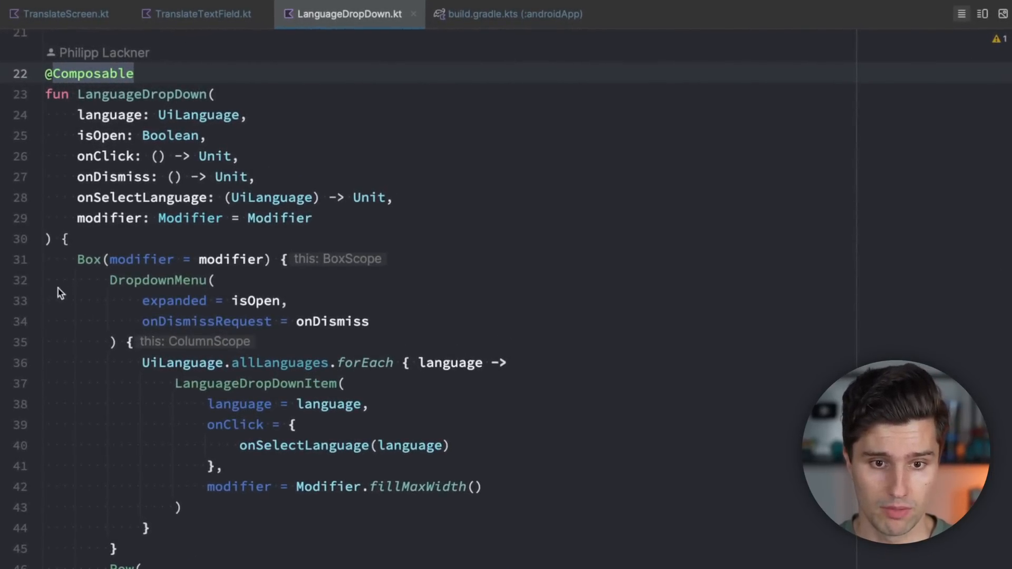
Breakpoint the DropdownMenu line, debug 'androidApp' and resume past the first hit
{"action": "left_click", "coordinate": [21, 279]}
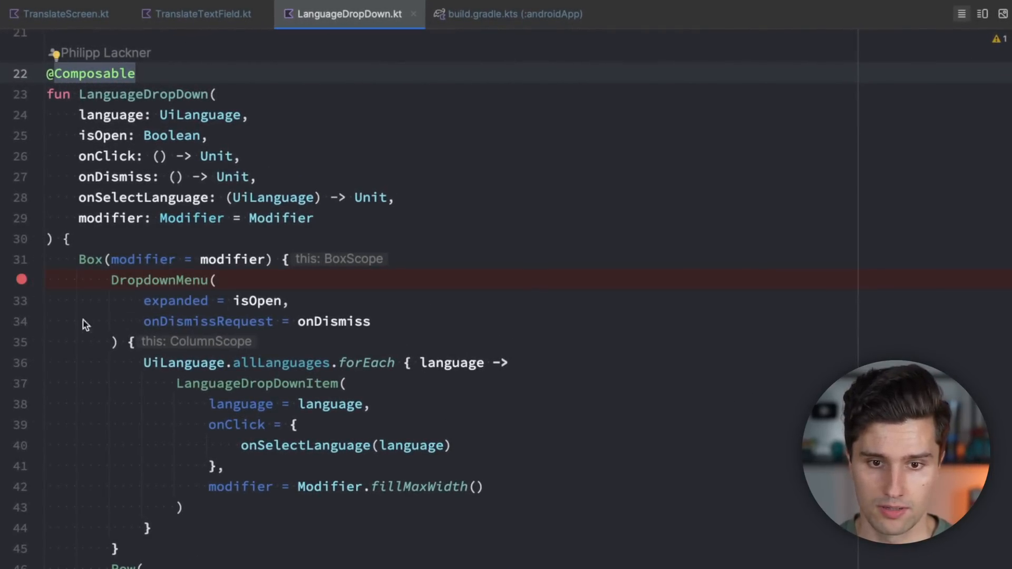
{"action": "left_click", "coordinate": [772, 11]}
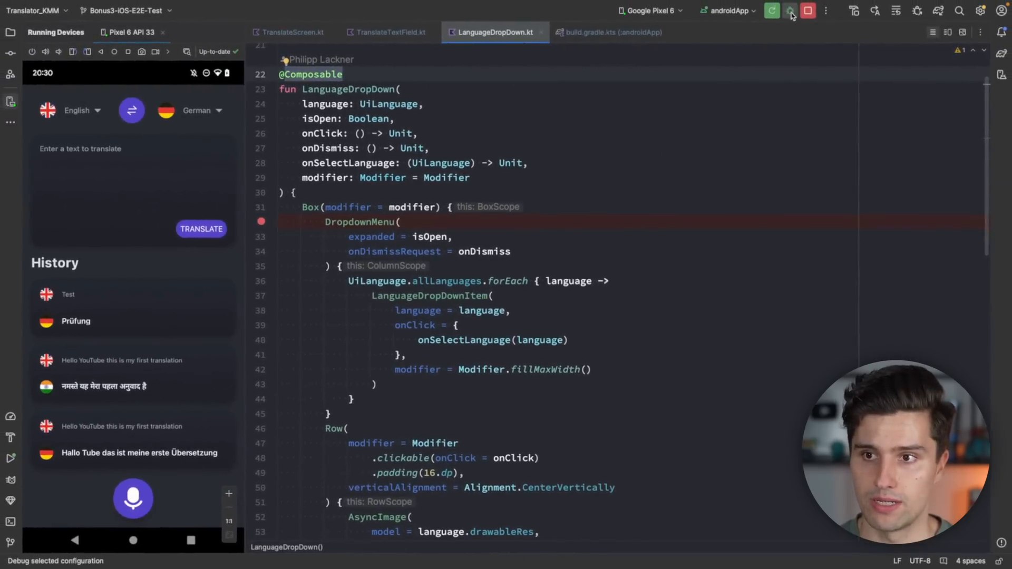
{"action": "left_click", "coordinate": [772, 10]}
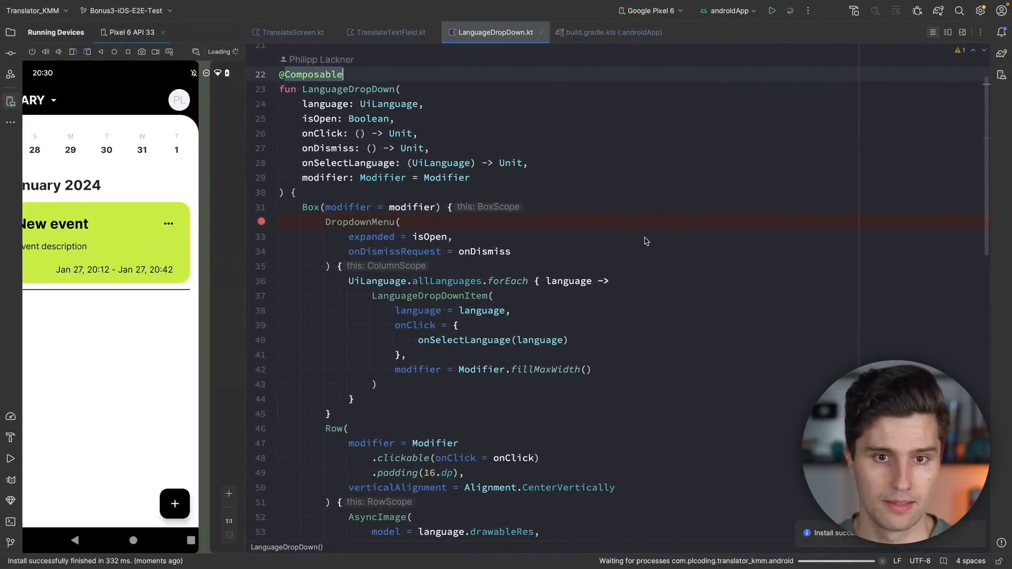
{"action": "left_click", "coordinate": [771, 10]}
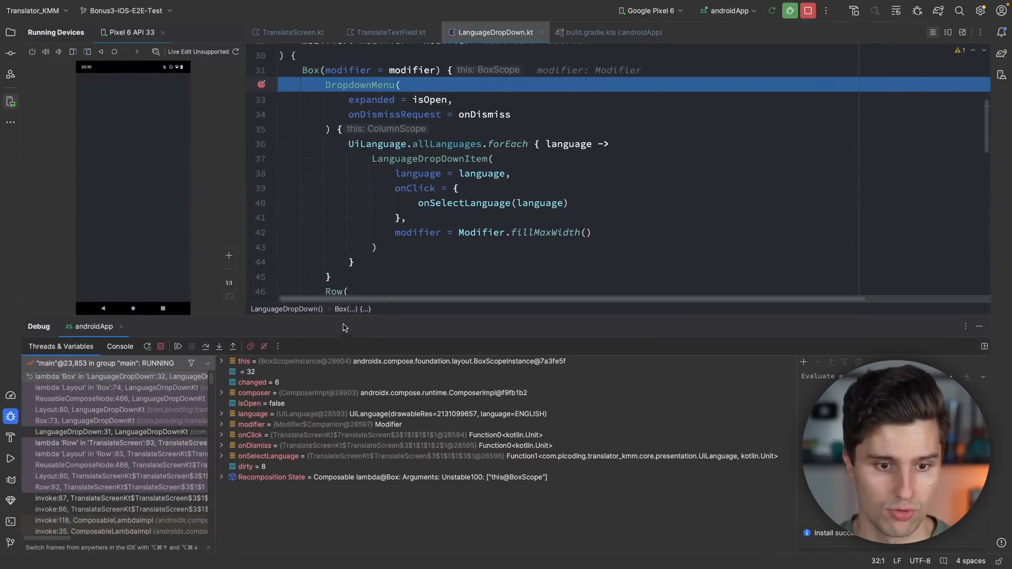
{"action": "left_click", "coordinate": [178, 347]}
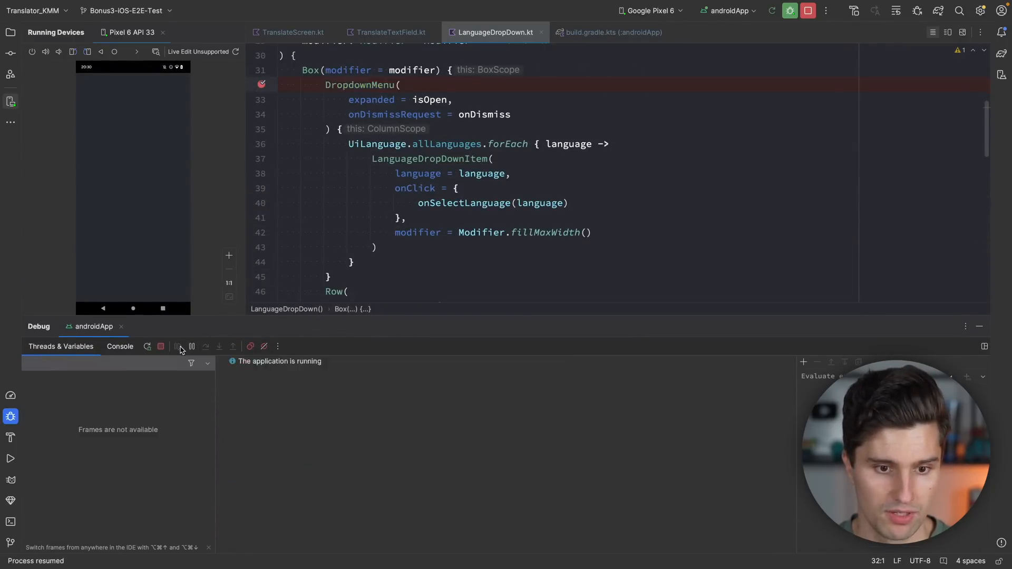
Resume the app paused in LanguageDropDown and scroll up through the inline debugger values
{"action": "left_click", "coordinate": [177, 347]}
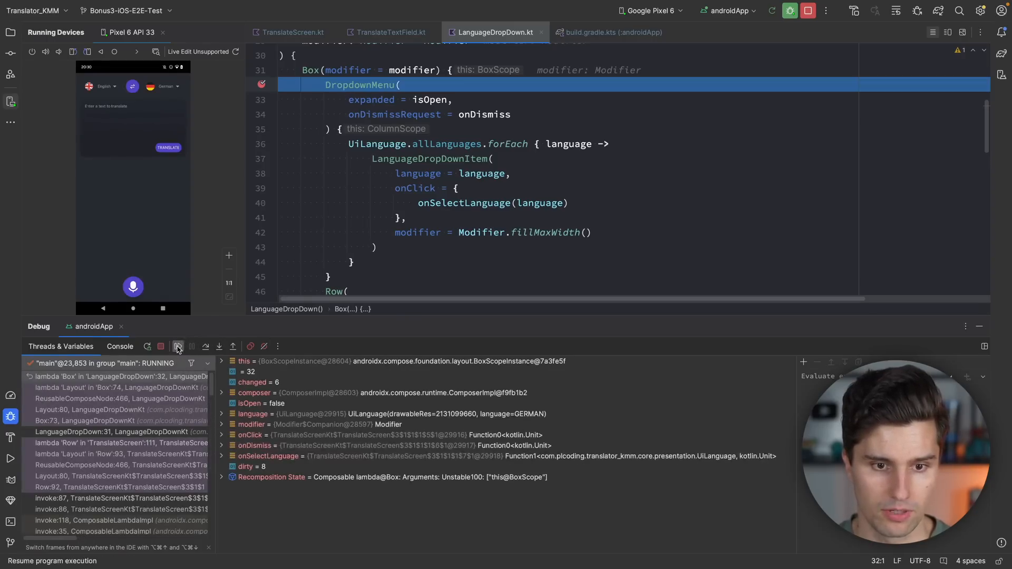
{"action": "left_click", "coordinate": [178, 346]}
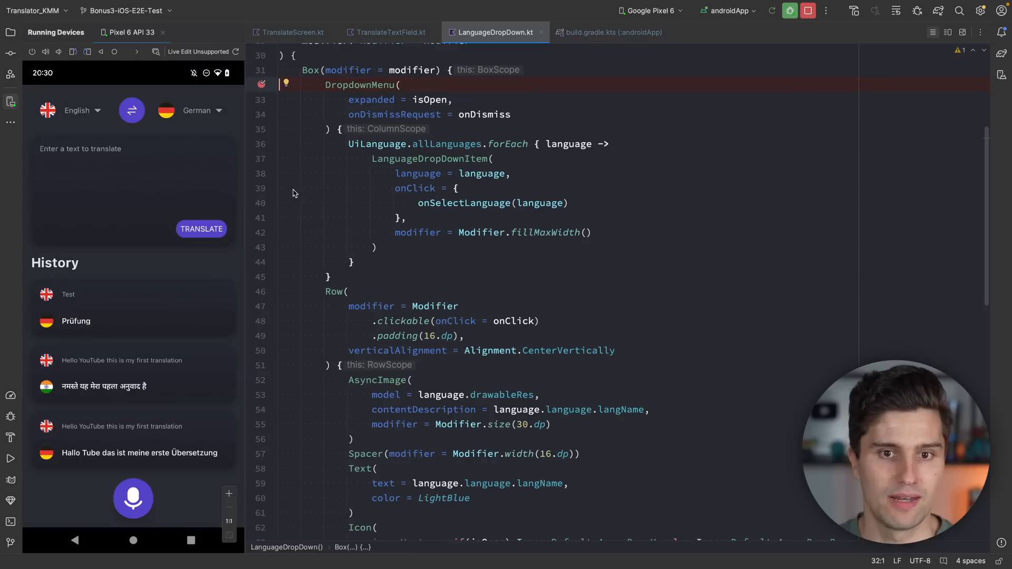
{"action": "scroll", "scroll_direction": "up", "scroll_amount": 3}
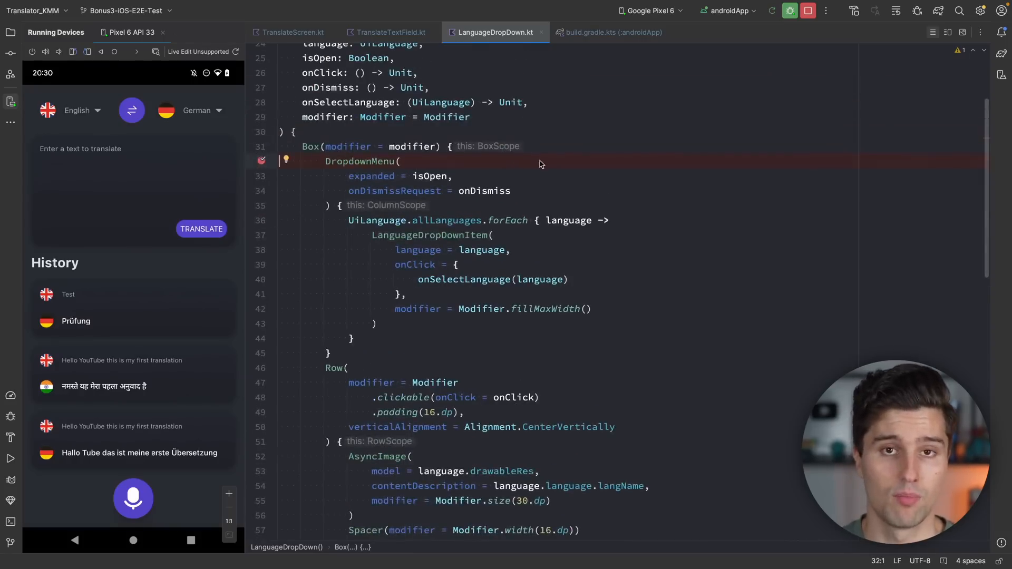
{"action": "scroll", "scroll_direction": "up", "scroll_amount": 3}
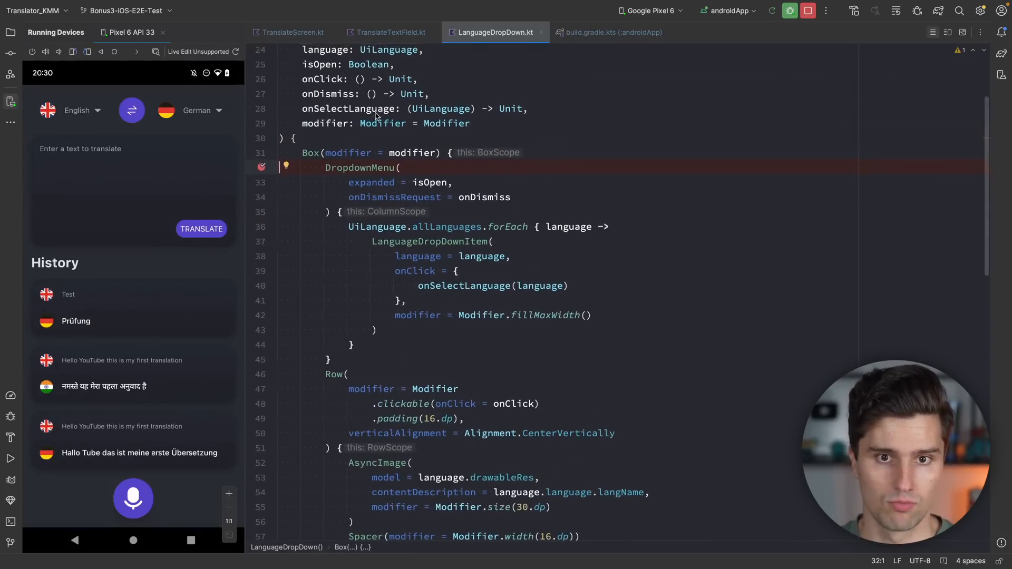
{"action": "scroll", "scroll_direction": "up", "scroll_amount": 3}
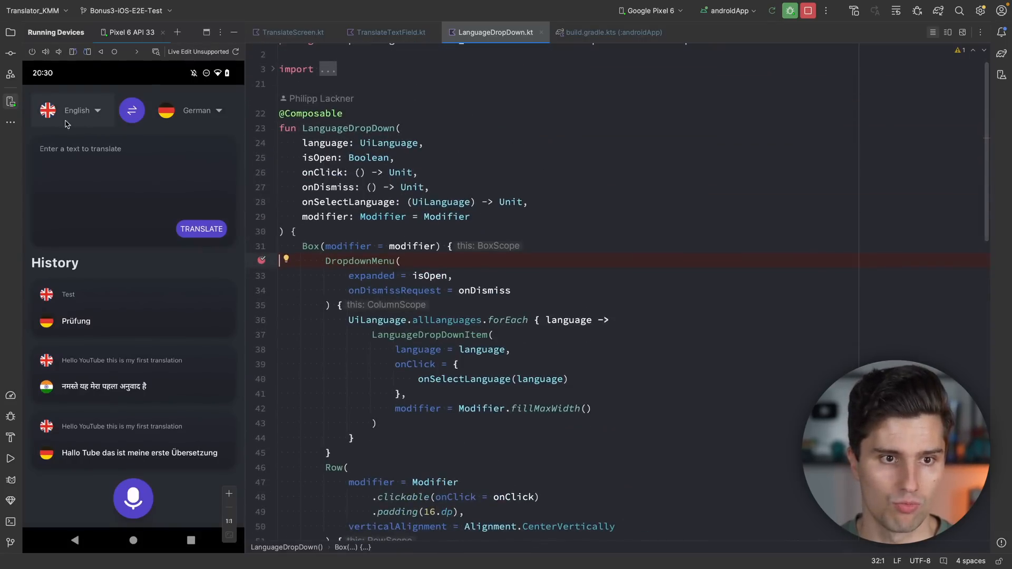
{"action": "mouse_move", "coordinate": [169, 122]}
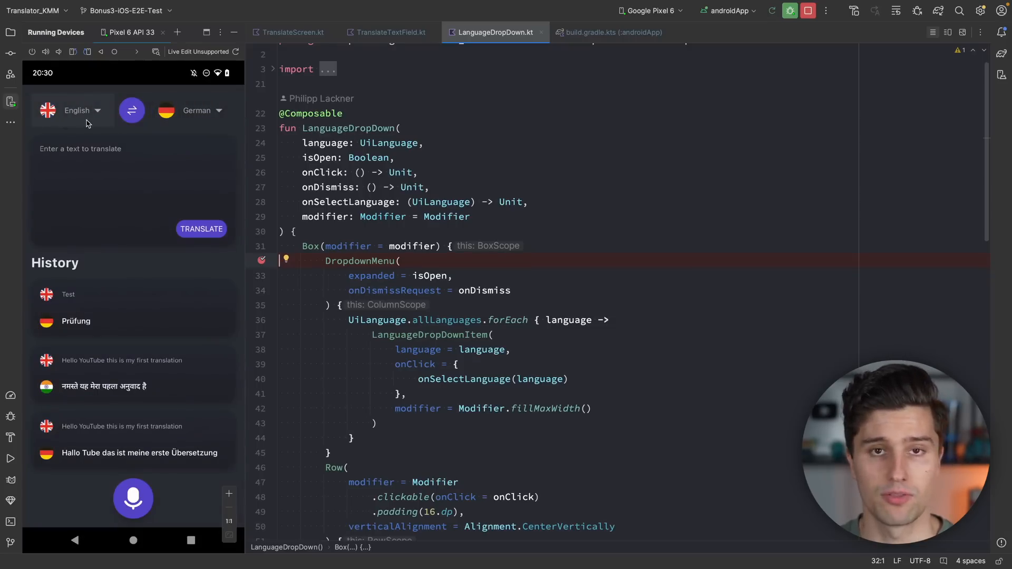
{"action": "mouse_move", "coordinate": [91, 124]}
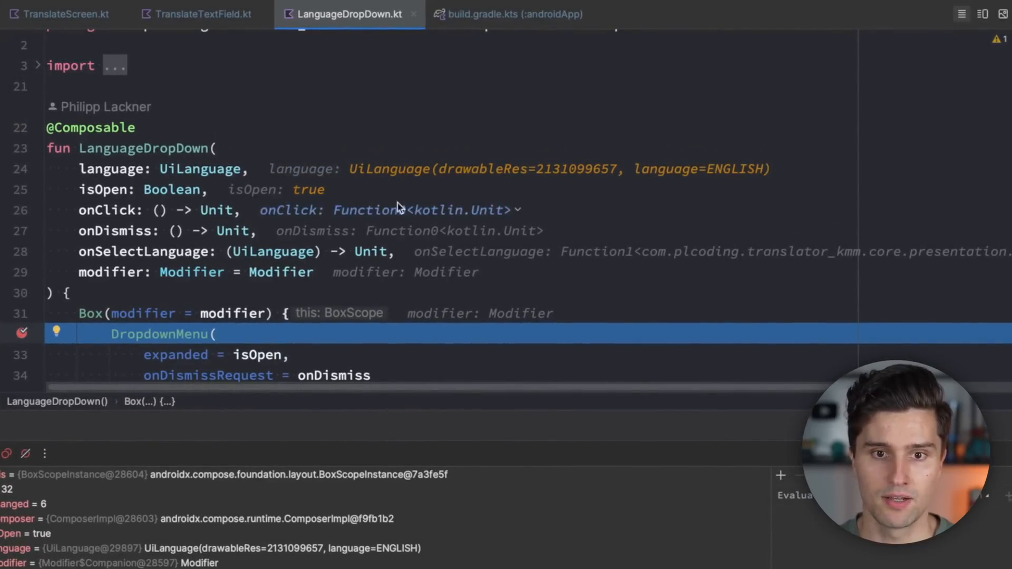
{"action": "mouse_move", "coordinate": [560, 118]}
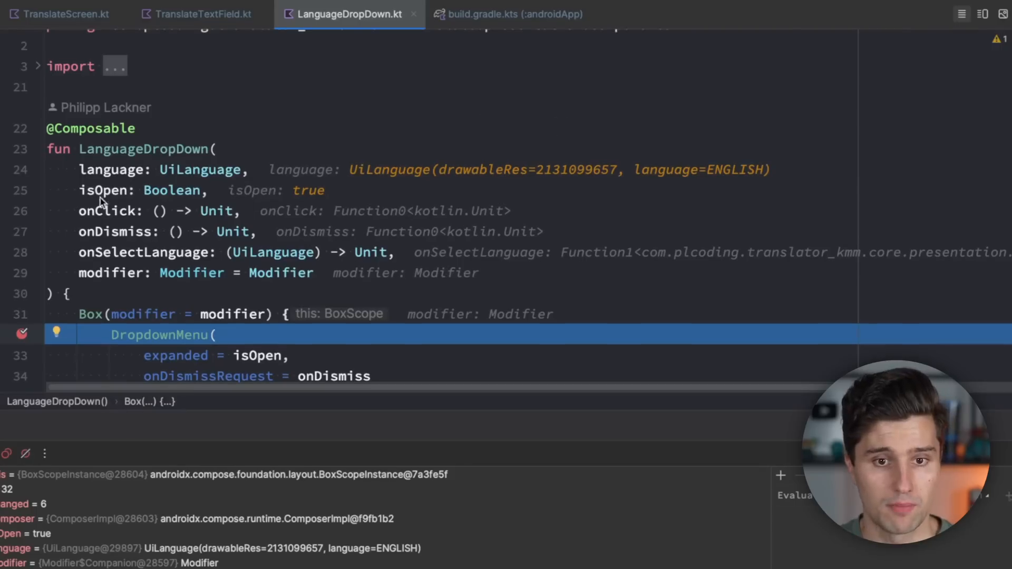
{"action": "mouse_move", "coordinate": [309, 190]}
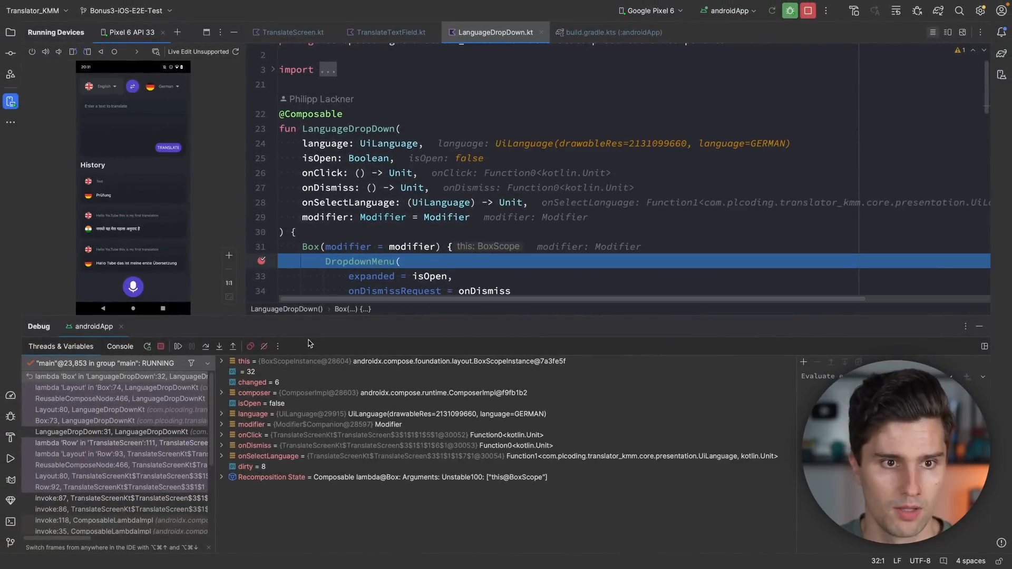
Resume repeatedly as the language parameter updates from FRENCH to GERMAN
{"action": "left_click", "coordinate": [177, 347]}
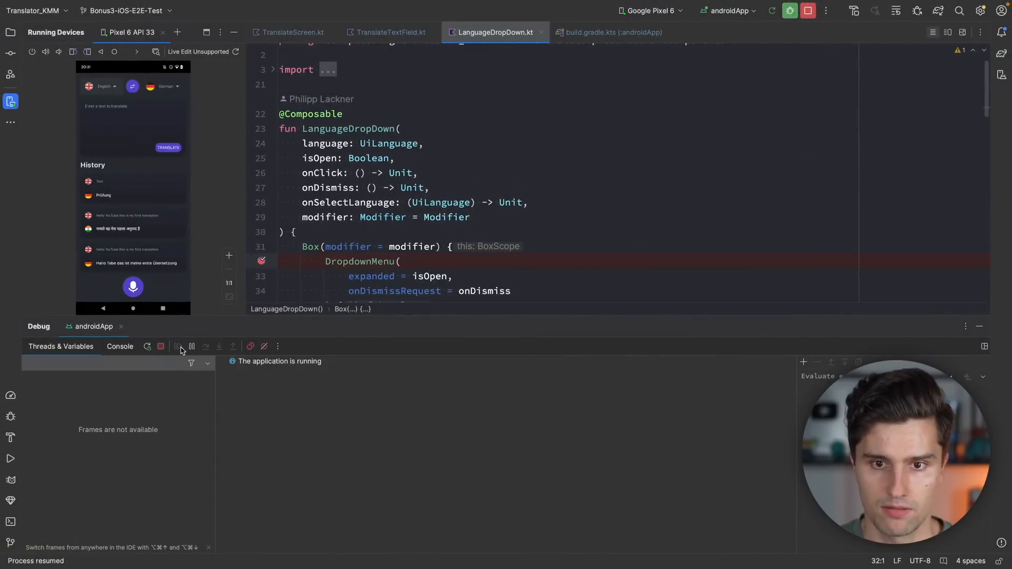
{"action": "left_click", "coordinate": [100, 85]}
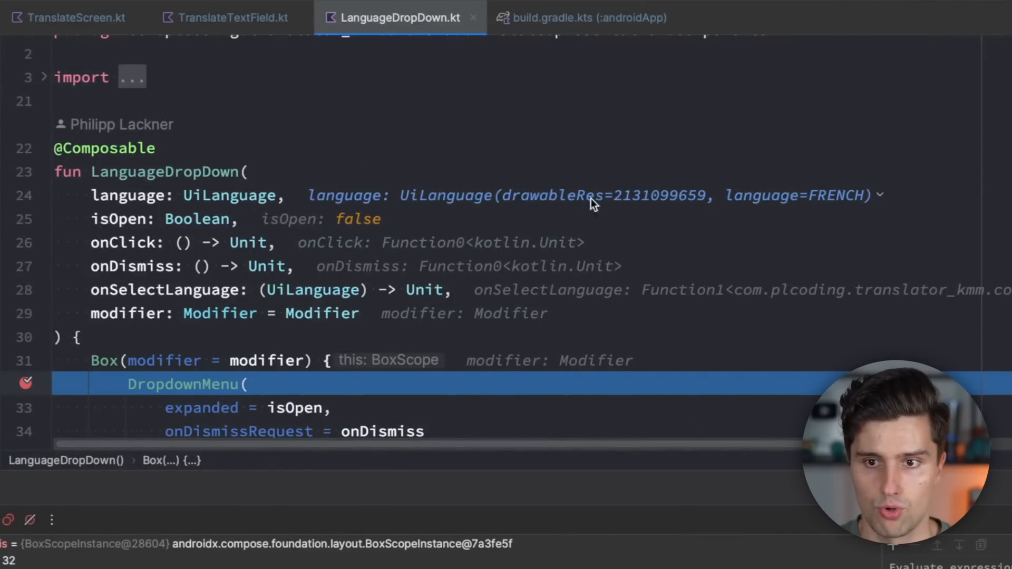
{"action": "mouse_move", "coordinate": [438, 224]}
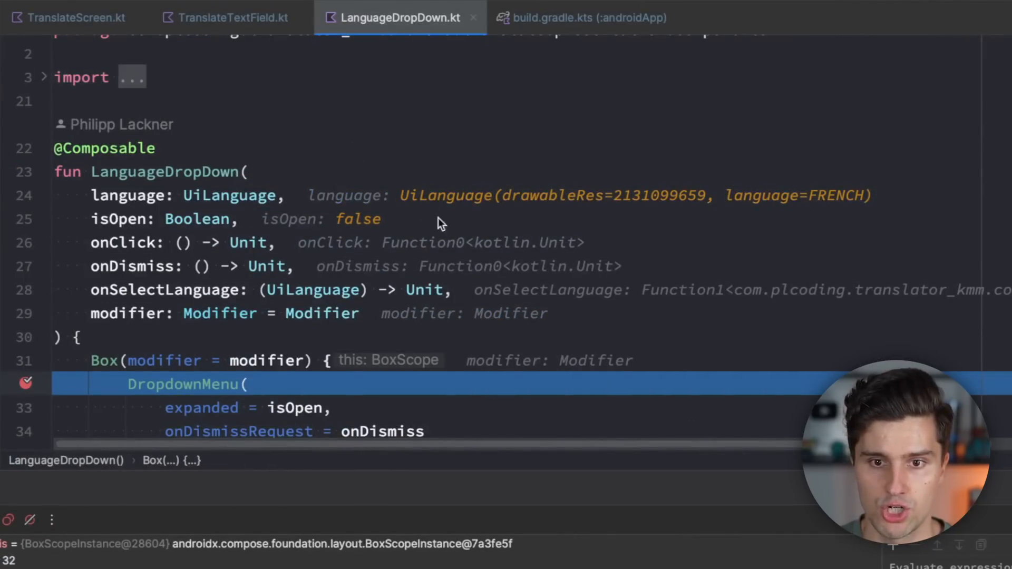
{"action": "mouse_move", "coordinate": [281, 329]}
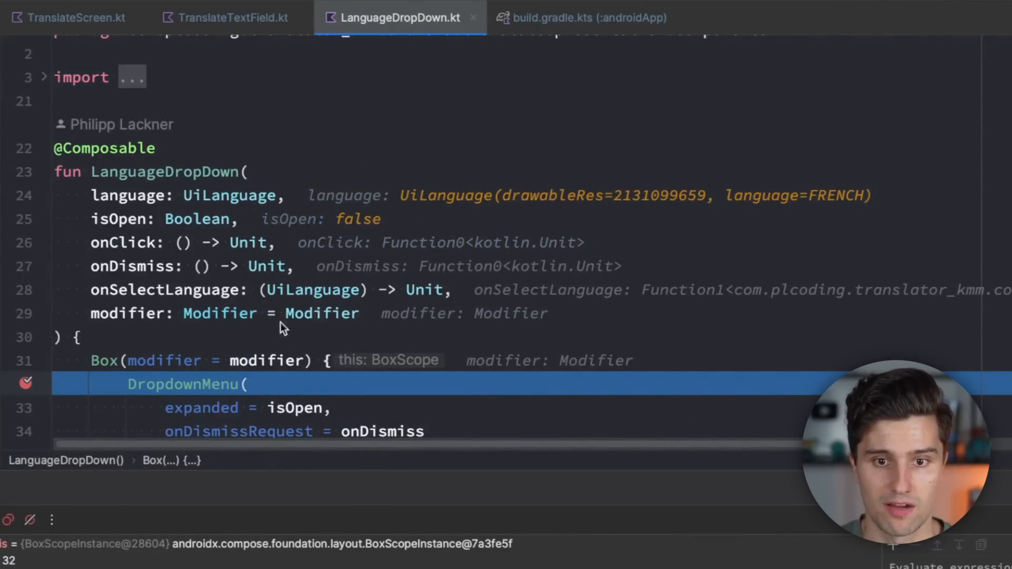
{"action": "left_click", "coordinate": [178, 347]}
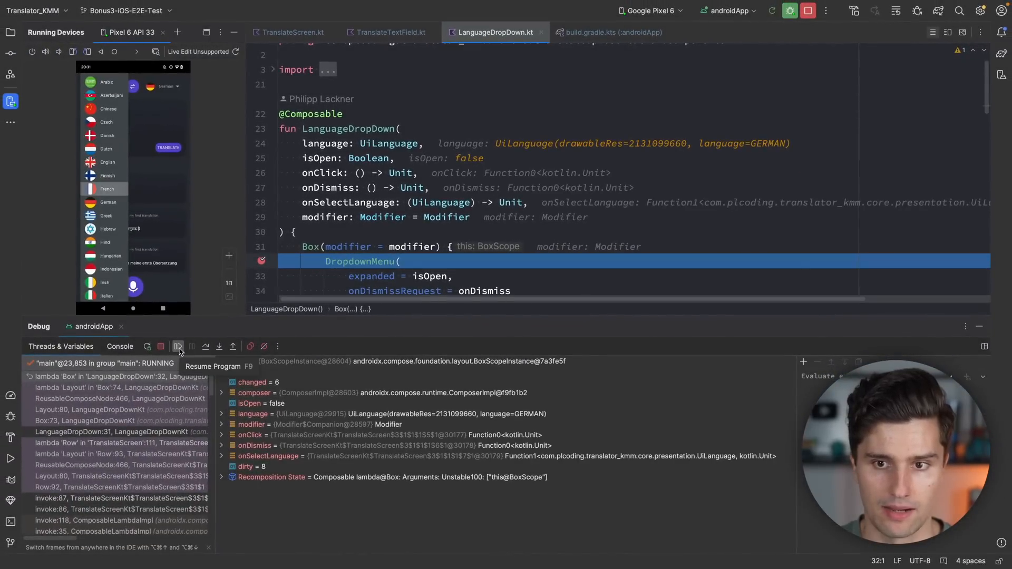
{"action": "left_click", "coordinate": [179, 347]}
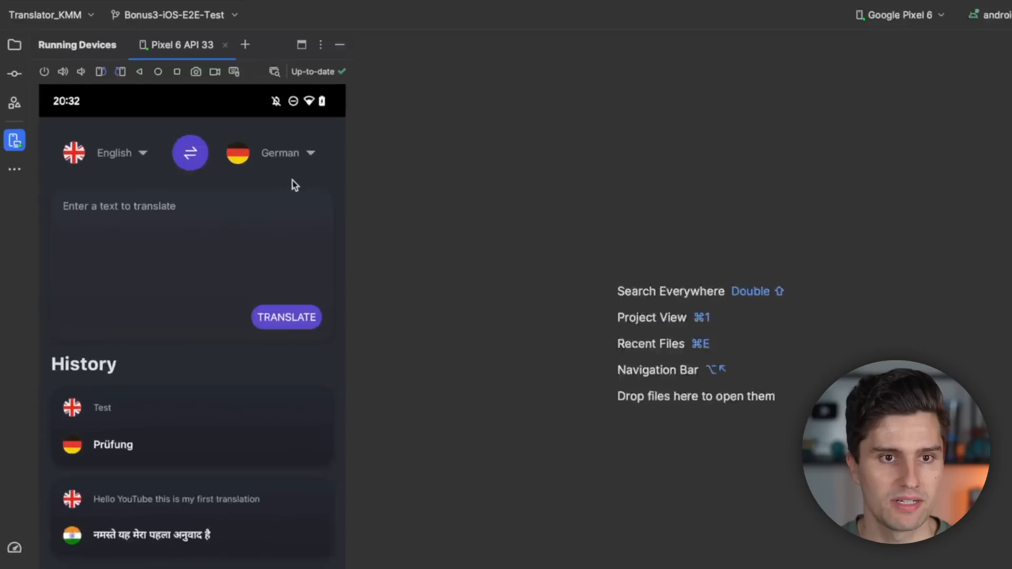
{"action": "mouse_move", "coordinate": [271, 88]}
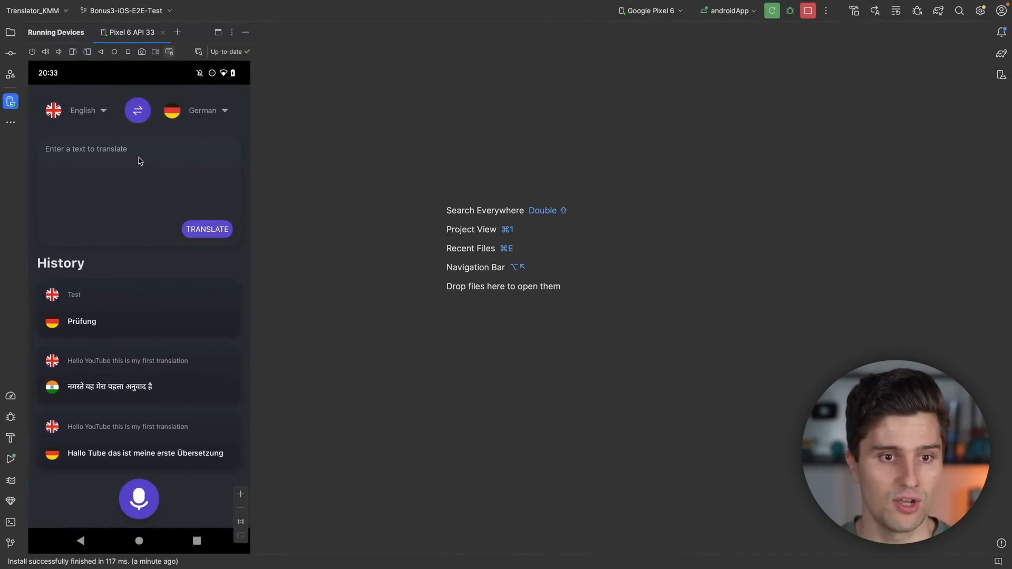
Tap the mirrored Pixel 6's 'Enter a text to translate' field to raise its keyboard
{"action": "left_click", "coordinate": [137, 149]}
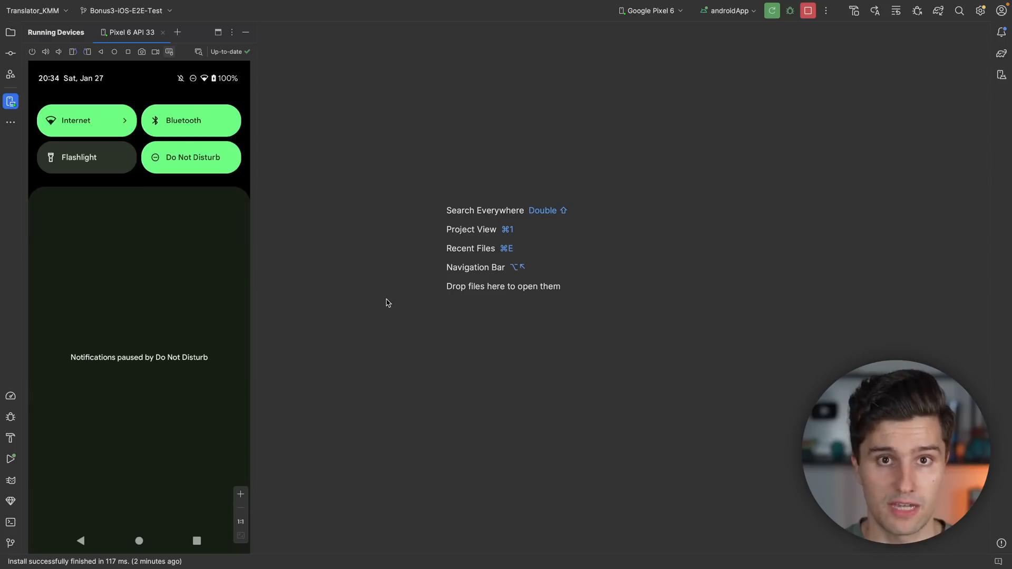
{"action": "mouse_move", "coordinate": [388, 179]}
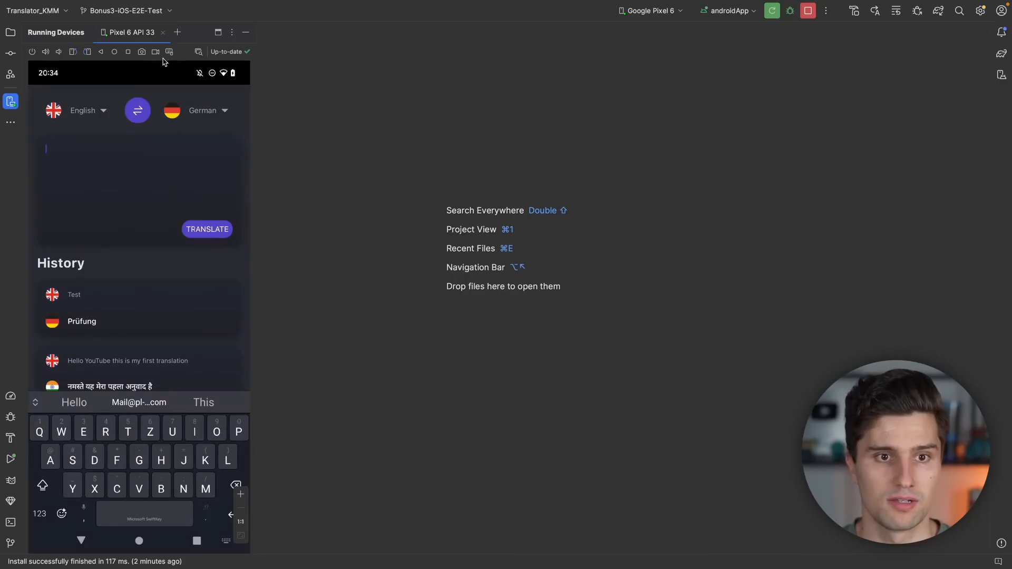
{"action": "mouse_move", "coordinate": [478, 146]}
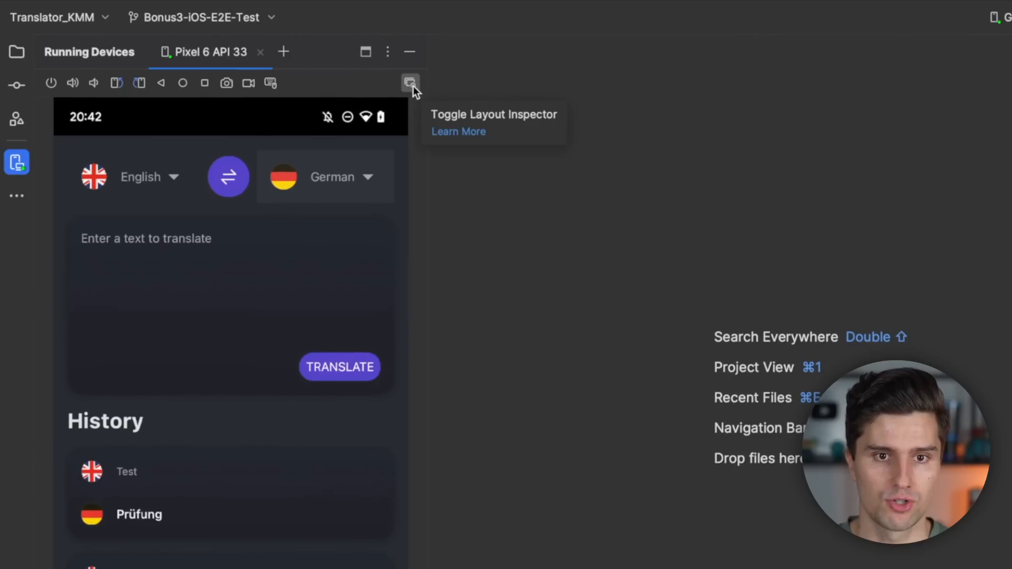
{"action": "mouse_move", "coordinate": [357, 96]}
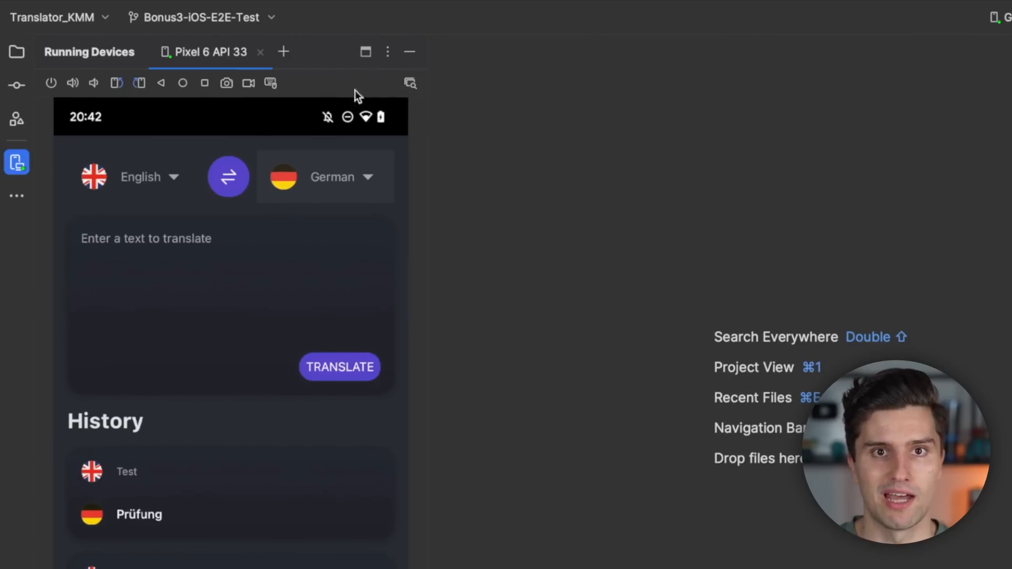
{"action": "mouse_move", "coordinate": [678, 249]}
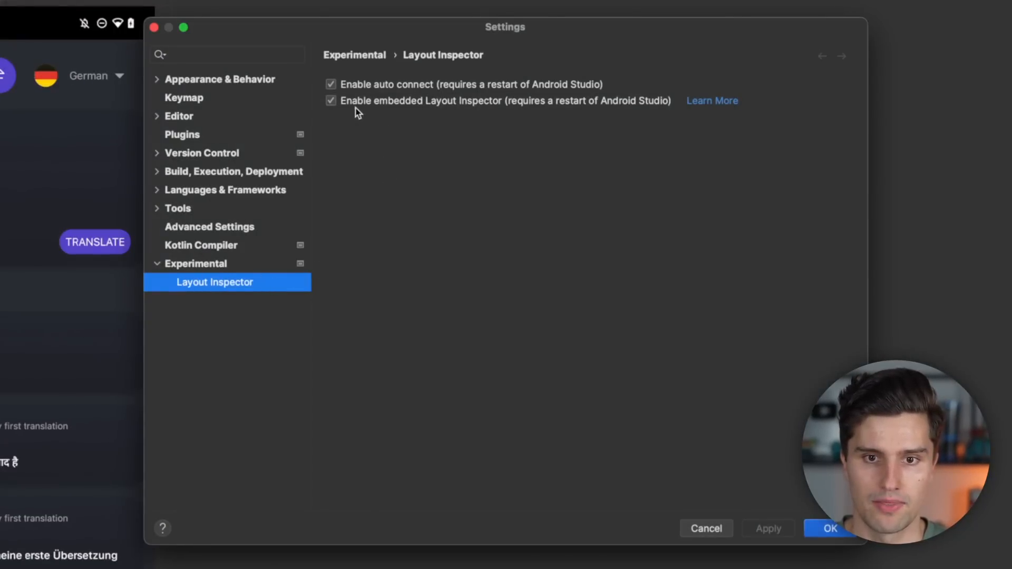
{"action": "mouse_move", "coordinate": [651, 115]}
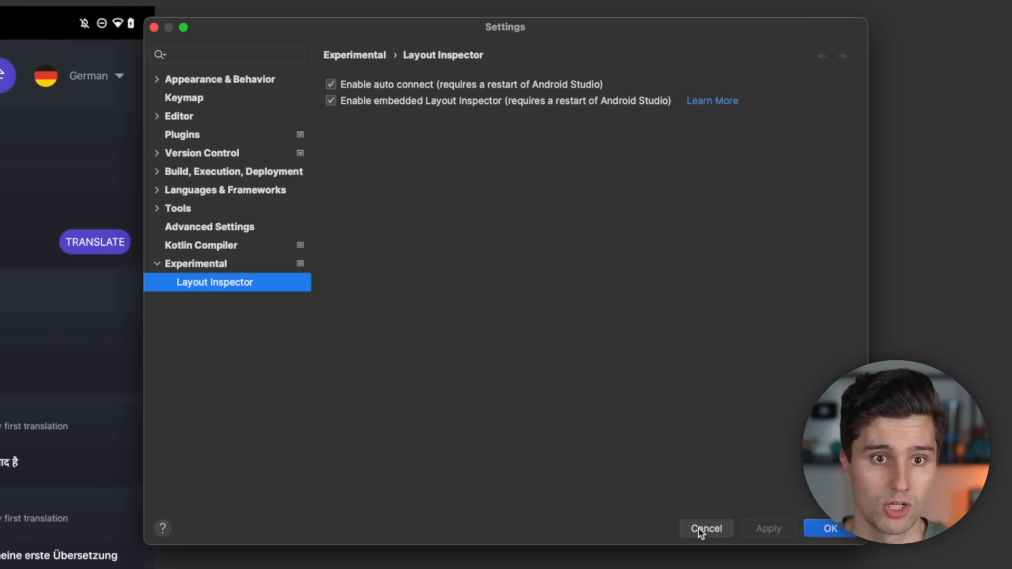
Cancel the Layout Inspector settings unchanged and toggle the embedded Layout Inspector
{"action": "left_click", "coordinate": [706, 528]}
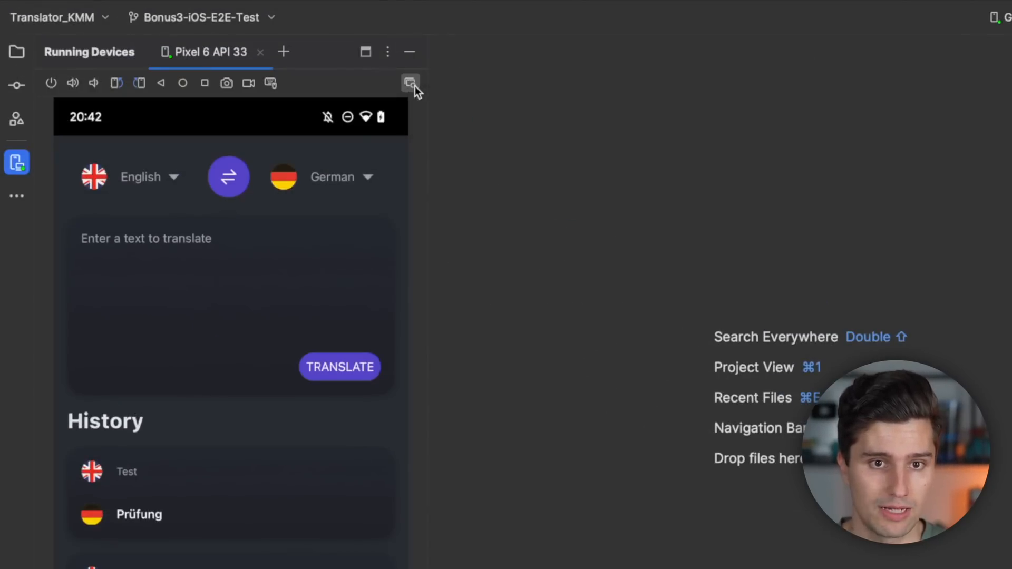
{"action": "left_click", "coordinate": [261, 53]}
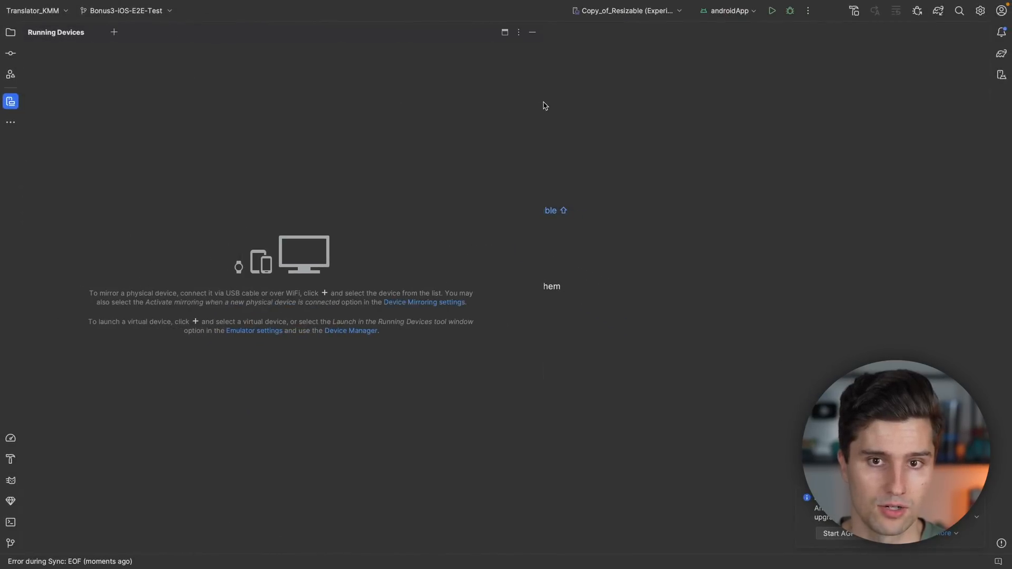
Mirror the connected Pixel 6 API 33 device again from the Running Devices + list
{"action": "left_click", "coordinate": [114, 32]}
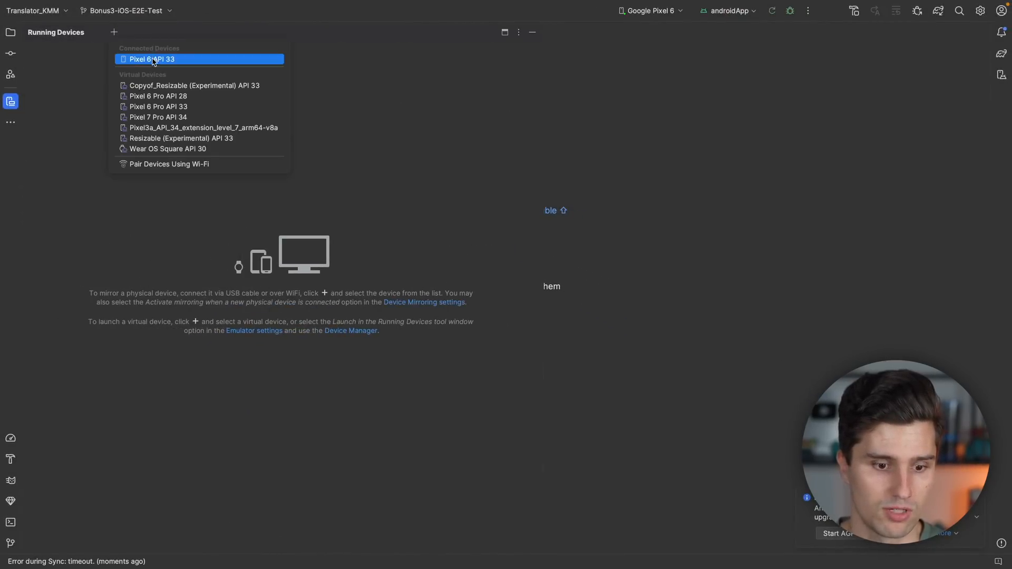
{"action": "left_click", "coordinate": [150, 59]}
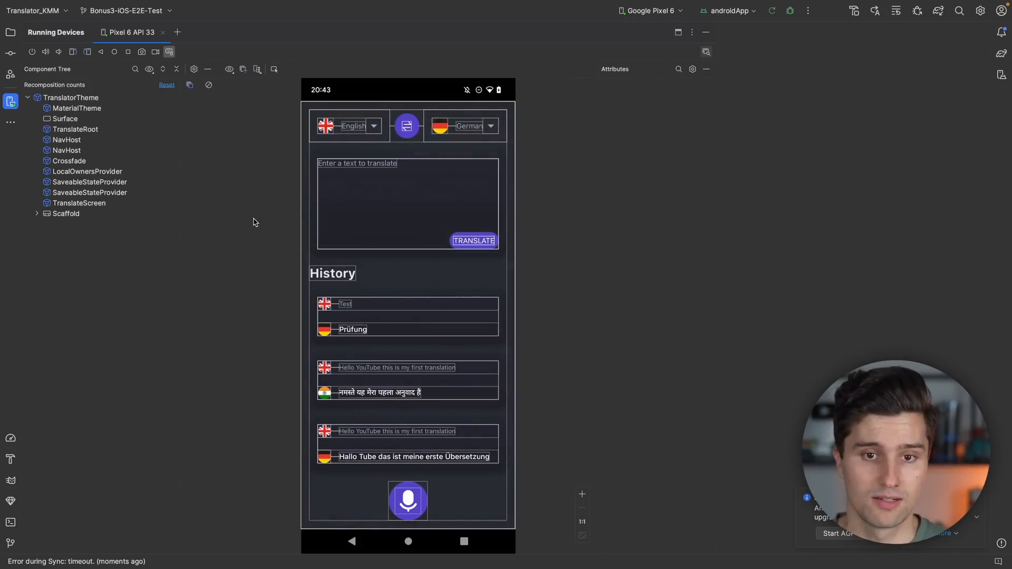
{"action": "mouse_move", "coordinate": [597, 231]}
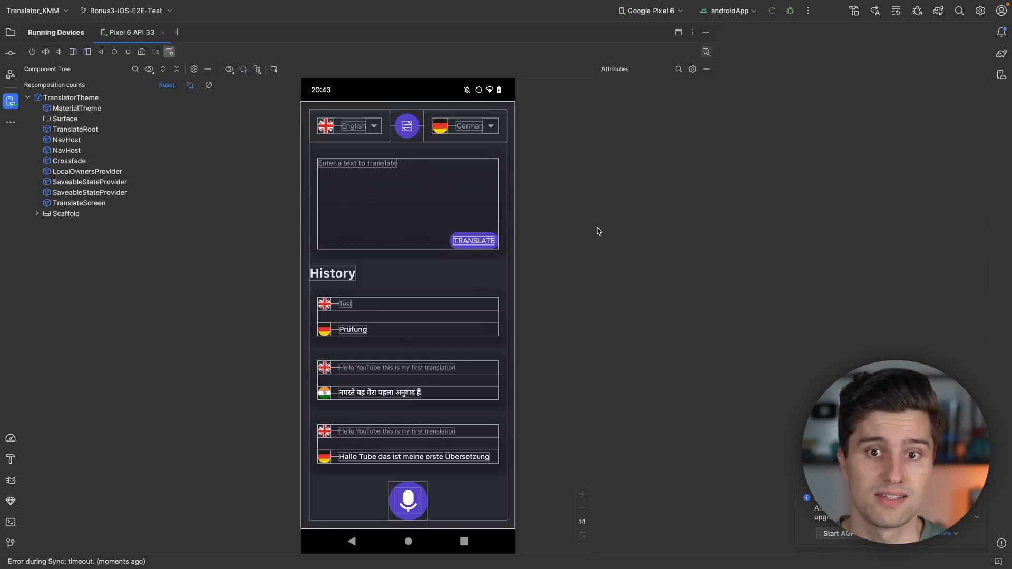
{"action": "mouse_move", "coordinate": [308, 169]}
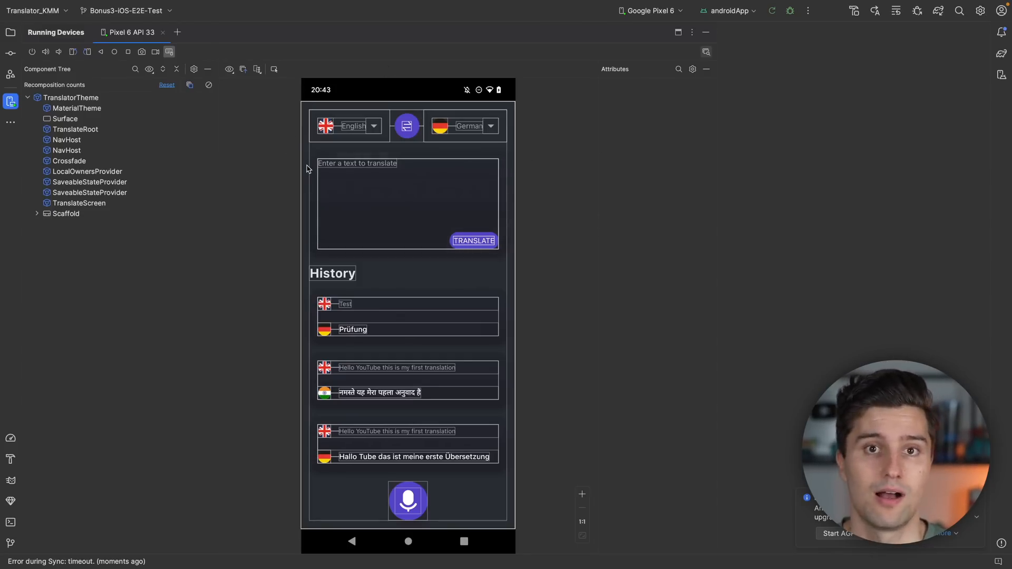
{"action": "mouse_move", "coordinate": [268, 139]}
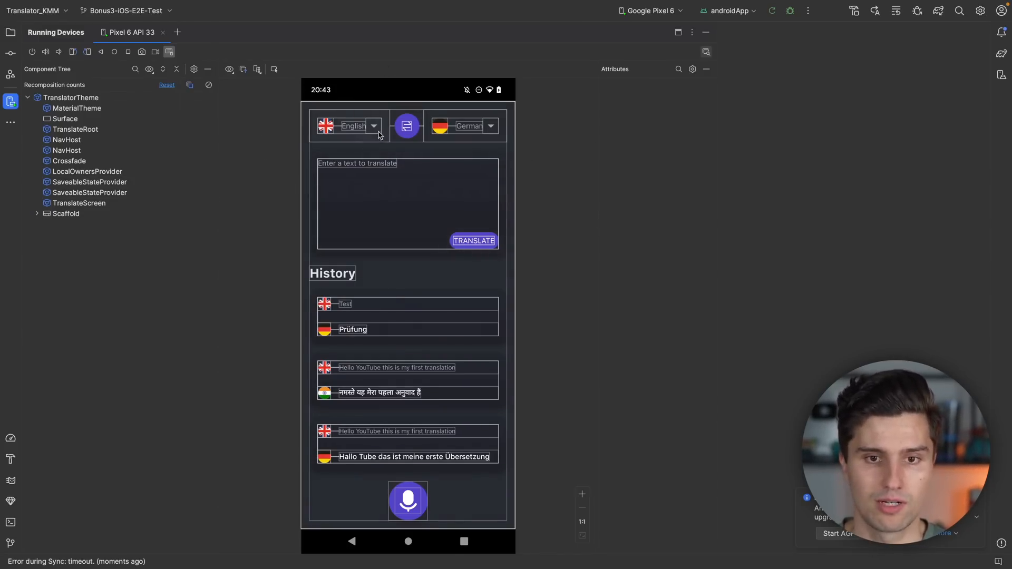
Expand the app's English source-language dropdown to list DropdownMenu items in the component tree
{"action": "left_click", "coordinate": [352, 126]}
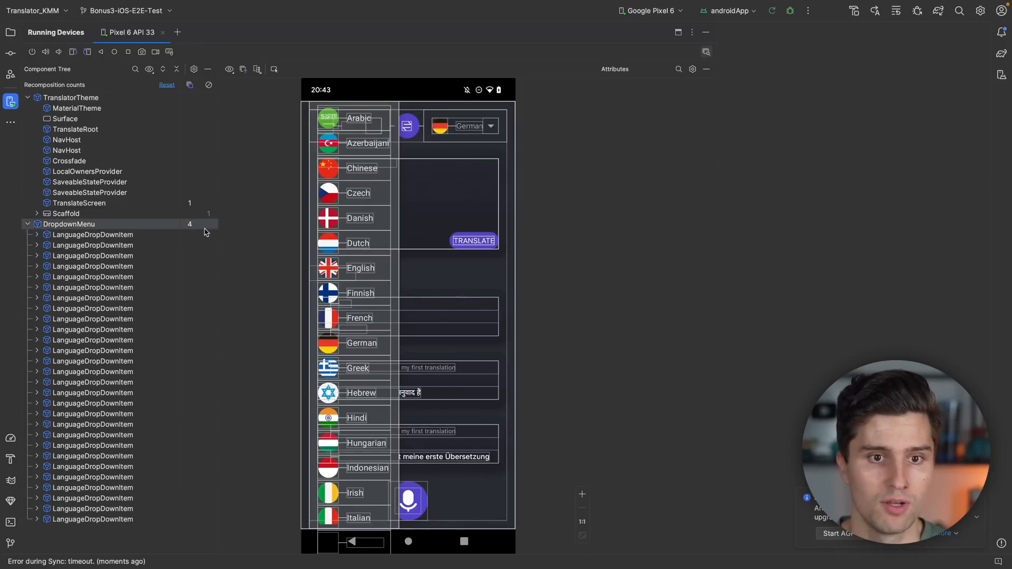
{"action": "mouse_move", "coordinate": [221, 214]}
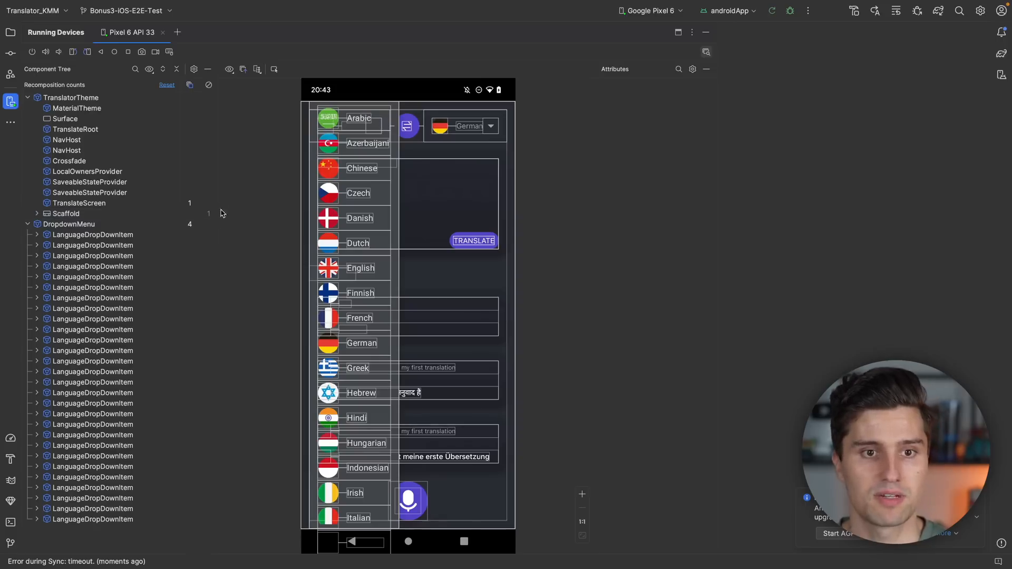
{"action": "mouse_move", "coordinate": [237, 194]}
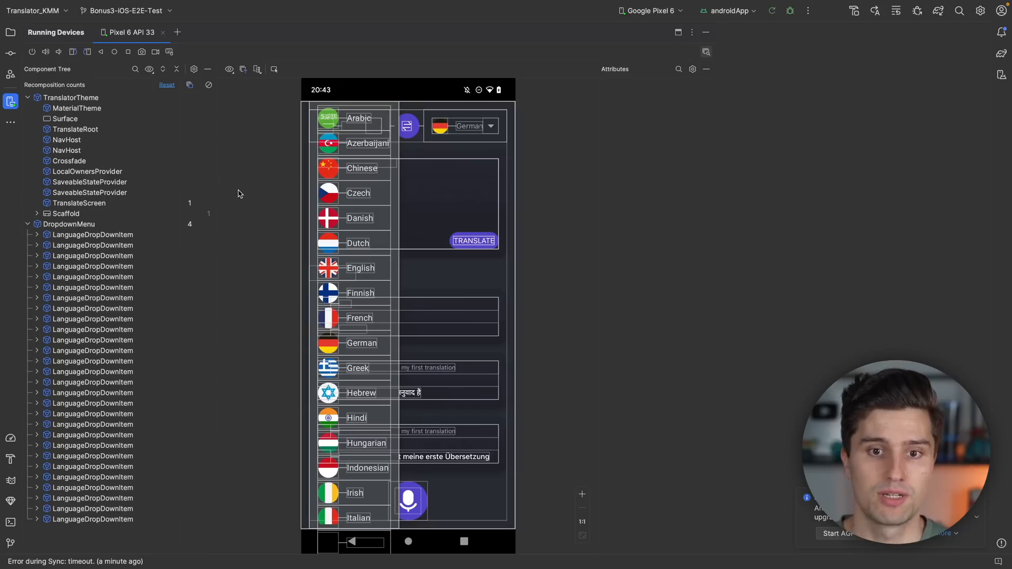
{"action": "mouse_move", "coordinate": [602, 284]}
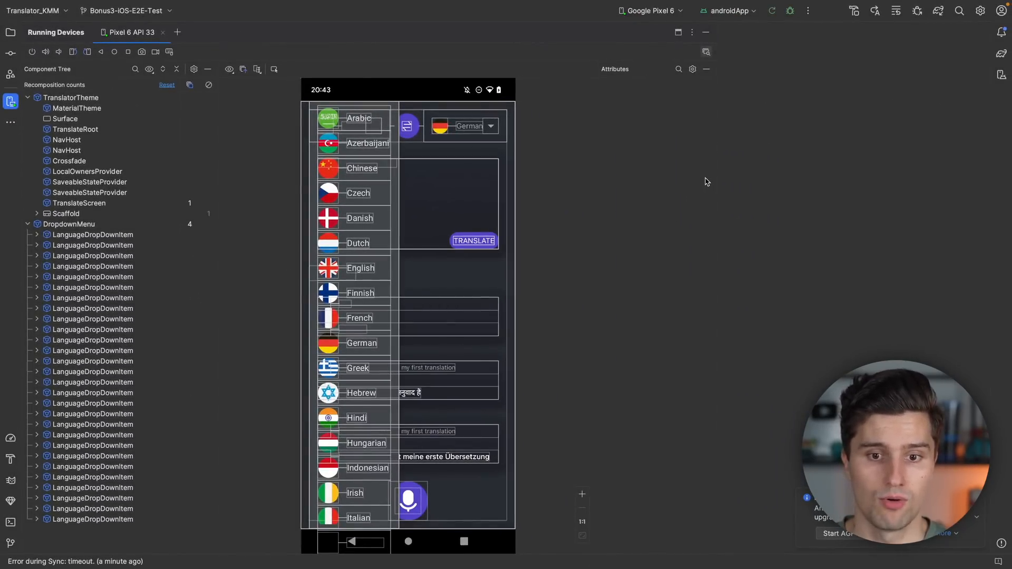
{"action": "mouse_move", "coordinate": [597, 239]}
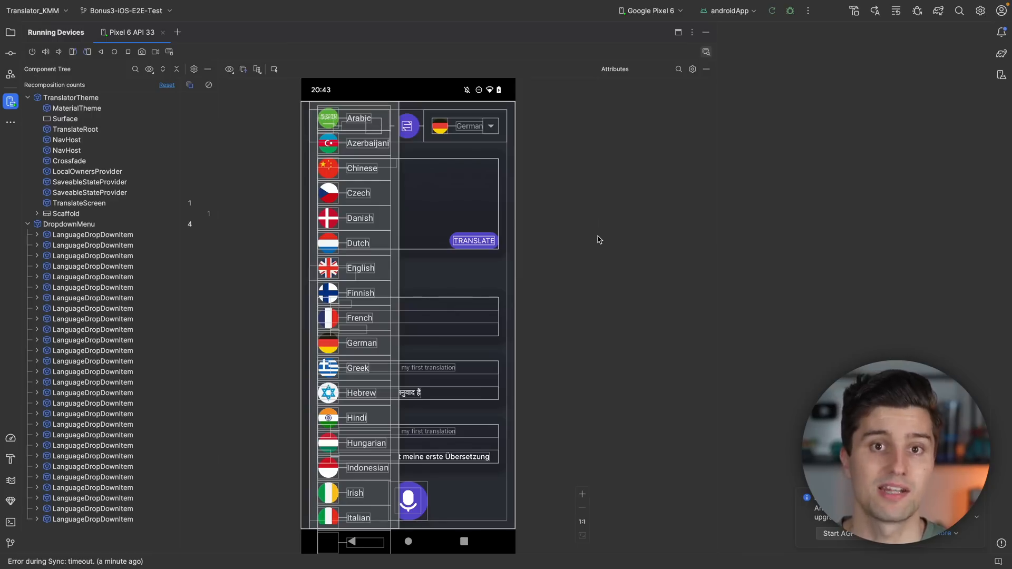